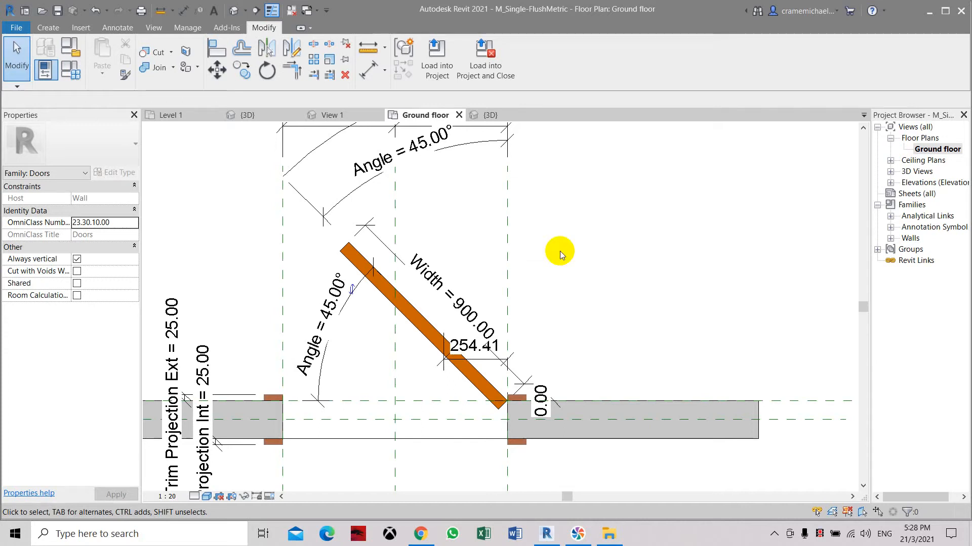
{"action": "mouse_move", "coordinate": [542, 294]}
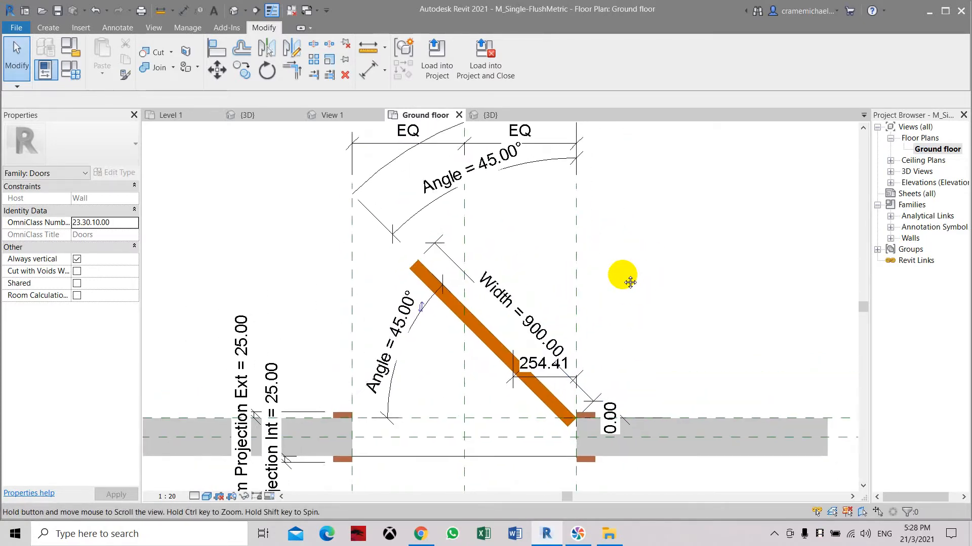
Step: Bring up the Family Types dialog for the 0900 x 2100mm door, showing its 45° angle
{"action": "left_click", "coordinate": [494, 294]}
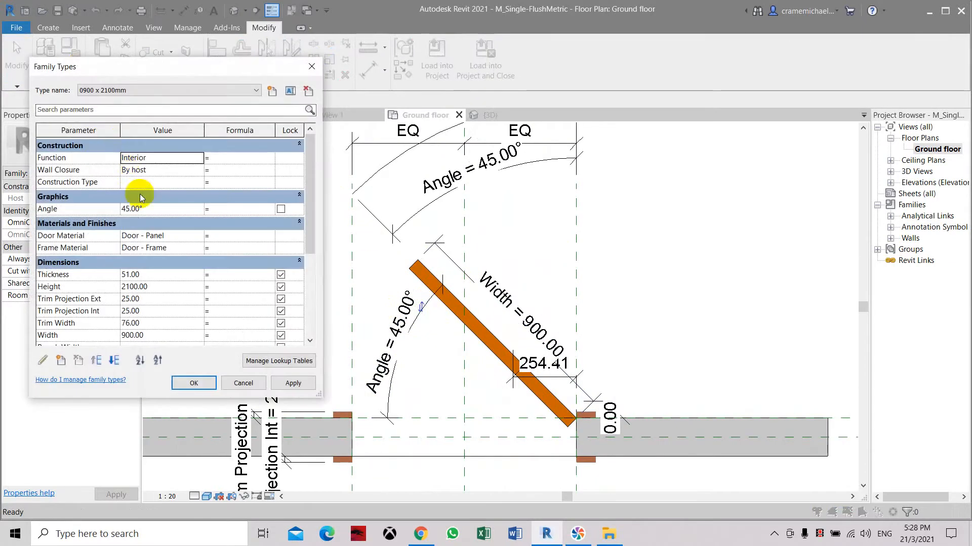
Step: Set the door's Angle parameter to 90° and apply it to the door
{"action": "left_click", "coordinate": [161, 209]}
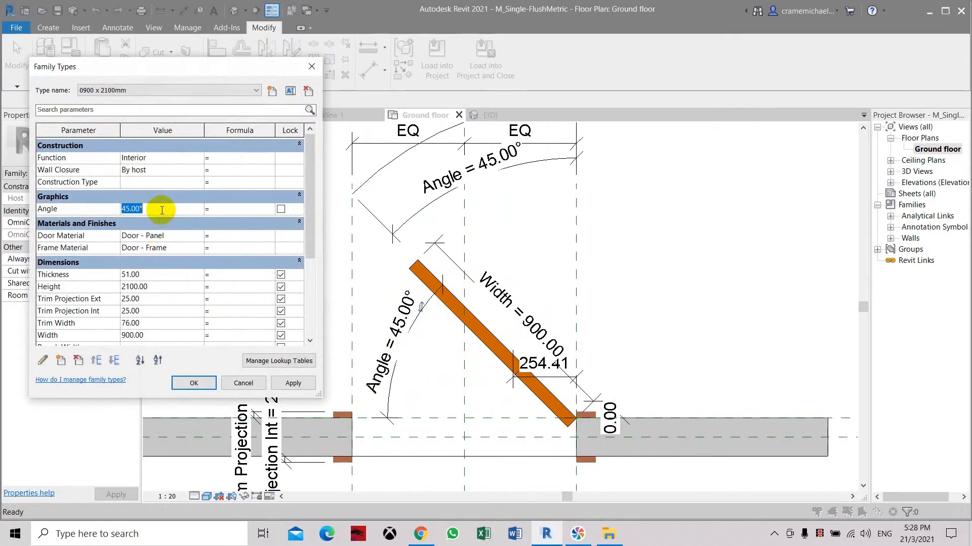
{"action": "type", "text": "90.00"}
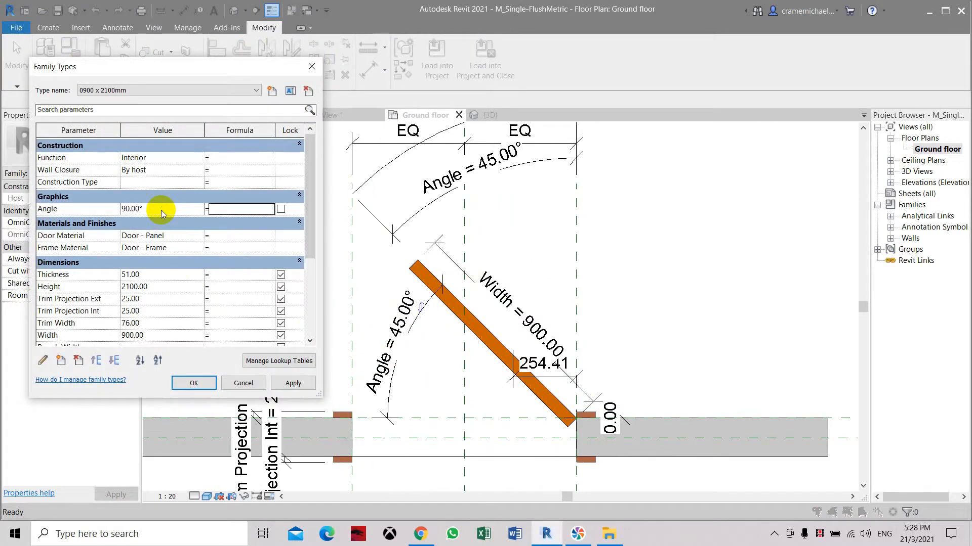
{"action": "left_click", "coordinate": [293, 383]}
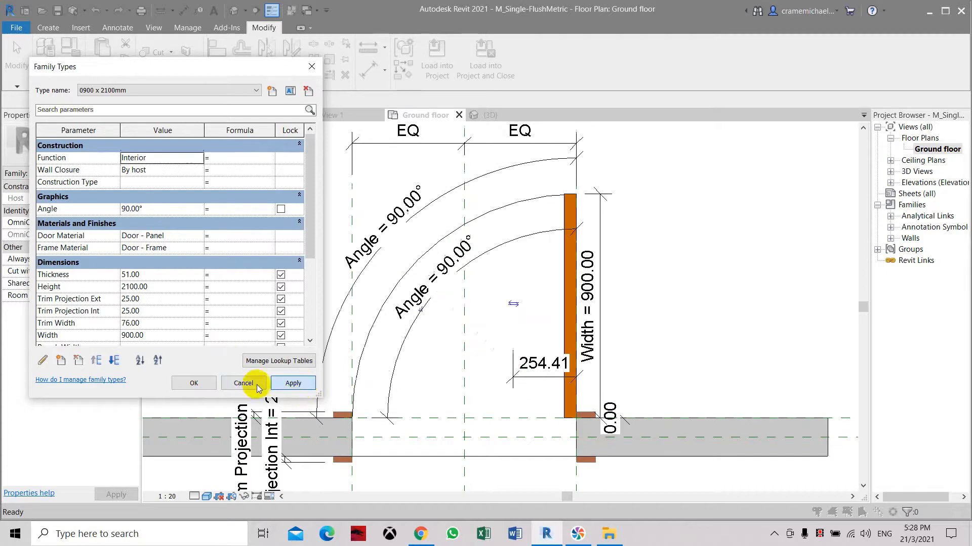
{"action": "left_click", "coordinate": [242, 383]}
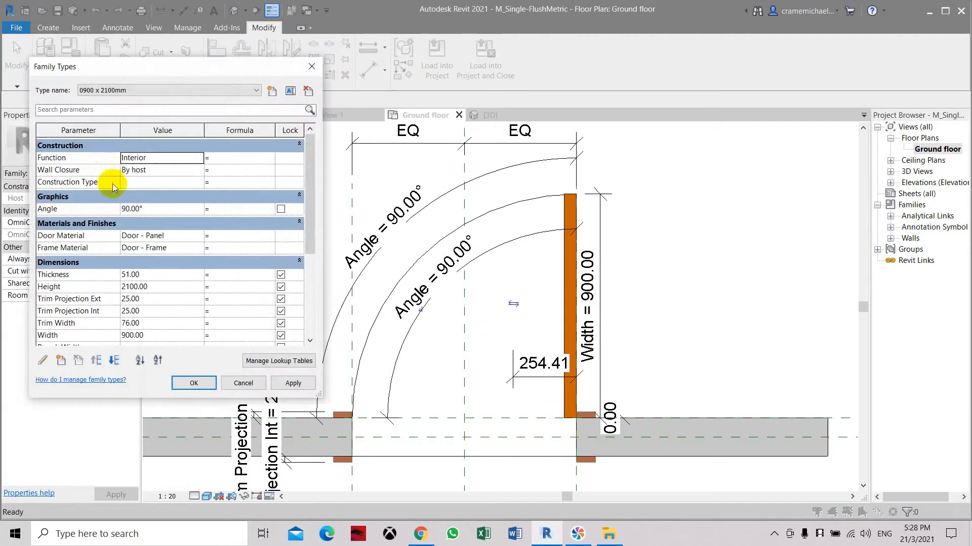
Step: Change the Angle to 0° so the door shows closed, then accept and close the dialog
{"action": "left_click", "coordinate": [131, 209]}
{"action": "type", "text": "0"}
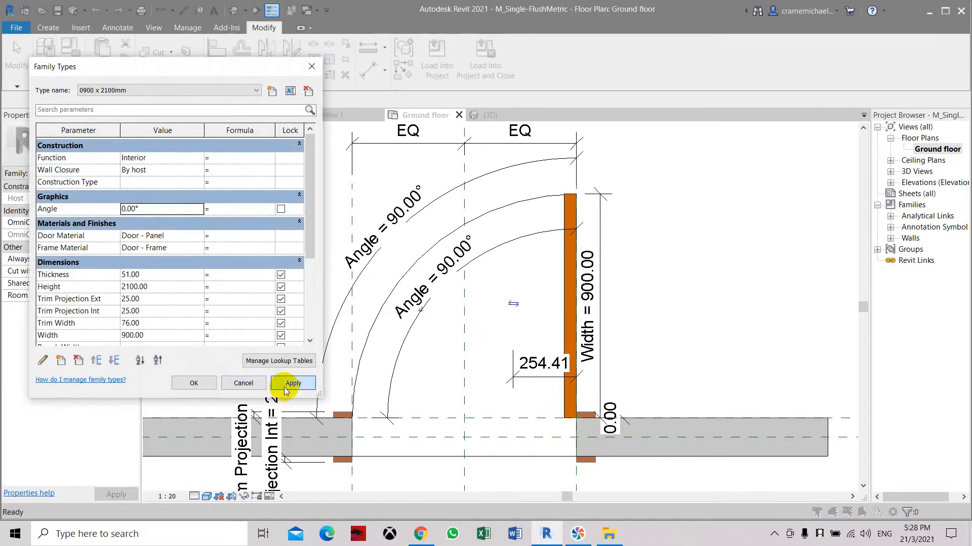
{"action": "left_click", "coordinate": [293, 383]}
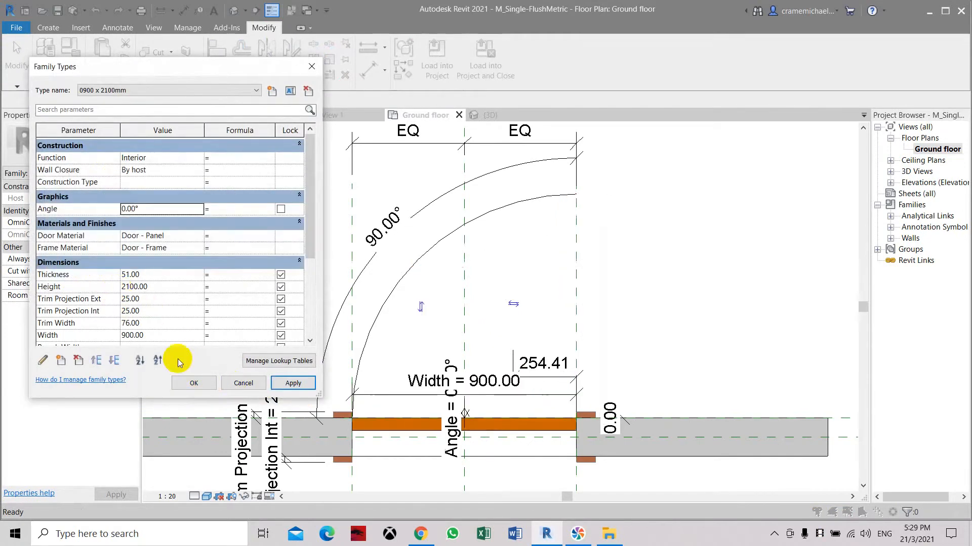
{"action": "mouse_move", "coordinate": [221, 387]}
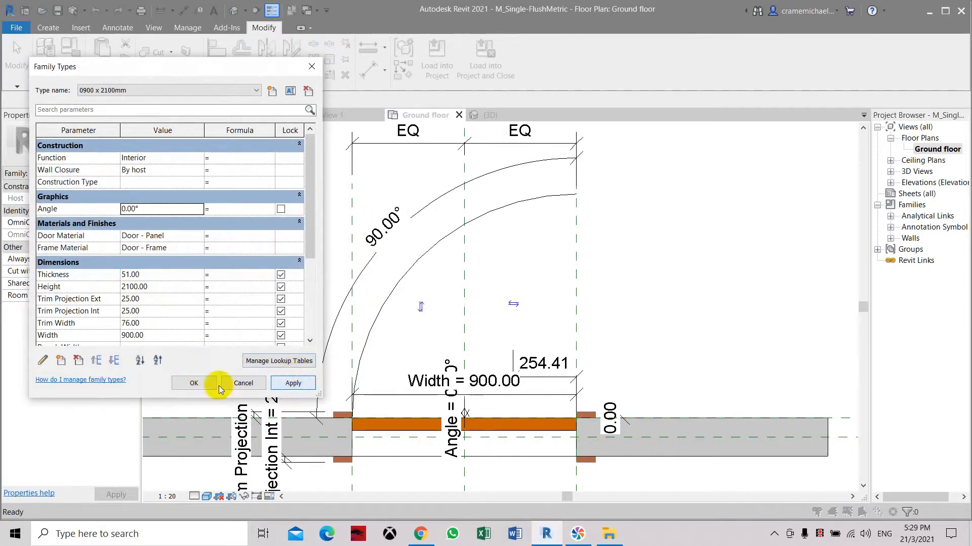
{"action": "left_click", "coordinate": [193, 383]}
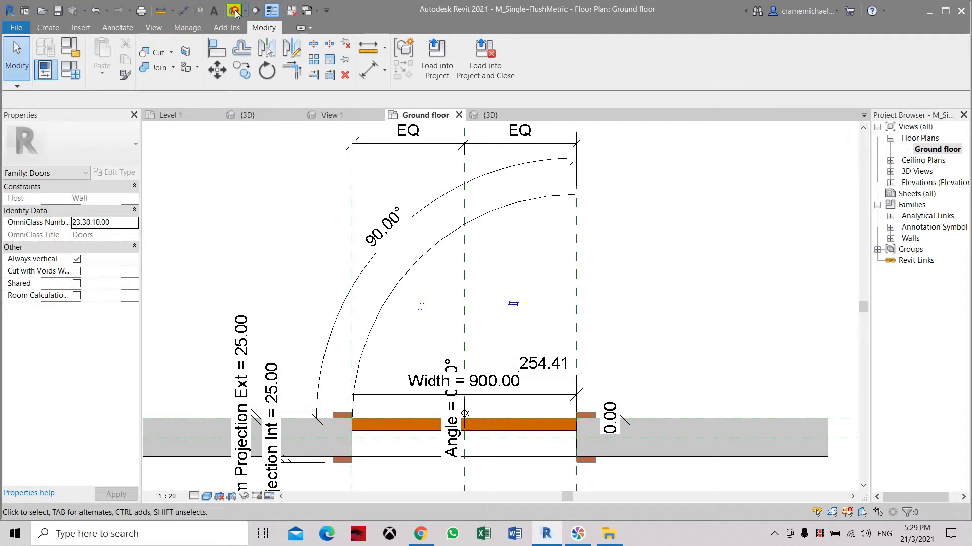
Step: View the closed door in its wall from an angled default 3D view
{"action": "left_click", "coordinate": [491, 115]}
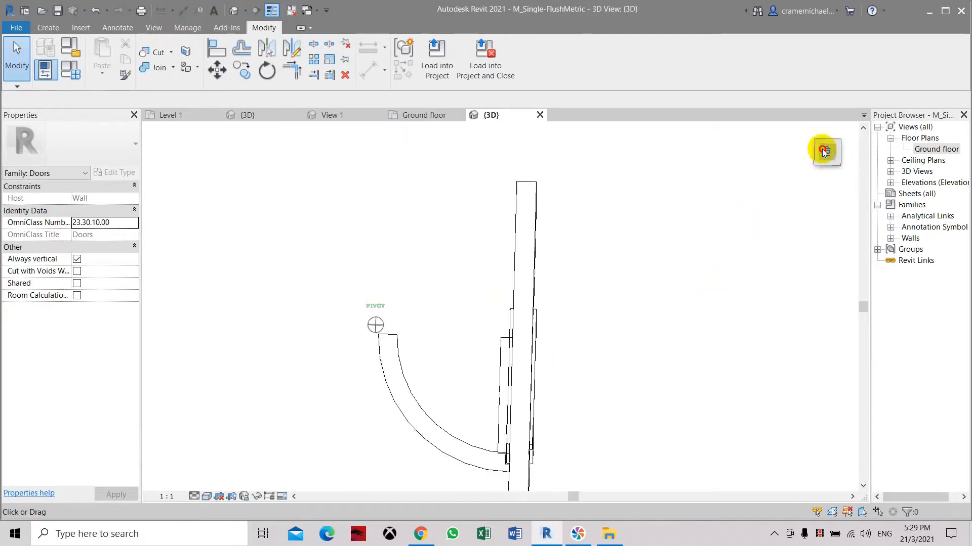
{"action": "left_click", "coordinate": [825, 151]}
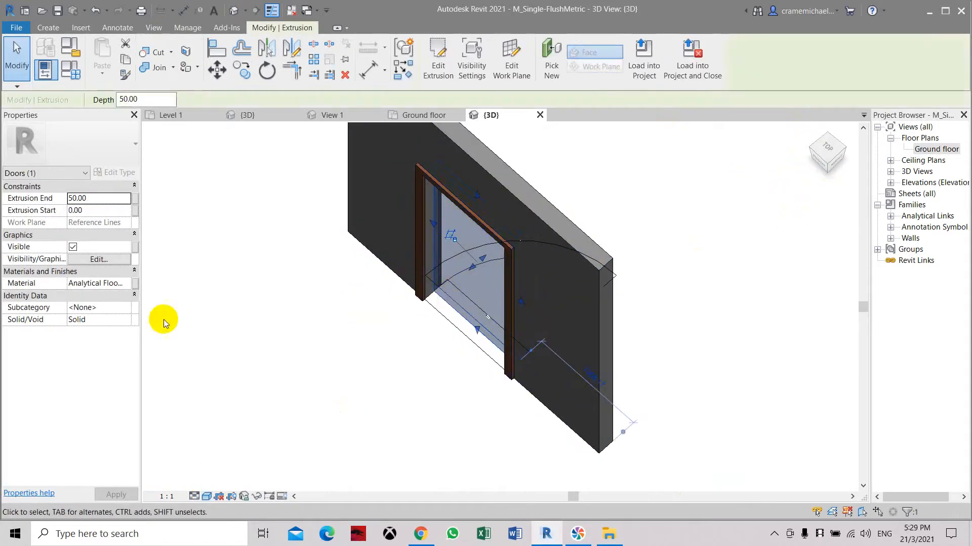
{"action": "mouse_move", "coordinate": [105, 283]}
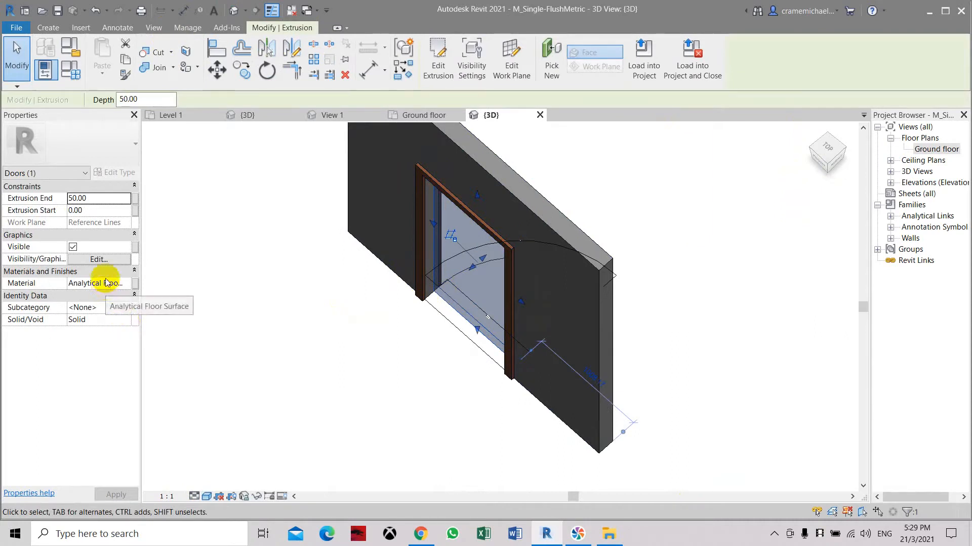
{"action": "mouse_move", "coordinate": [155, 155]}
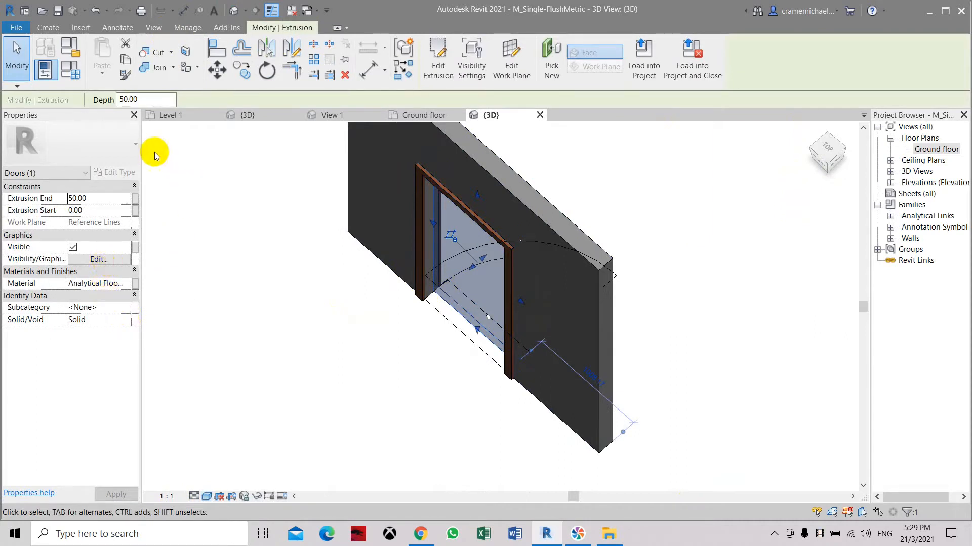
{"action": "left_click", "coordinate": [471, 254]}
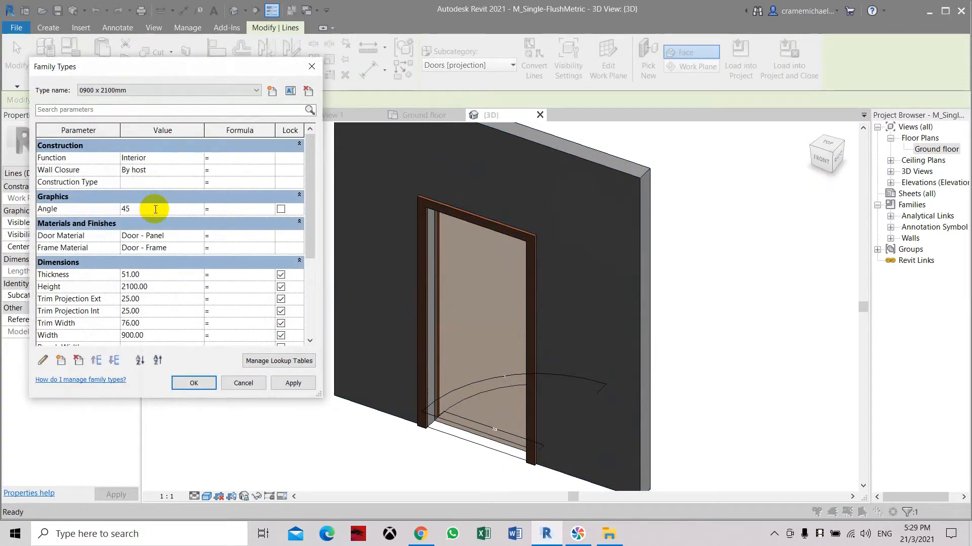
Step: Apply a 45° swing angle so the 3D door panel stands partly open
{"action": "left_click", "coordinate": [292, 383]}
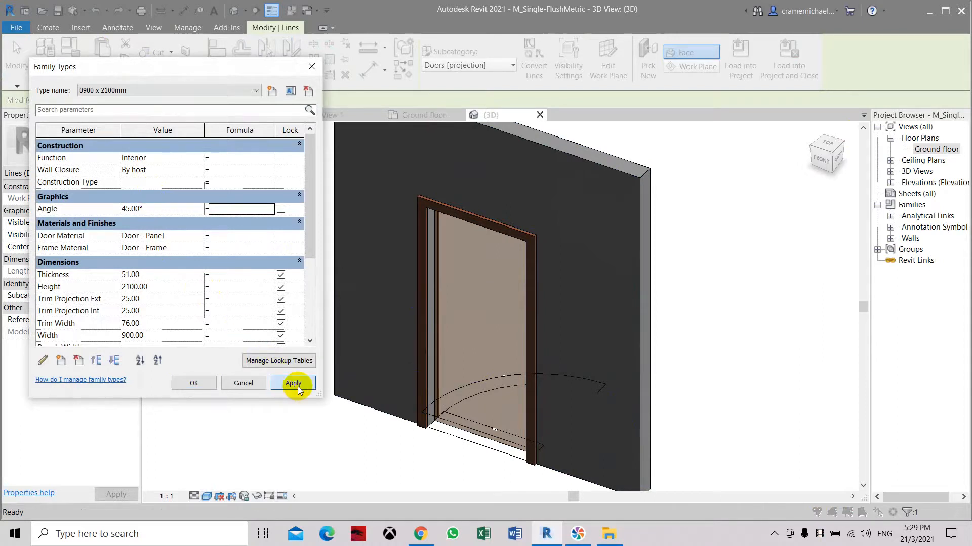
{"action": "left_click", "coordinate": [292, 383]}
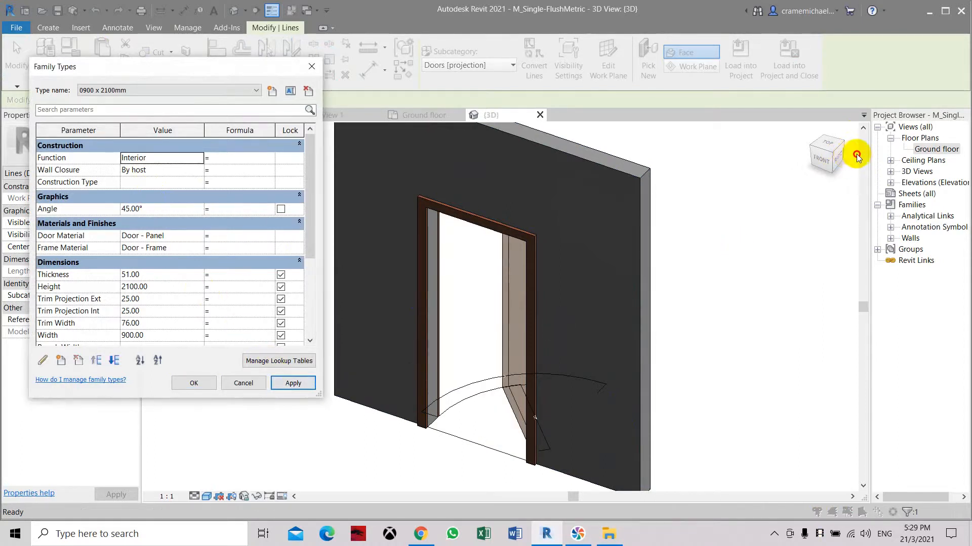
{"action": "left_click", "coordinate": [193, 383]}
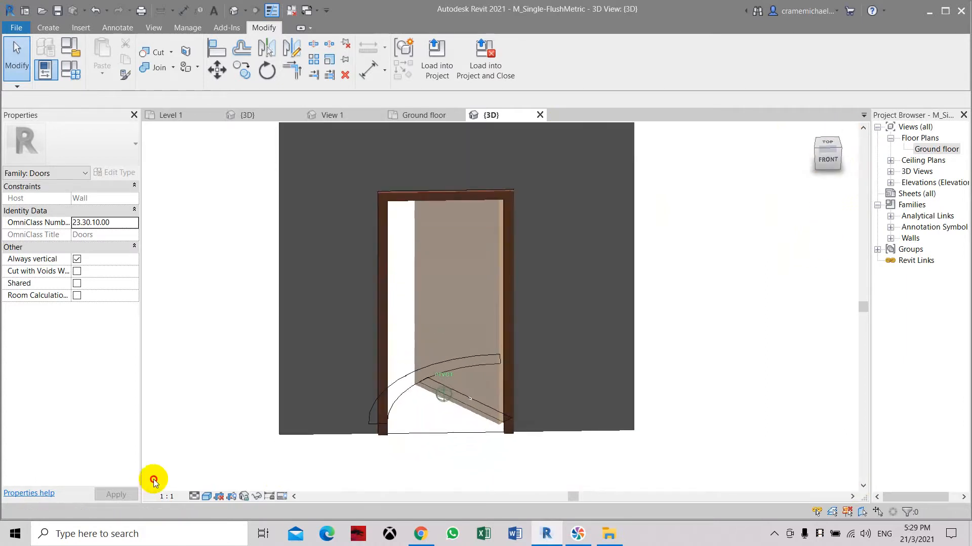
Step: Select the door panel, review its Material property, deselect and return to an angled view
{"action": "left_click", "coordinate": [450, 274]}
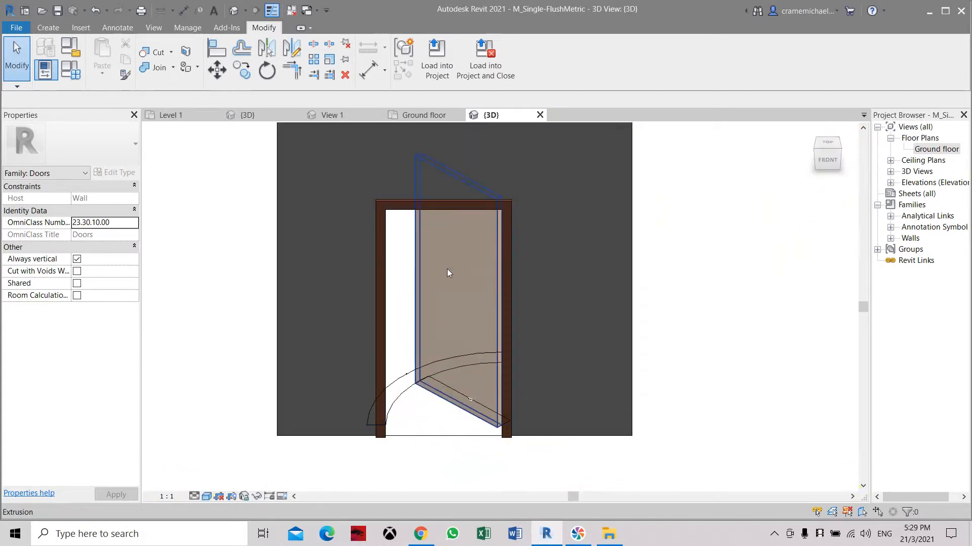
{"action": "left_click", "coordinate": [450, 273]}
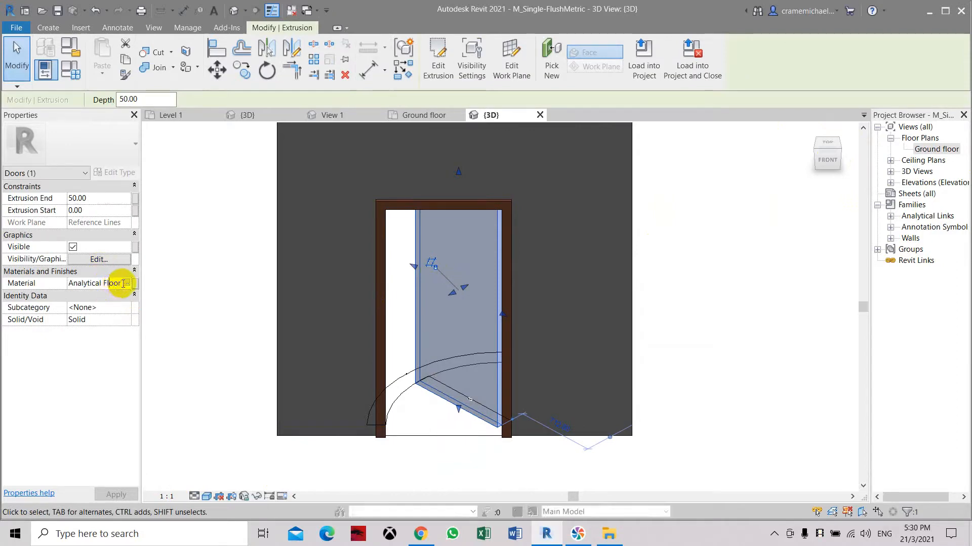
{"action": "left_click", "coordinate": [130, 284]}
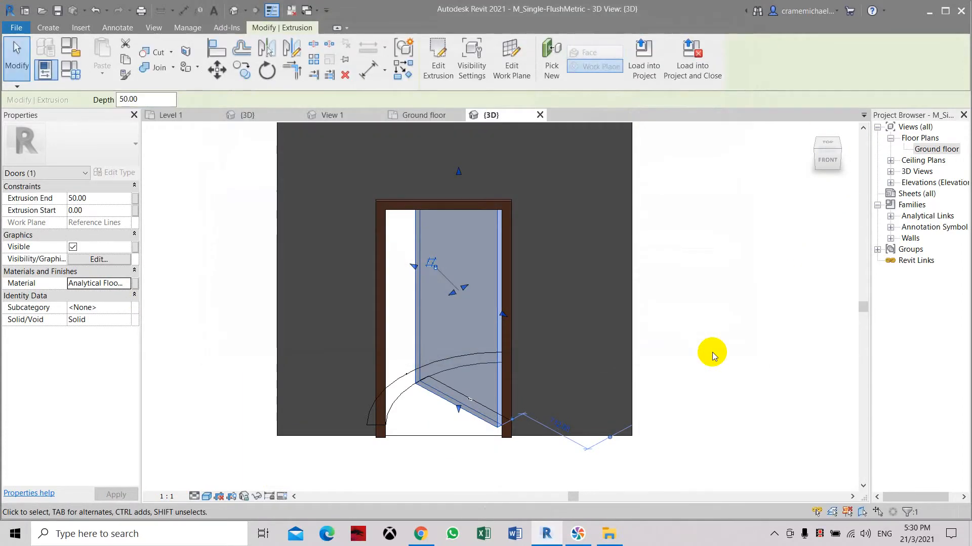
{"action": "left_click", "coordinate": [315, 385]}
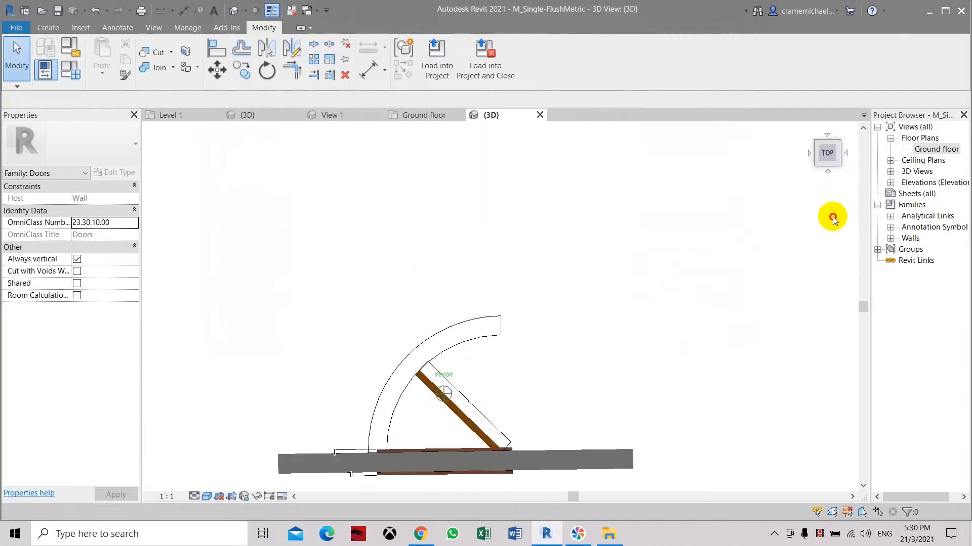
{"action": "left_click", "coordinate": [826, 160]}
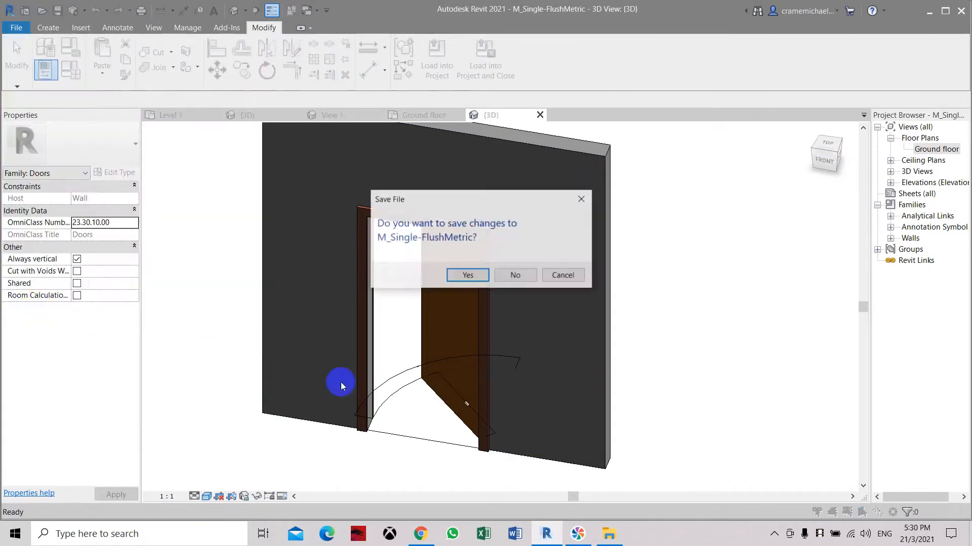
Step: Load the family into Project2, answer the save prompts, and place the door in a Level 1 wall
{"action": "left_click", "coordinate": [514, 276]}
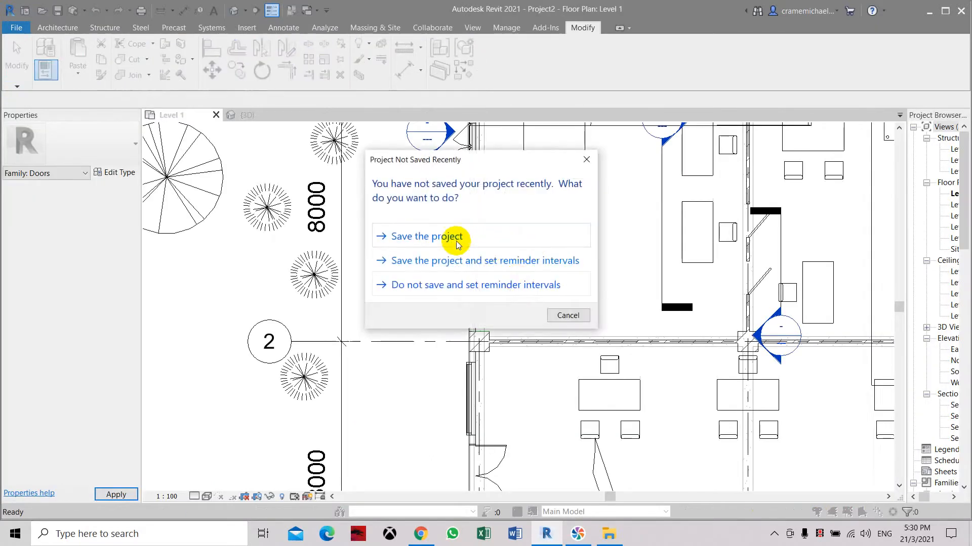
{"action": "left_click", "coordinate": [430, 236]}
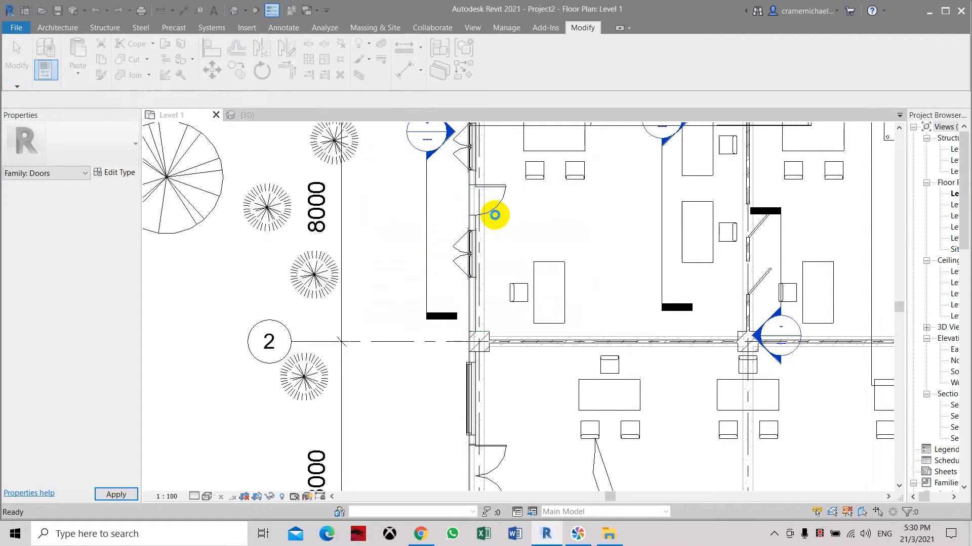
{"action": "left_click", "coordinate": [491, 211]}
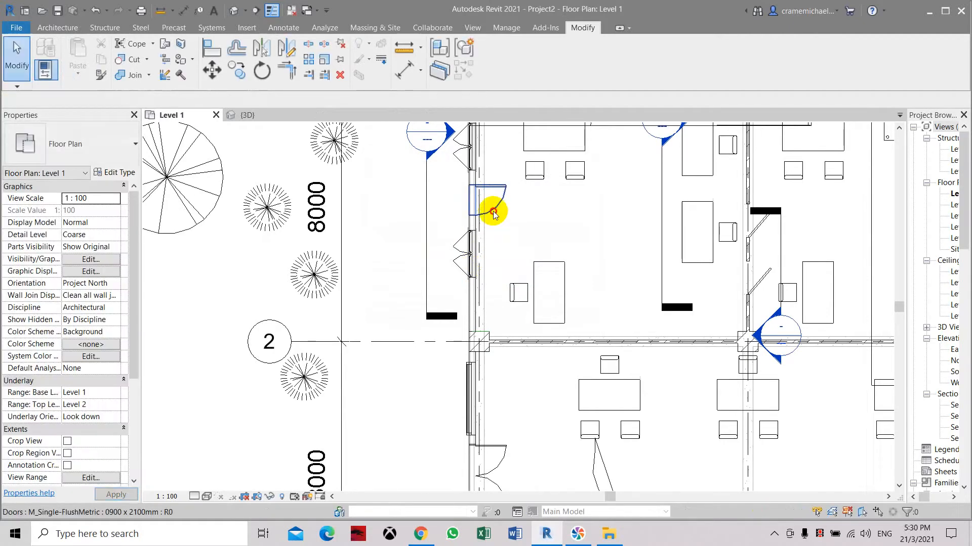
{"action": "left_click", "coordinate": [490, 210]}
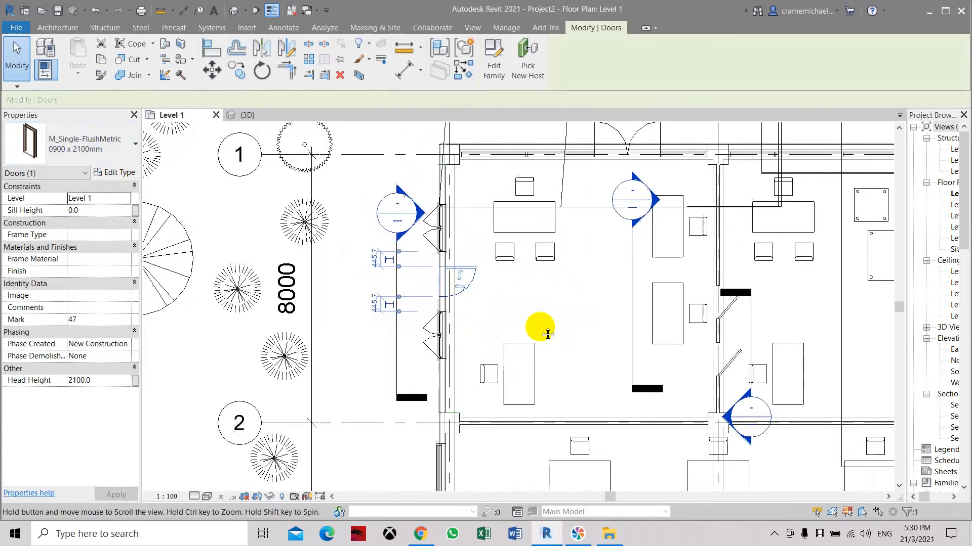
{"action": "mouse_move", "coordinate": [462, 288]}
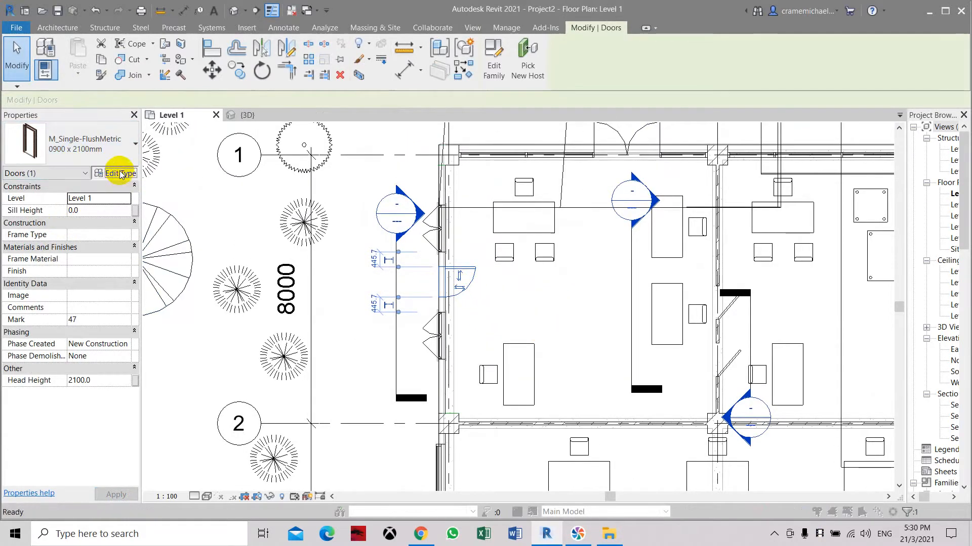
Step: Duplicate the door type as '0900 x 2100mm Angle' and assign it to the placed door
{"action": "left_click", "coordinate": [119, 172]}
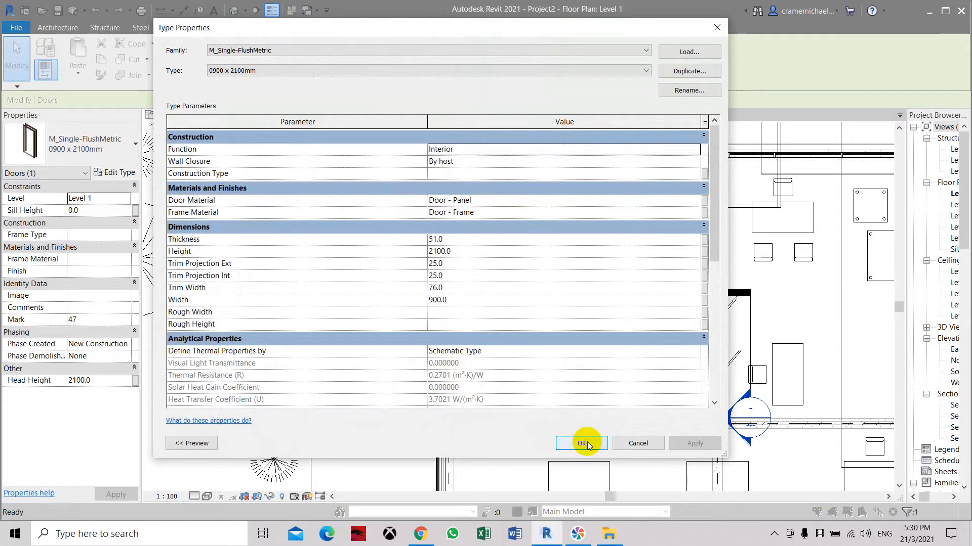
{"action": "mouse_move", "coordinate": [688, 71]}
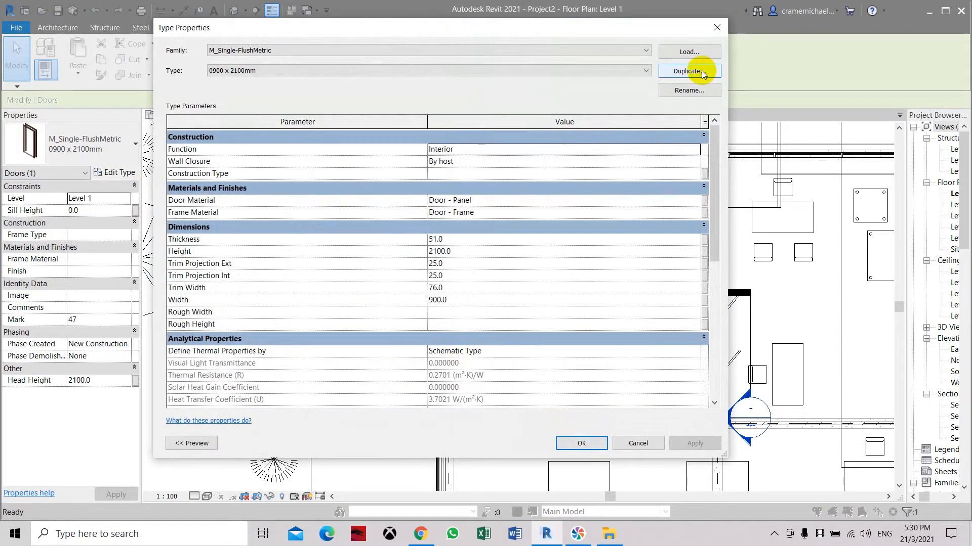
{"action": "left_click", "coordinate": [689, 71]}
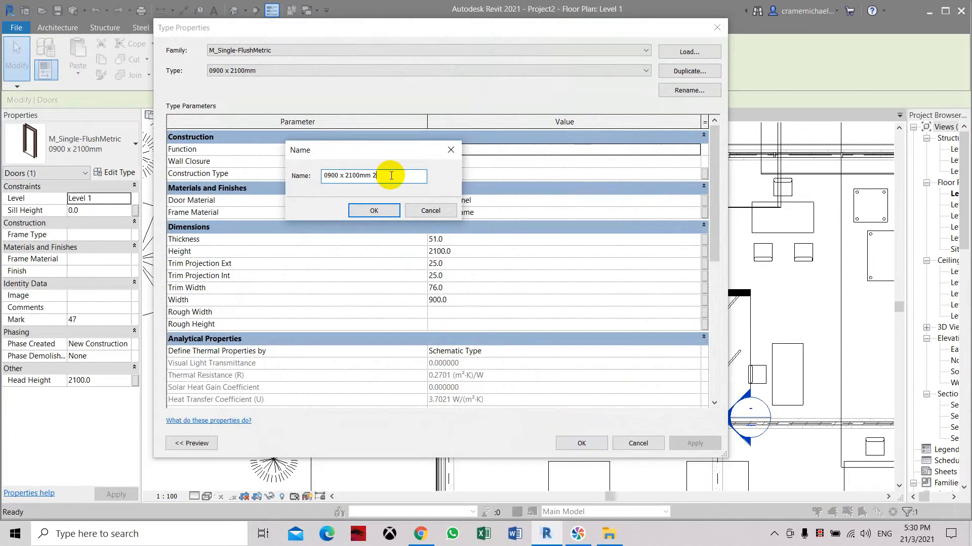
{"action": "type", "text": "Angl"}
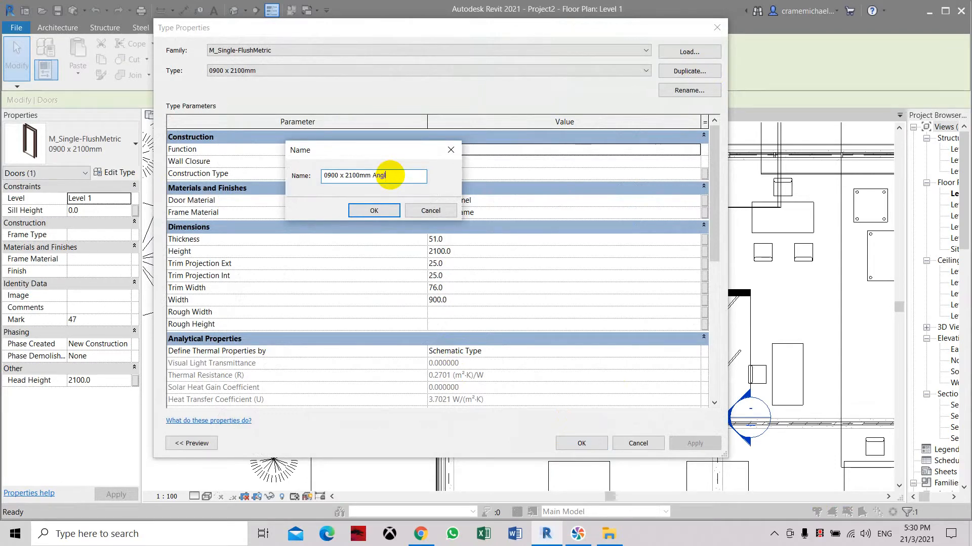
{"action": "left_click", "coordinate": [374, 210]}
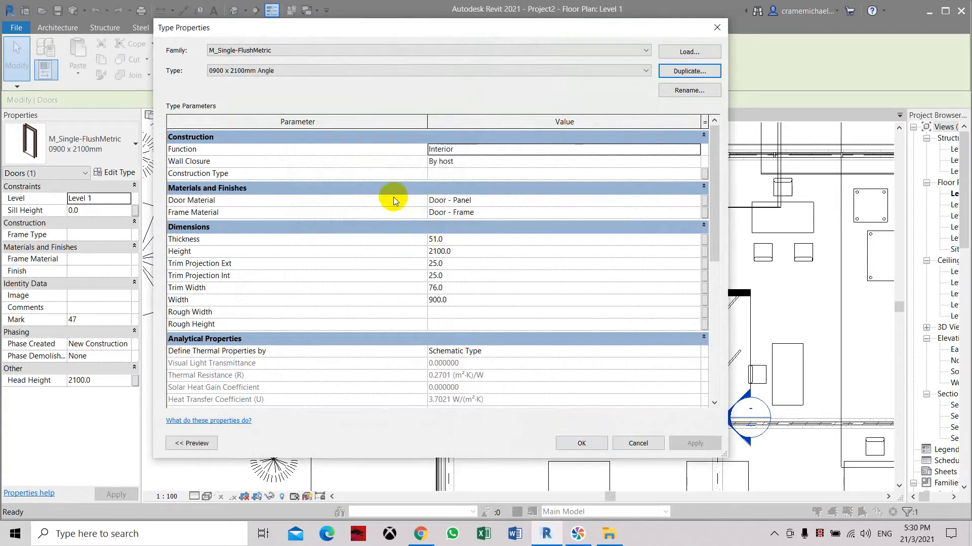
{"action": "left_click", "coordinate": [581, 444]}
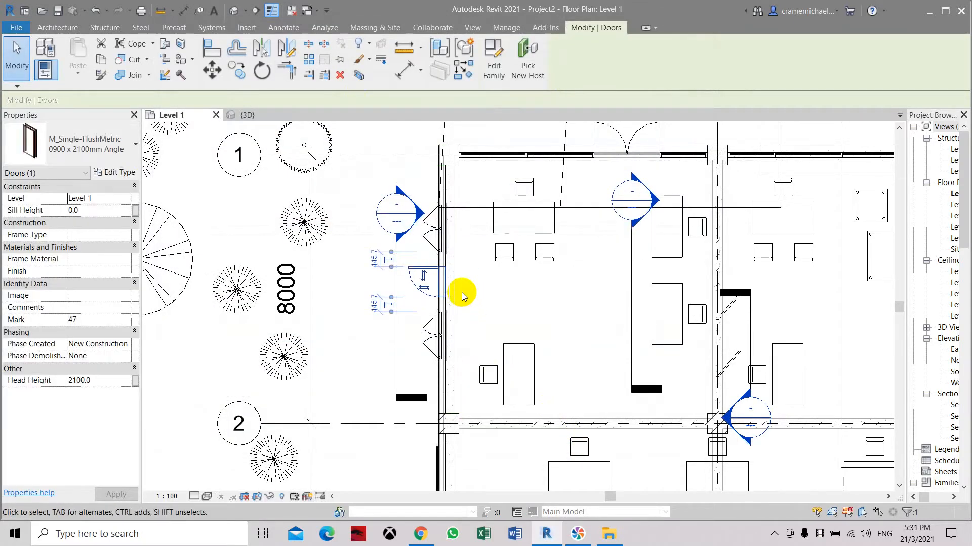
{"action": "mouse_move", "coordinate": [428, 273]}
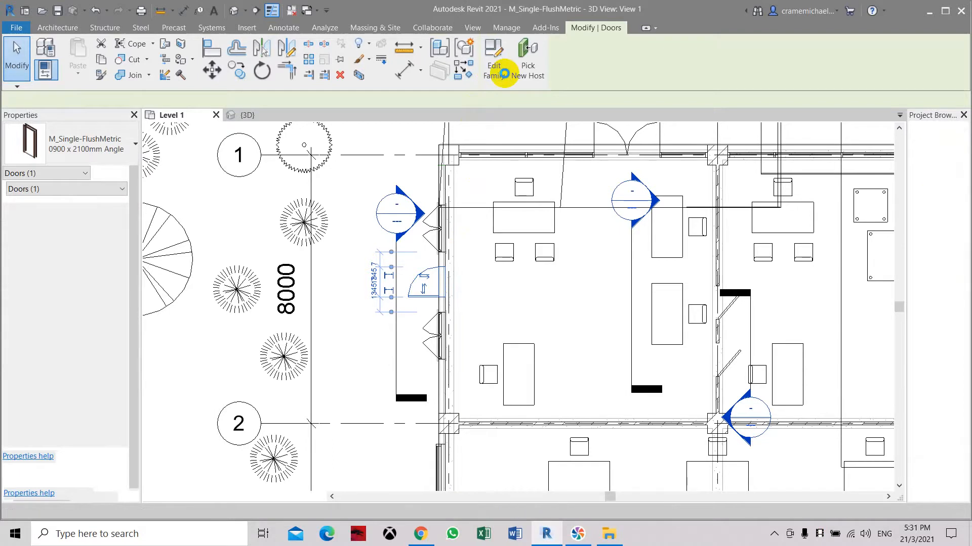
Step: Edit the M_Single-FlushMetric family and delete the door panel, leaving only the frame
{"action": "left_click", "coordinate": [494, 58]}
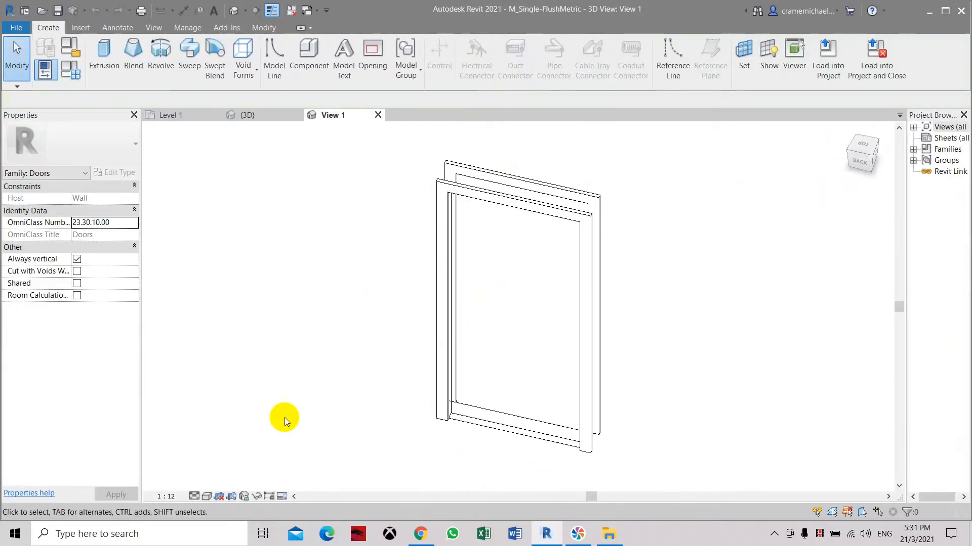
{"action": "left_click", "coordinate": [544, 334]}
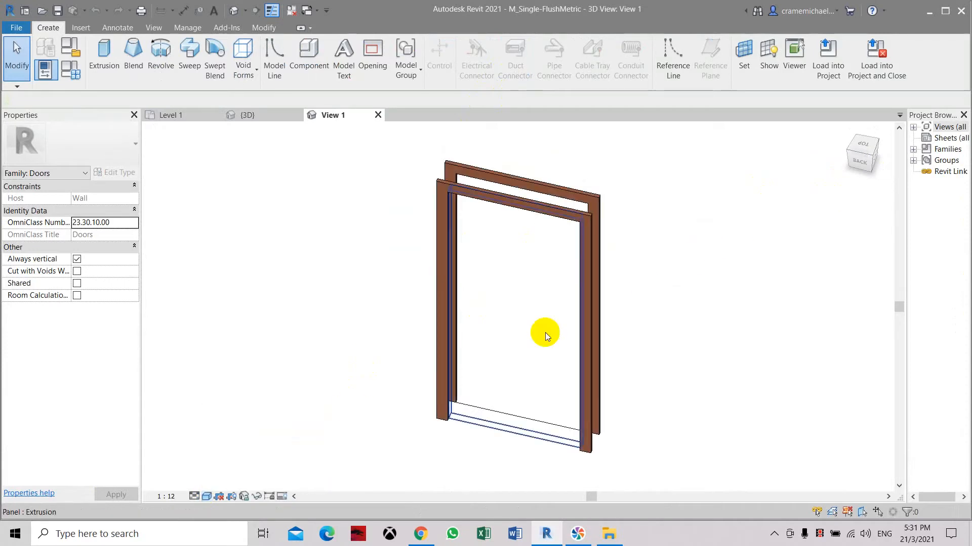
{"action": "left_click", "coordinate": [546, 333]}
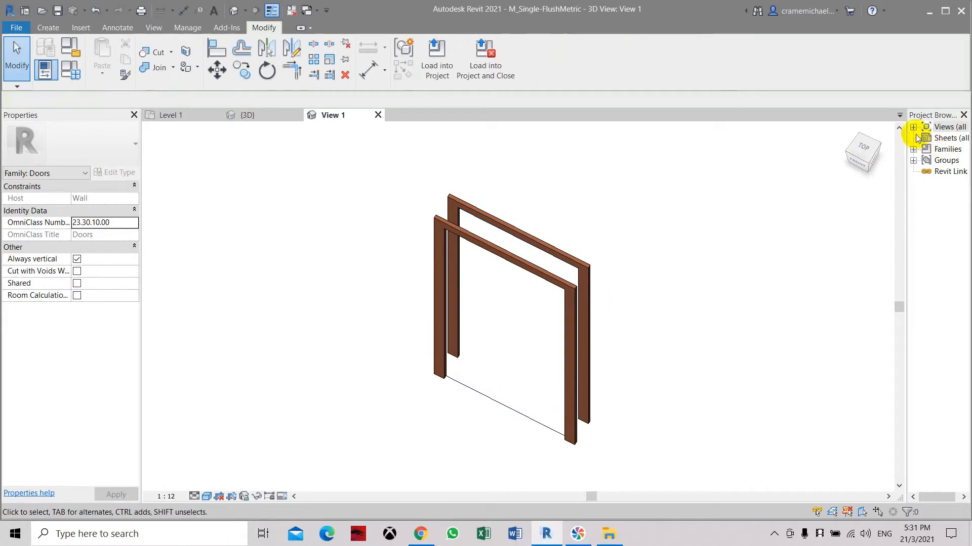
Step: Show the family's Ground floor plan with its width and trim dimensions
{"action": "left_click", "coordinate": [912, 127]}
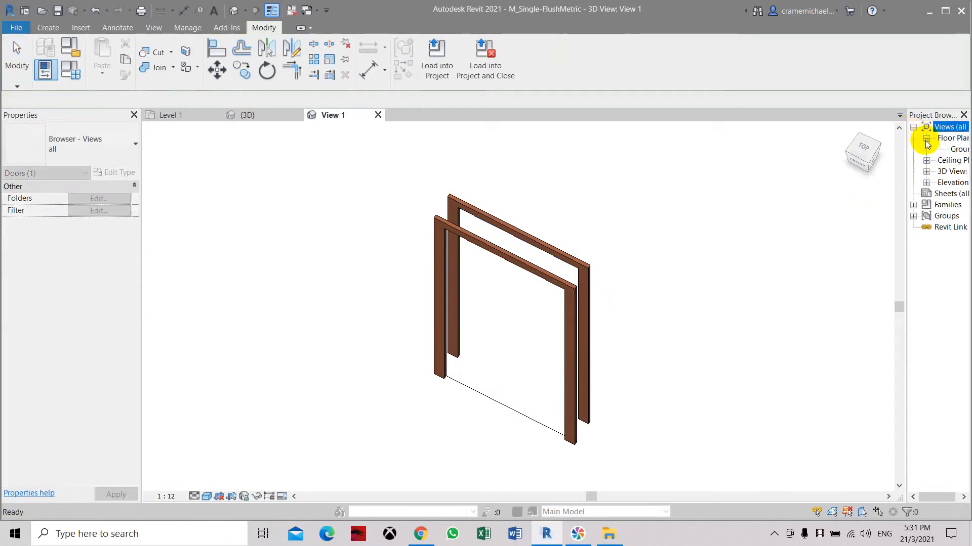
{"action": "mouse_move", "coordinate": [905, 167]}
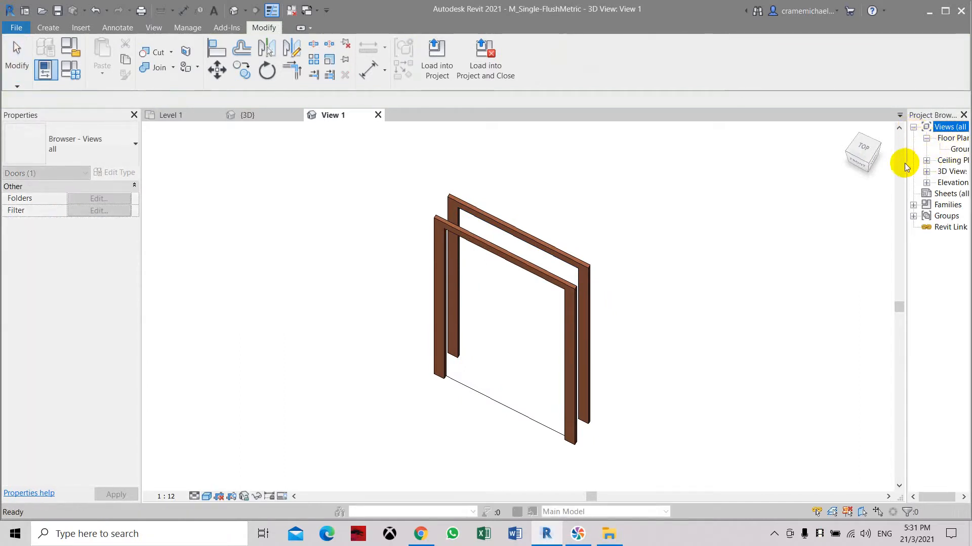
{"action": "mouse_move", "coordinate": [939, 258]}
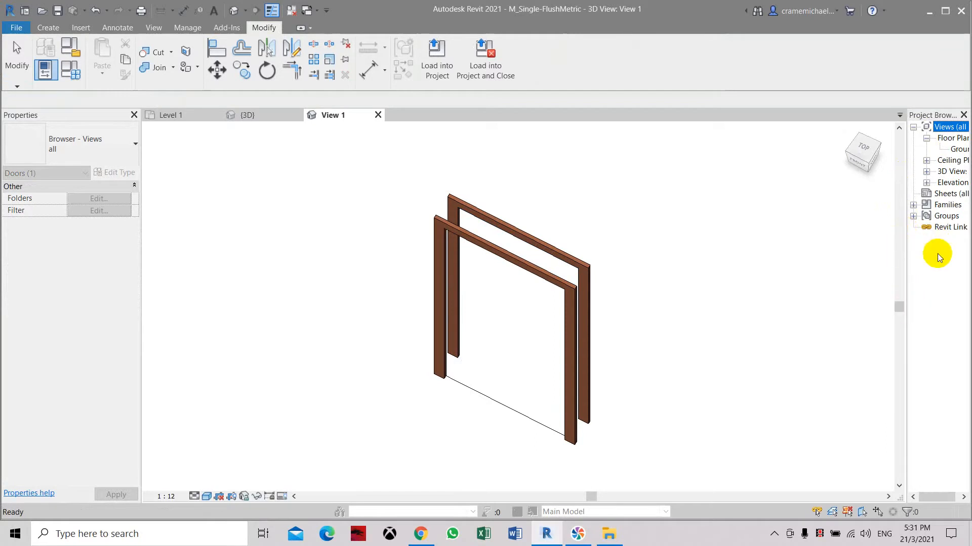
{"action": "double_click", "coordinate": [959, 149]}
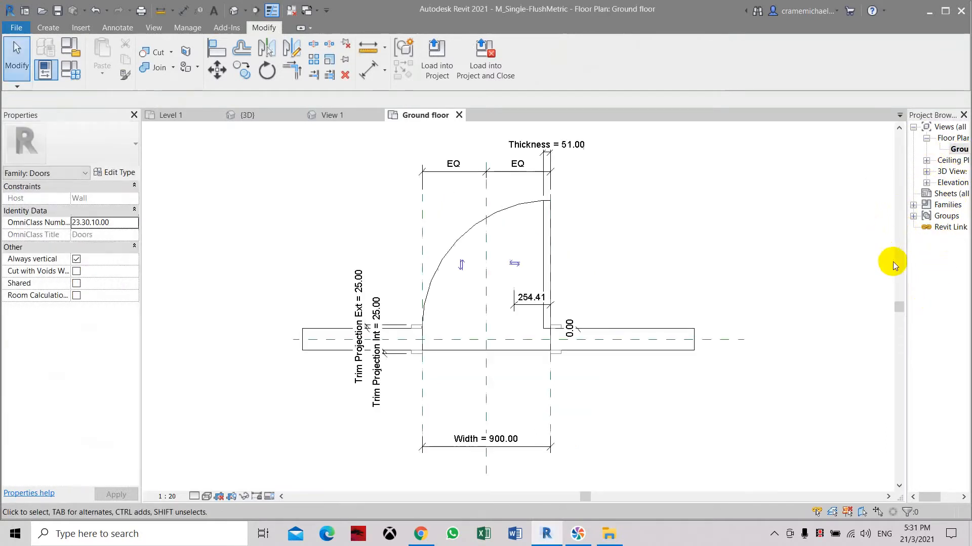
{"action": "mouse_move", "coordinate": [905, 263]}
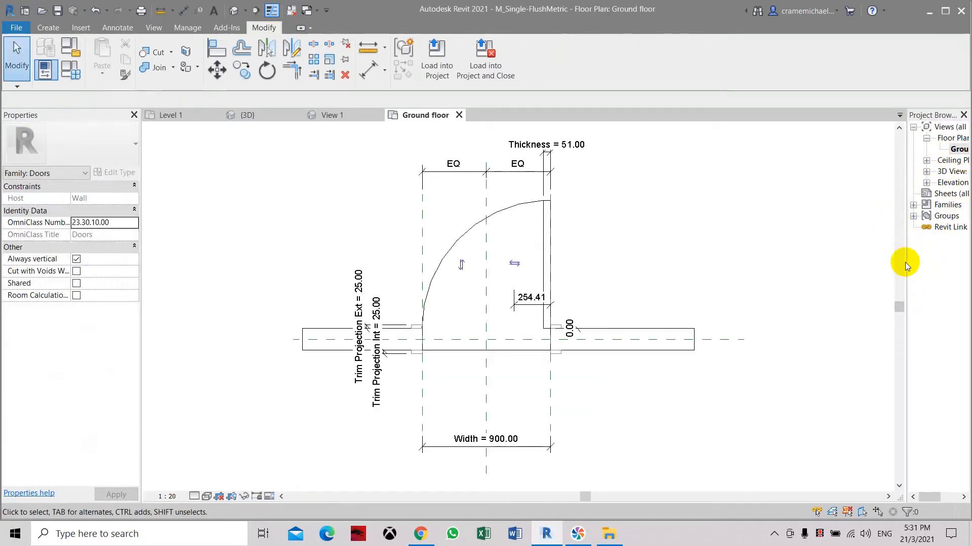
{"action": "mouse_move", "coordinate": [873, 260]}
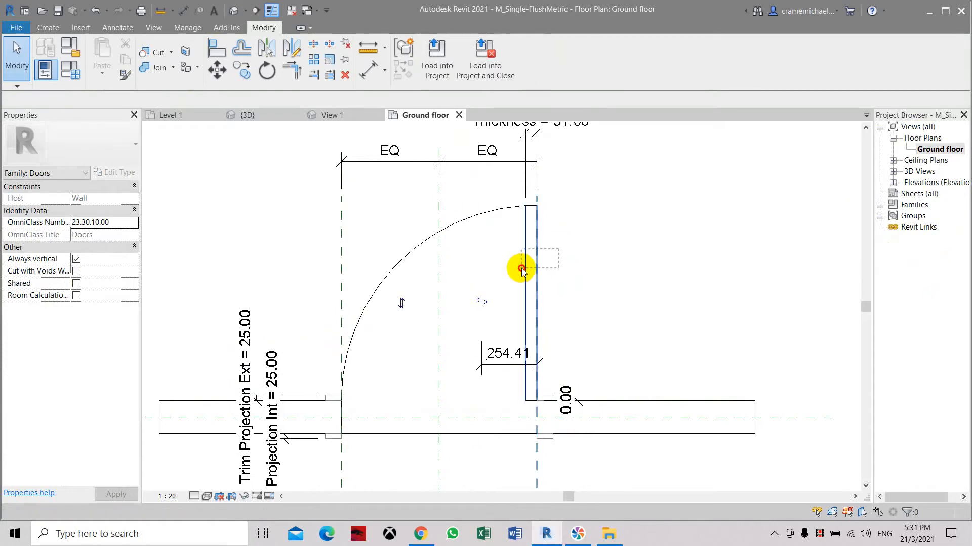
Step: Delete the panel line and swing arc from the ground floor plan
{"action": "left_click", "coordinate": [522, 267]}
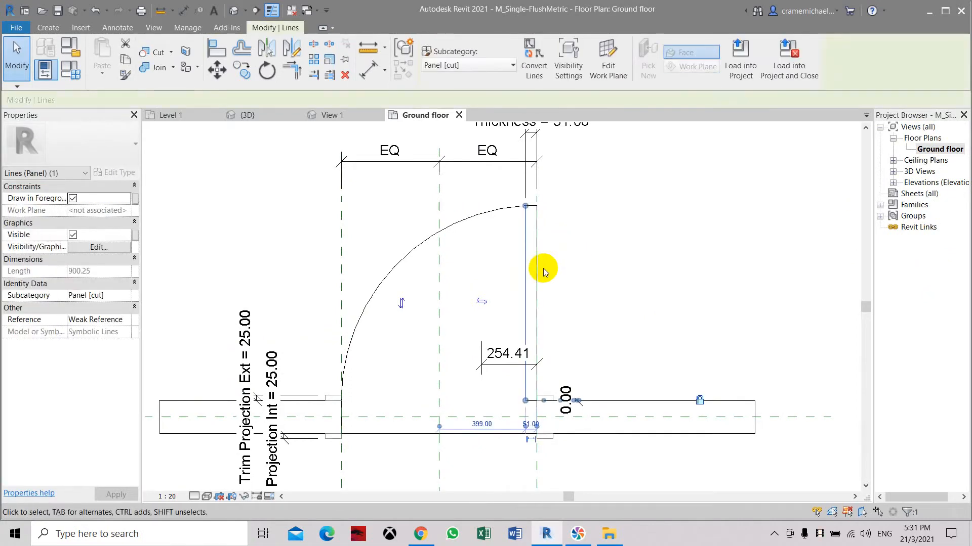
{"action": "left_click", "coordinate": [502, 221]}
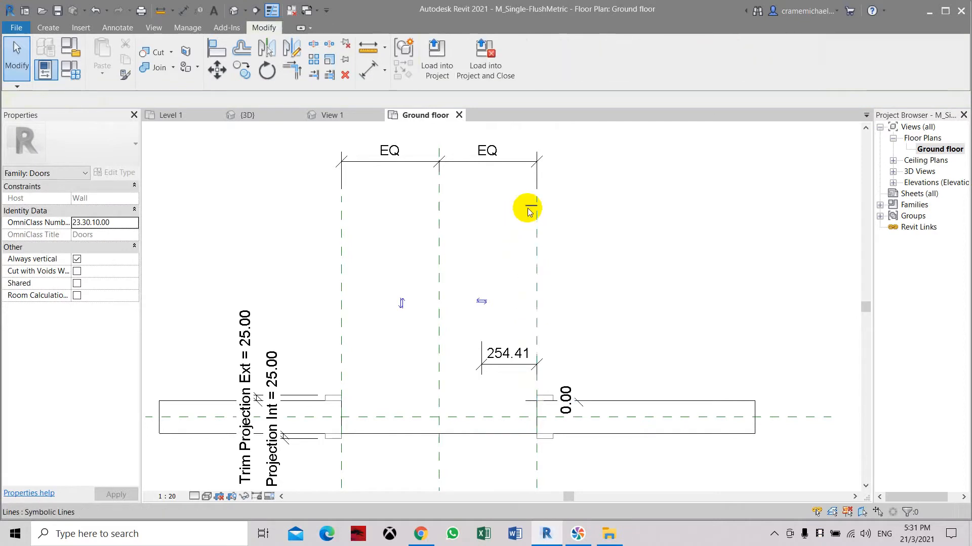
{"action": "mouse_move", "coordinate": [542, 408]}
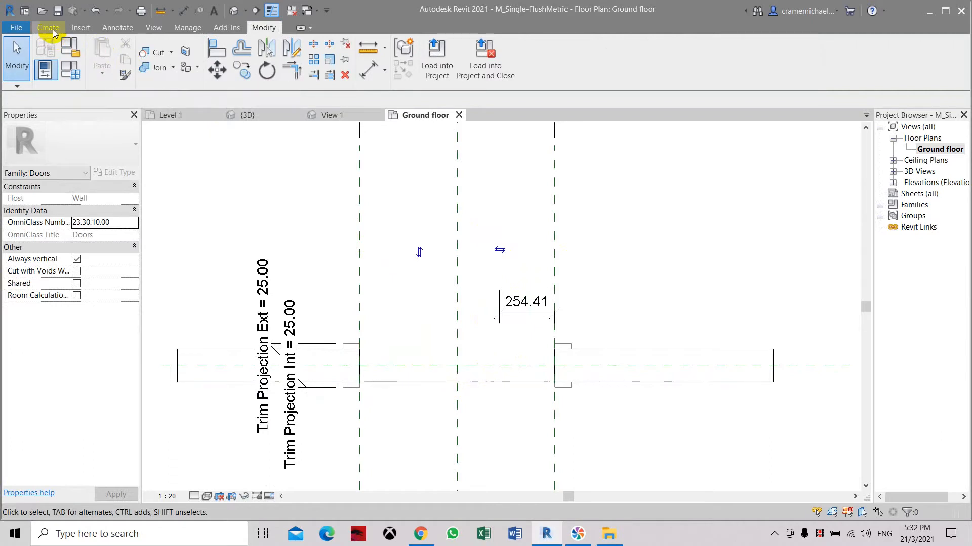
{"action": "left_click", "coordinate": [48, 27]}
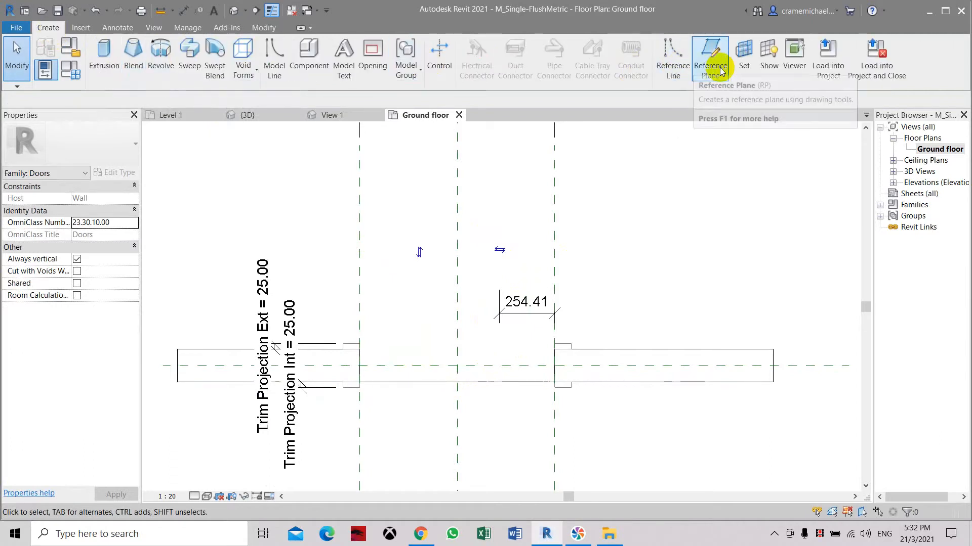
{"action": "left_click", "coordinate": [710, 58]}
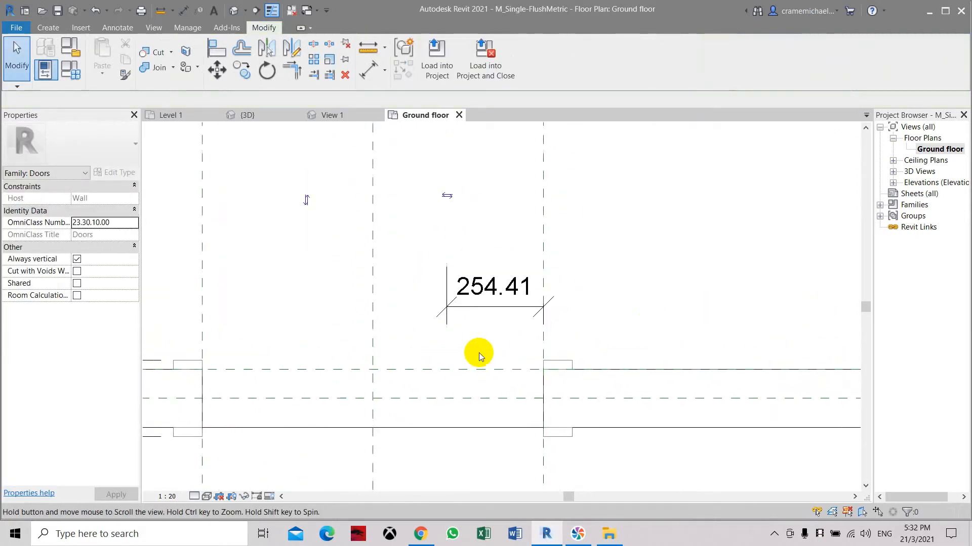
Step: Draw a diagonal reference line from the open side down to the hinge corner
{"action": "left_click", "coordinate": [48, 27]}
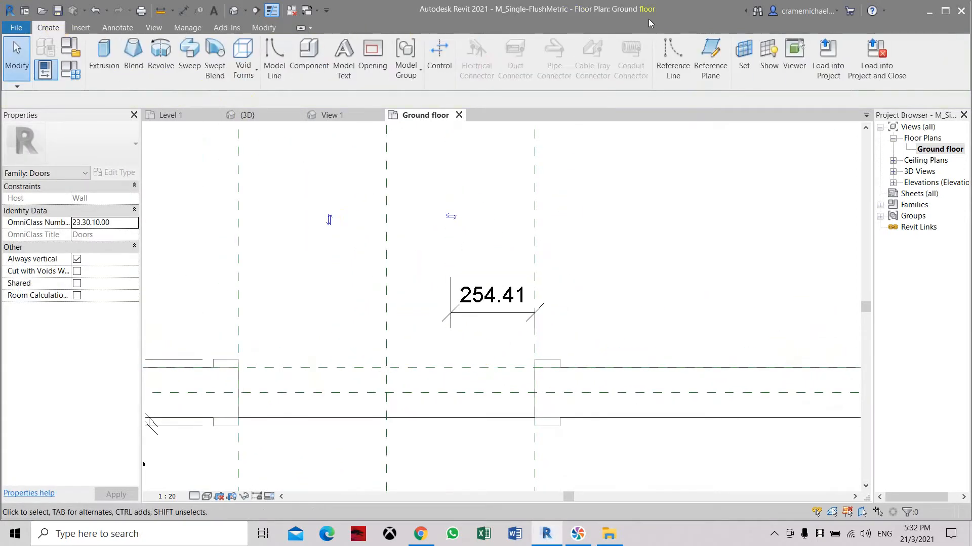
{"action": "left_click", "coordinate": [673, 56]}
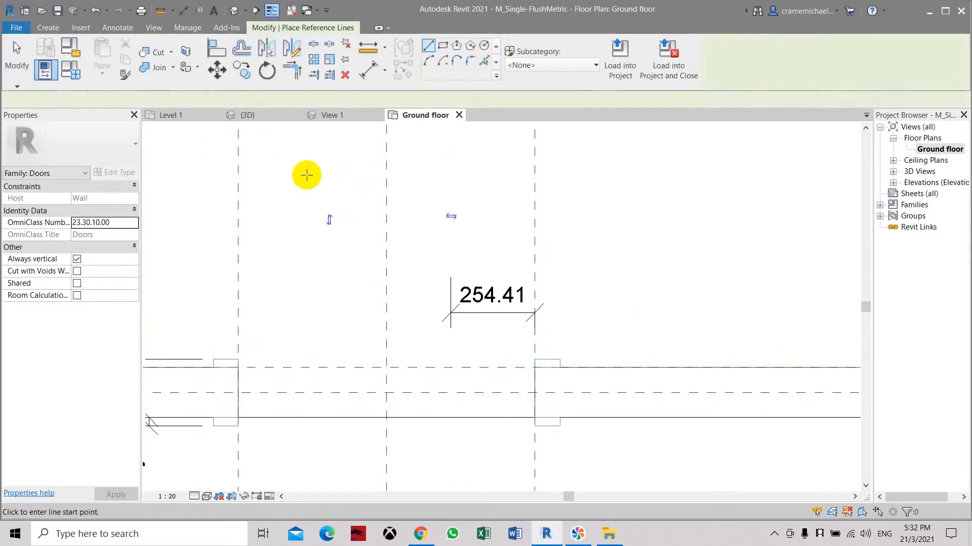
{"action": "left_click", "coordinate": [307, 176]}
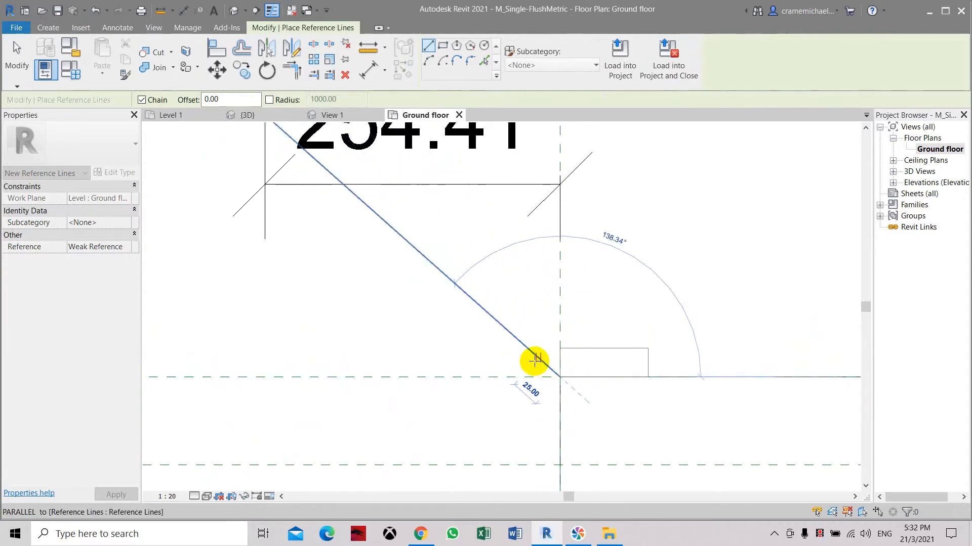
{"action": "left_click", "coordinate": [535, 362]}
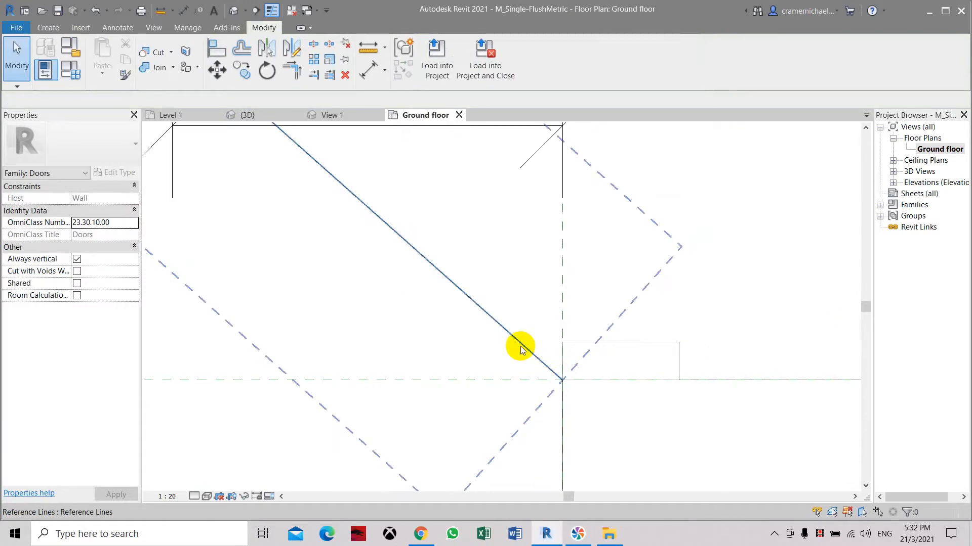
Step: Select the diagonal reference line and lock its endpoint at the hinge intersection
{"action": "left_click", "coordinate": [522, 348]}
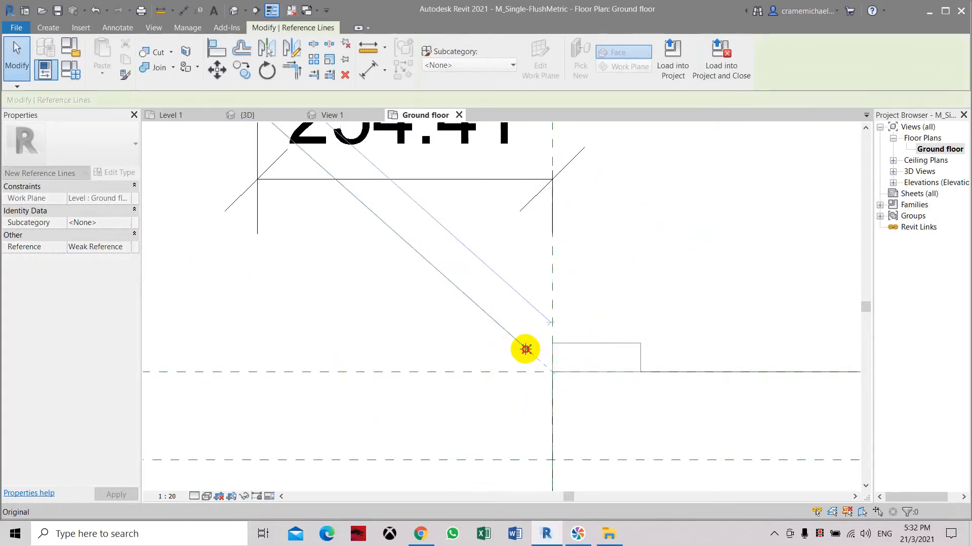
{"action": "mouse_move", "coordinate": [533, 375]}
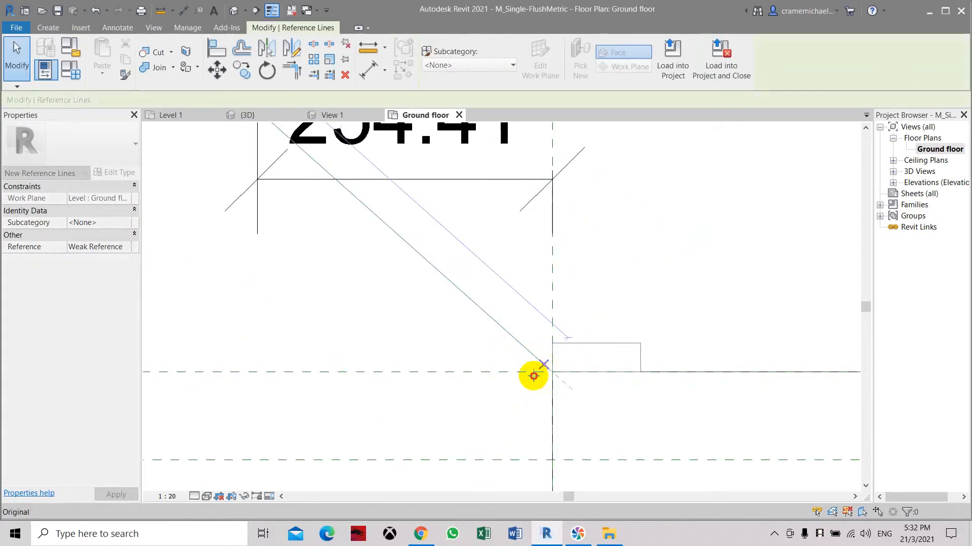
{"action": "left_click", "coordinate": [534, 375]}
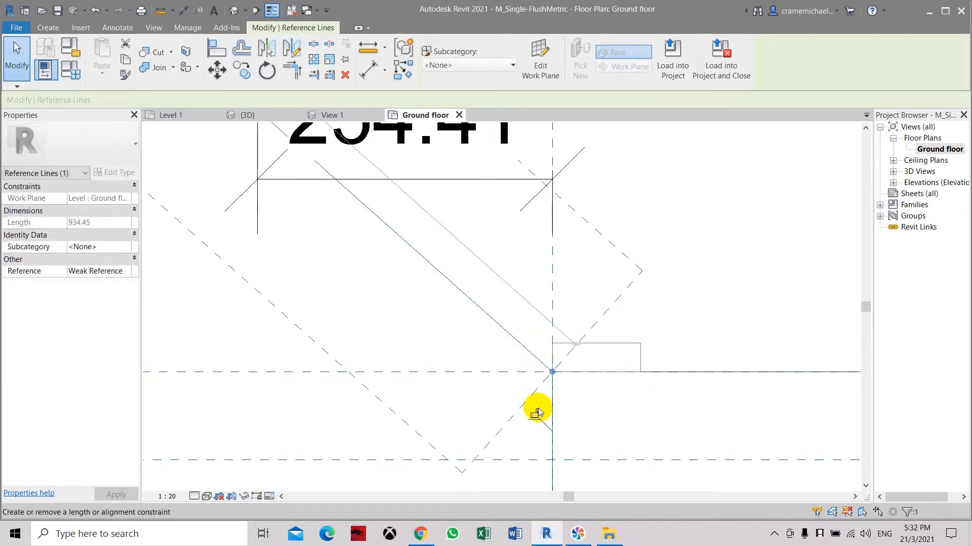
{"action": "mouse_move", "coordinate": [551, 372]}
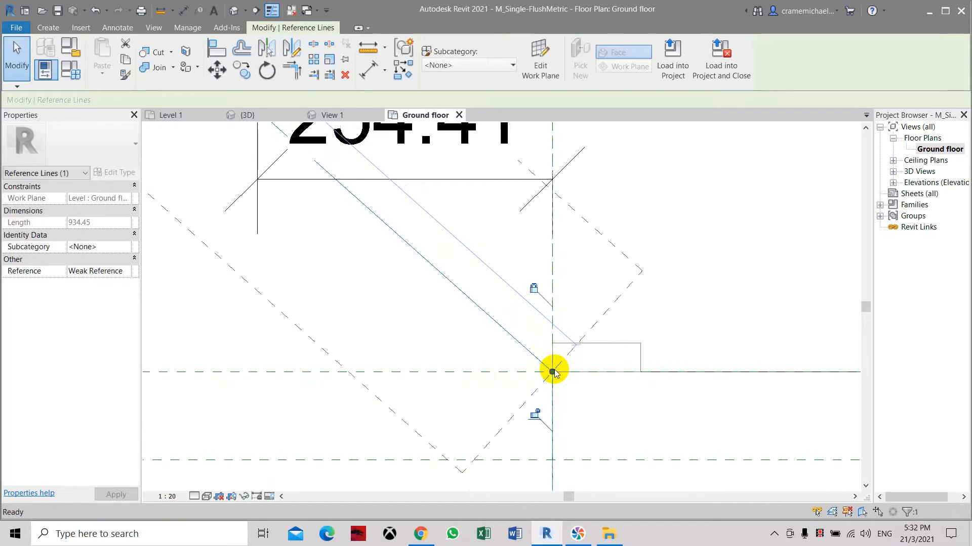
{"action": "left_click", "coordinate": [552, 369]}
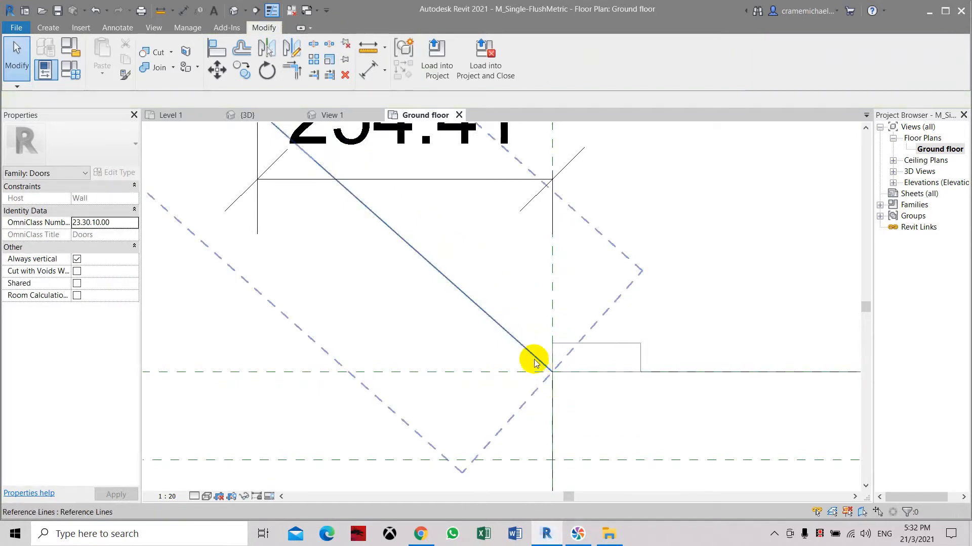
{"action": "left_click", "coordinate": [534, 362]}
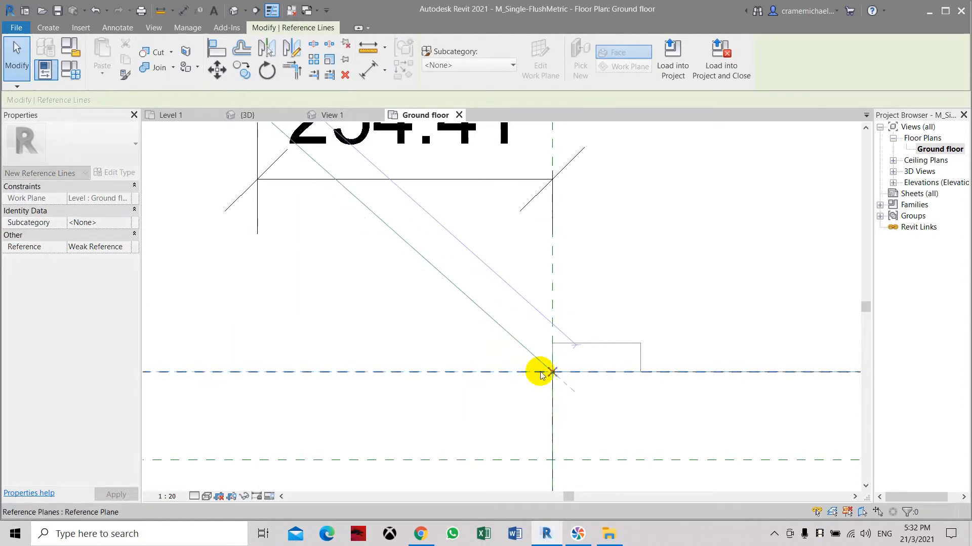
{"action": "left_click", "coordinate": [541, 372]}
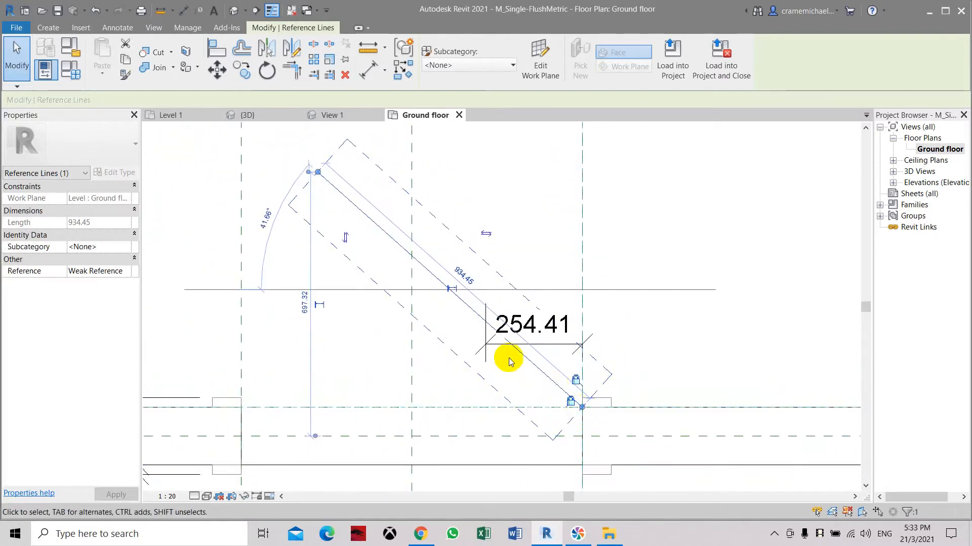
{"action": "mouse_move", "coordinate": [452, 291]}
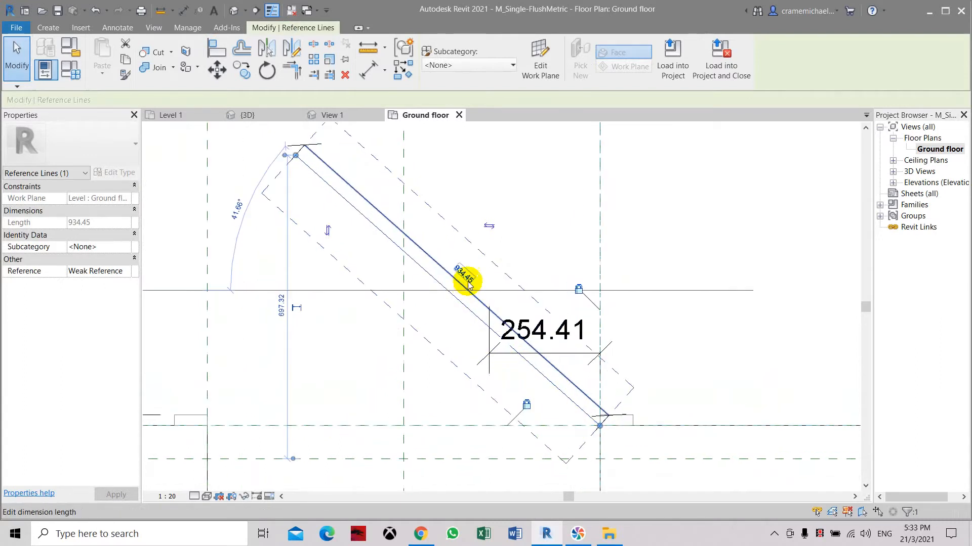
Step: Label the diagonal line's length dimension with the Width parameter, reading 900.00
{"action": "left_click", "coordinate": [467, 279]}
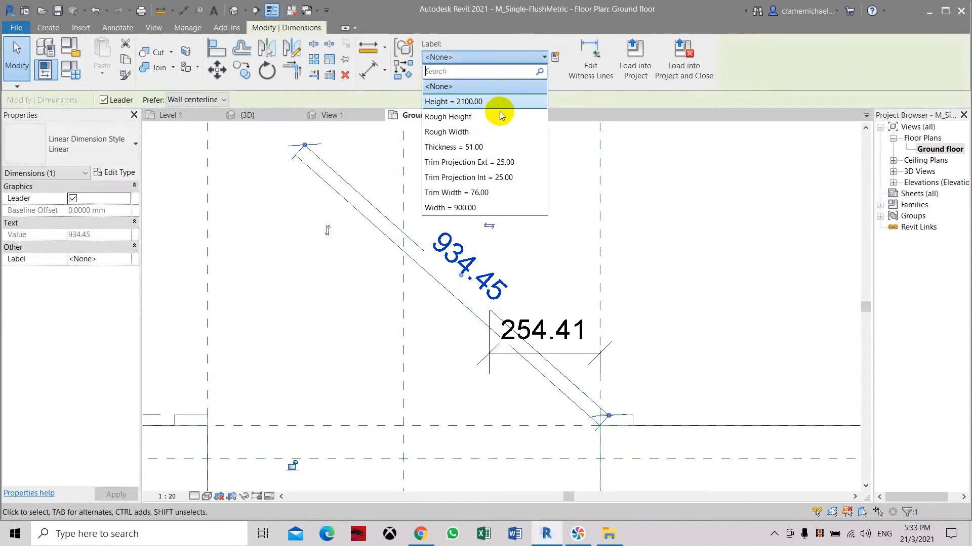
{"action": "left_click", "coordinate": [450, 207]}
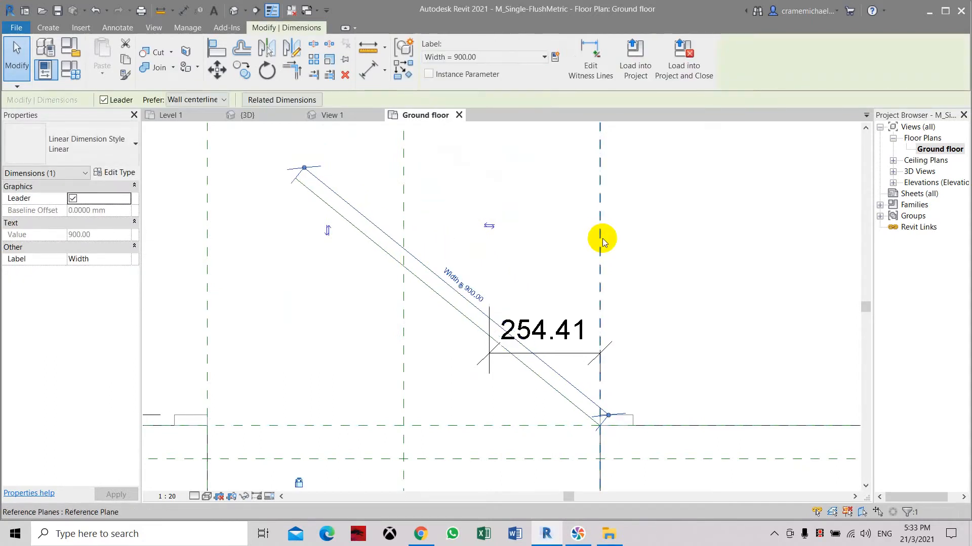
{"action": "left_click", "coordinate": [572, 315]}
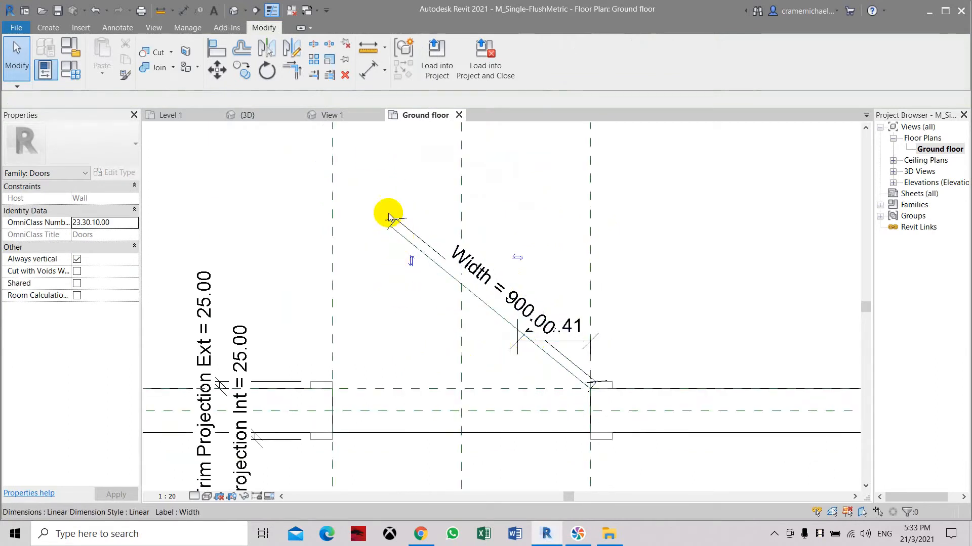
Step: Place a 39.13° angular dimension between the leaf reference line and the wall, then select it
{"action": "left_click", "coordinate": [382, 69]}
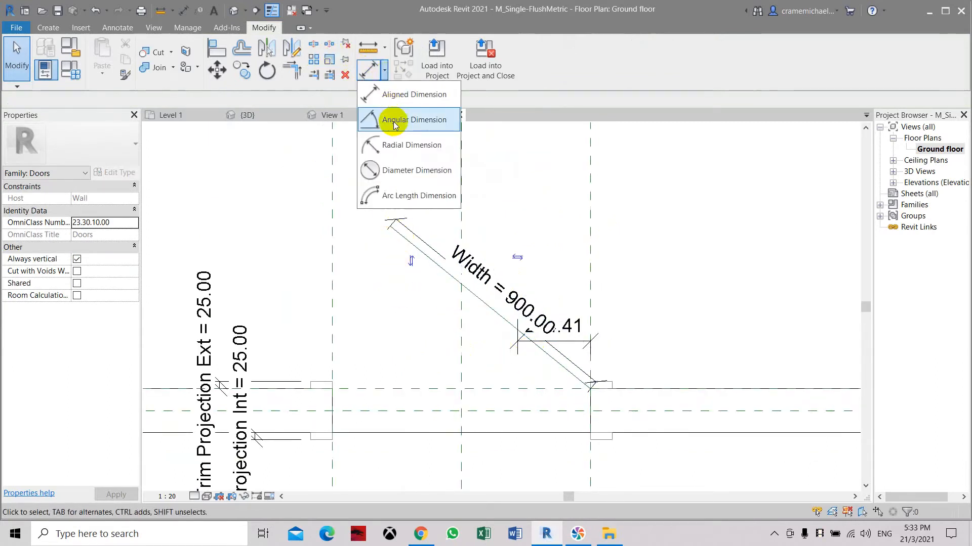
{"action": "left_click", "coordinate": [413, 119]}
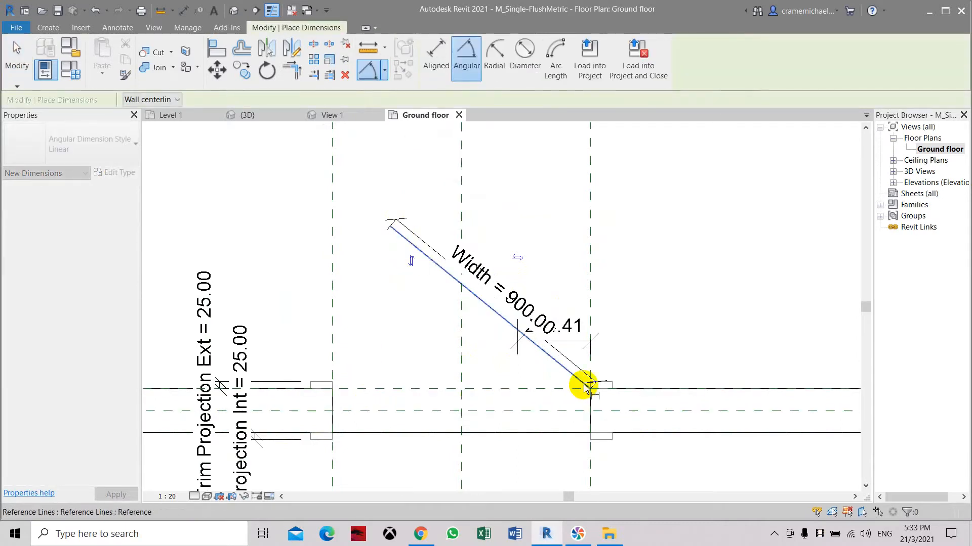
{"action": "left_click", "coordinate": [403, 248]}
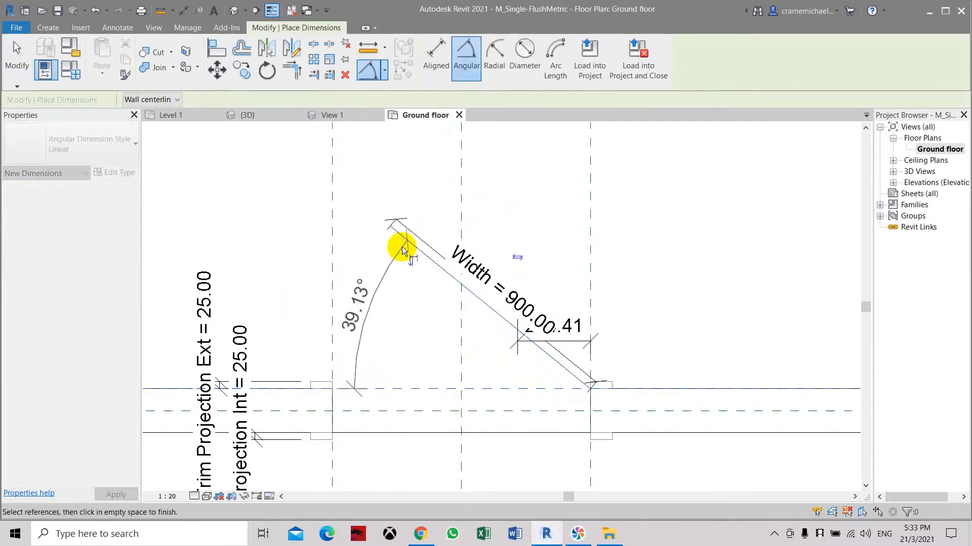
{"action": "left_click", "coordinate": [403, 245]}
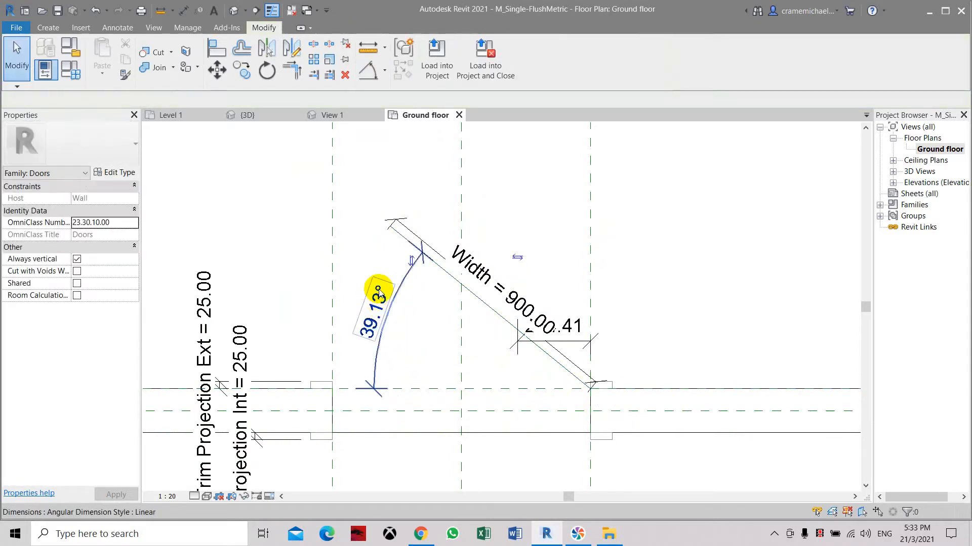
{"action": "left_click", "coordinate": [376, 294]}
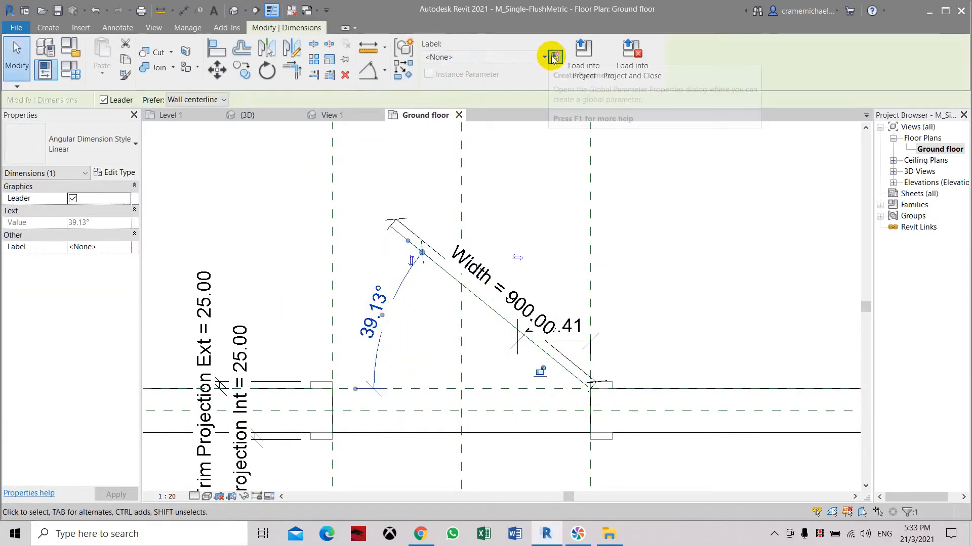
Step: Create an instance parameter 'Angle' under Graphics and label the angular dimension with it
{"action": "left_click", "coordinate": [550, 56]}
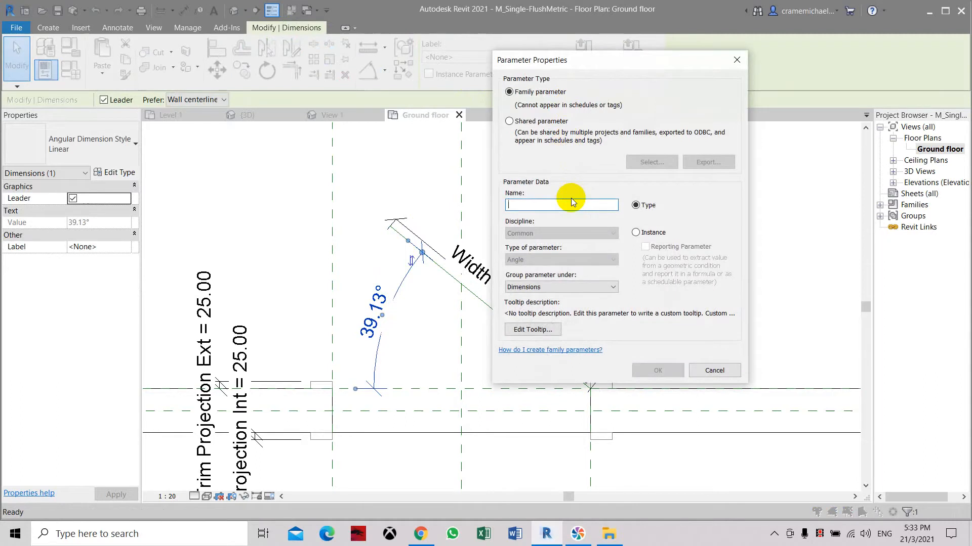
{"action": "type", "text": "Angle"}
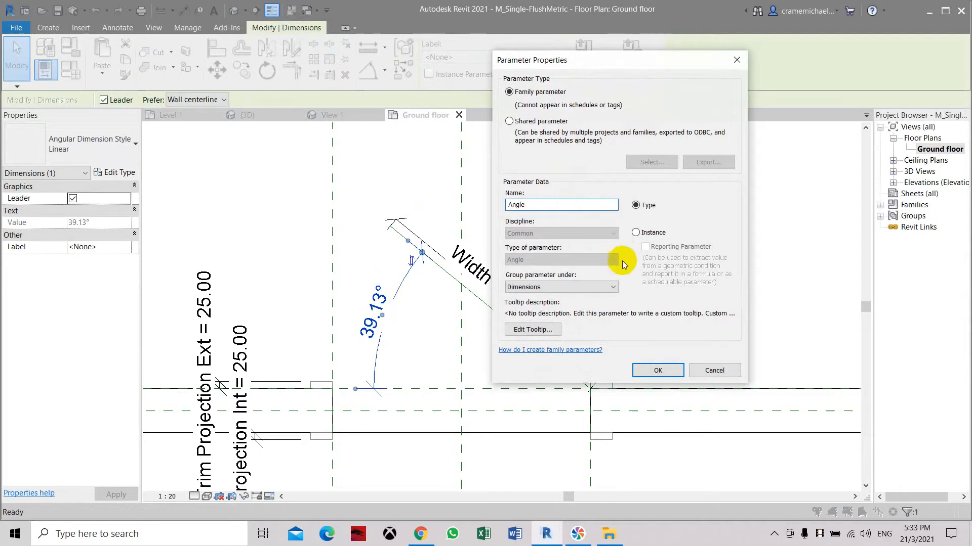
{"action": "left_click", "coordinate": [613, 287]}
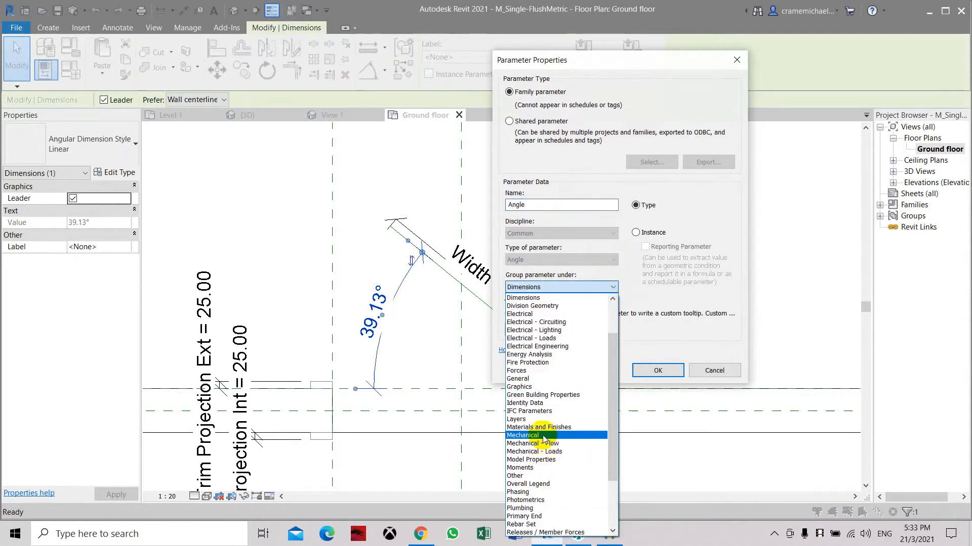
{"action": "left_click", "coordinate": [519, 387]}
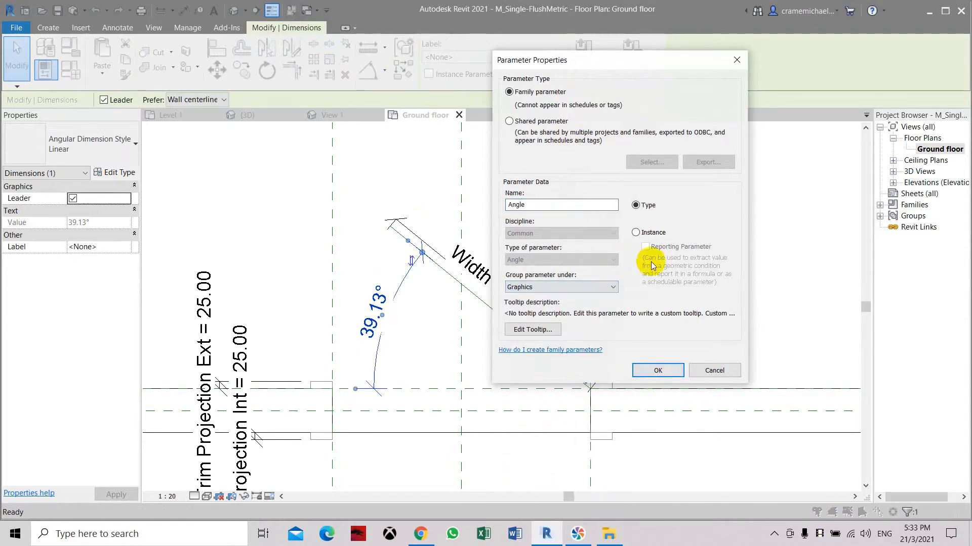
{"action": "left_click", "coordinate": [635, 233]}
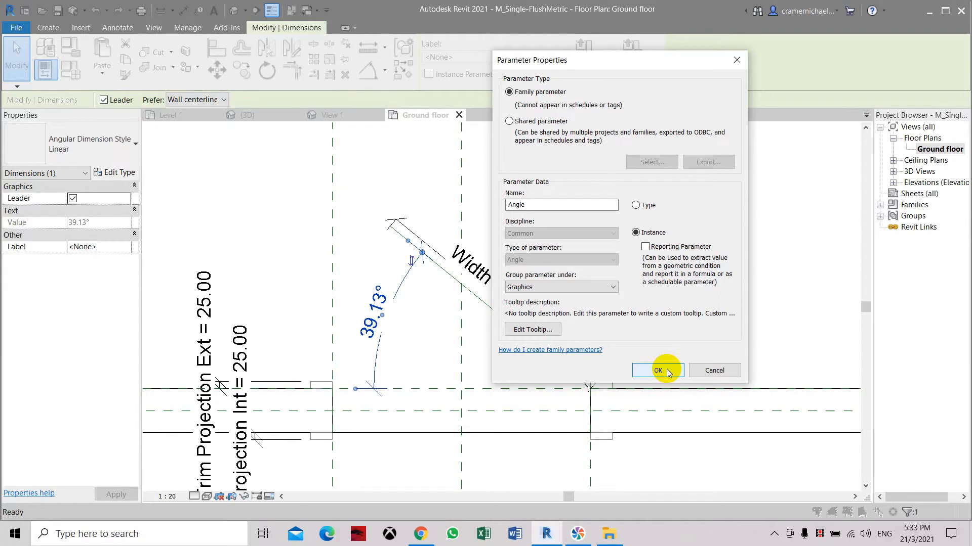
{"action": "mouse_move", "coordinate": [659, 246]}
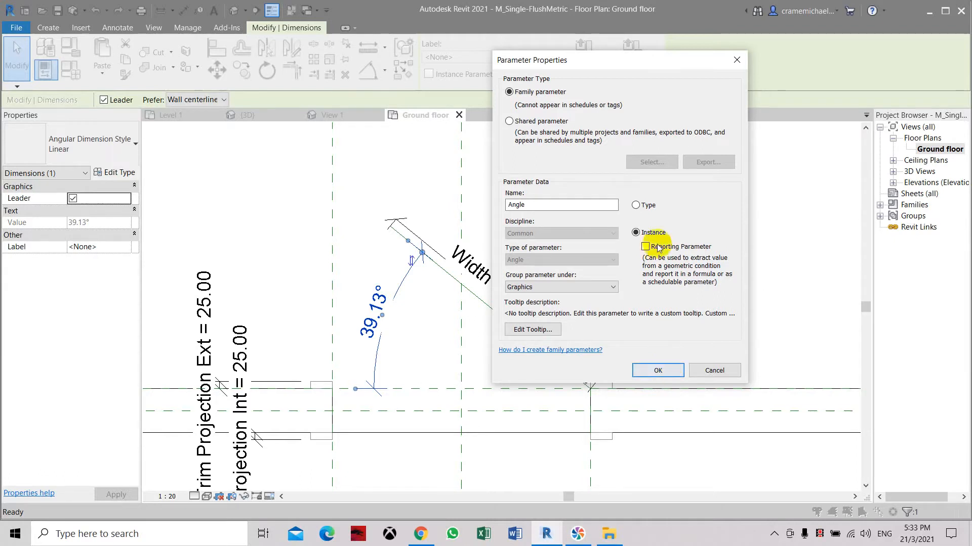
{"action": "left_click", "coordinate": [657, 369]}
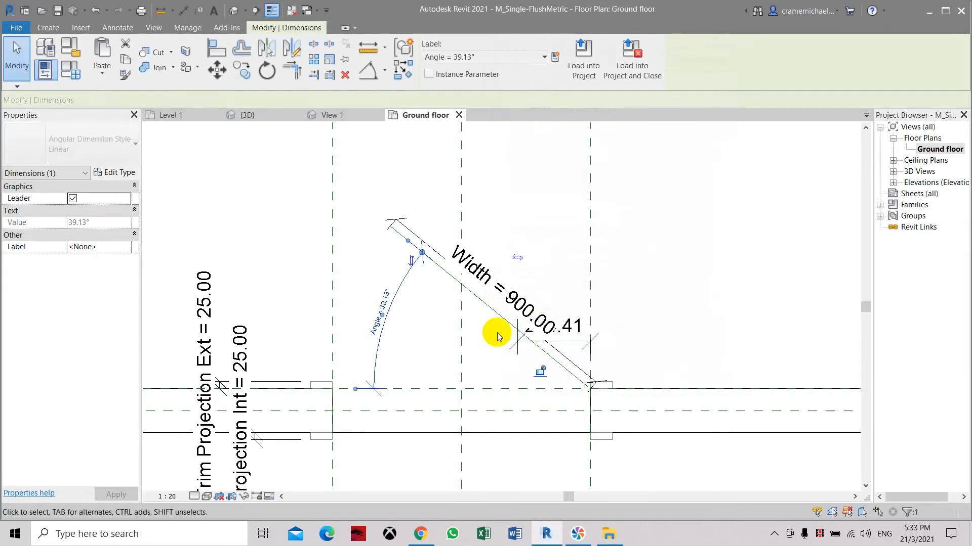
{"action": "left_click", "coordinate": [381, 304]}
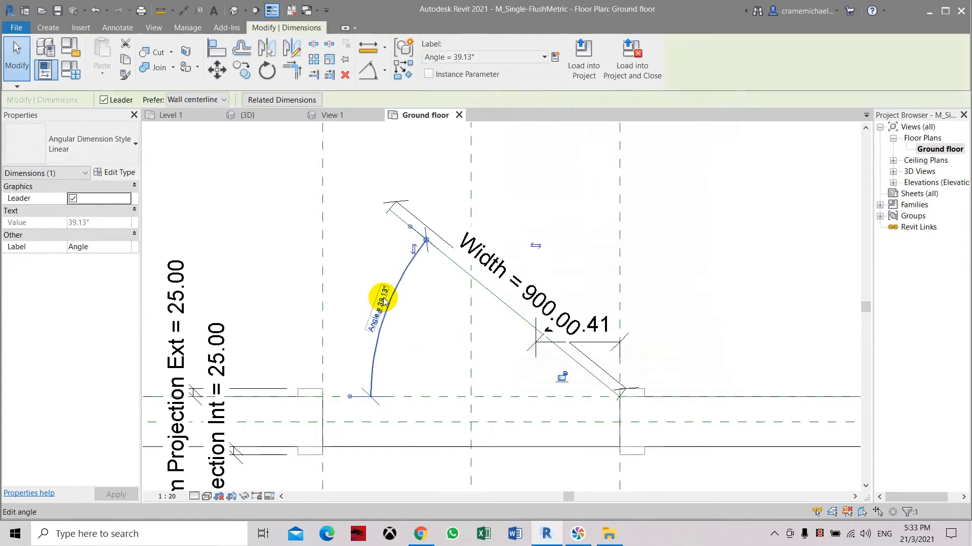
Step: Set the Angle dimension value to 60° so the leaf line swings steeper
{"action": "double_click", "coordinate": [381, 296]}
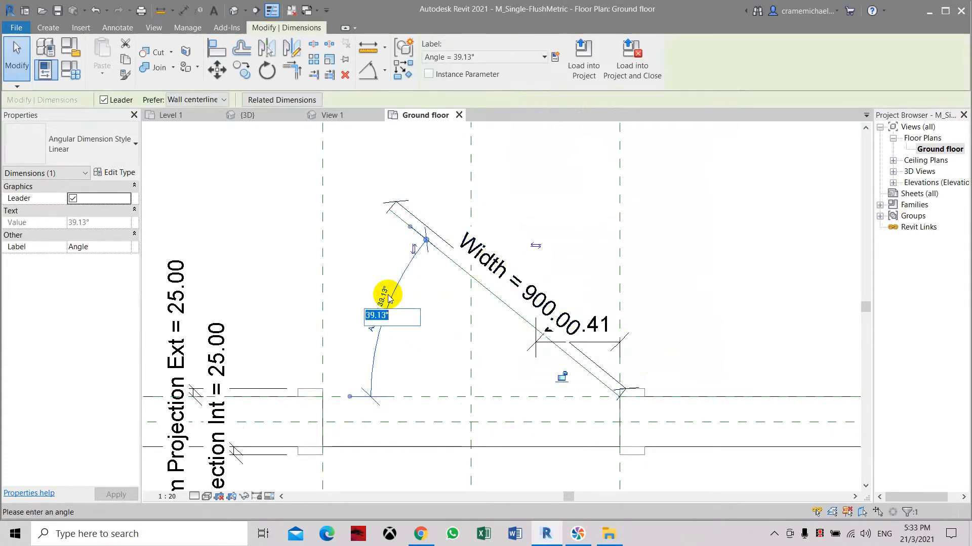
{"action": "mouse_move", "coordinate": [387, 297]}
{"action": "type", "text": "40"}
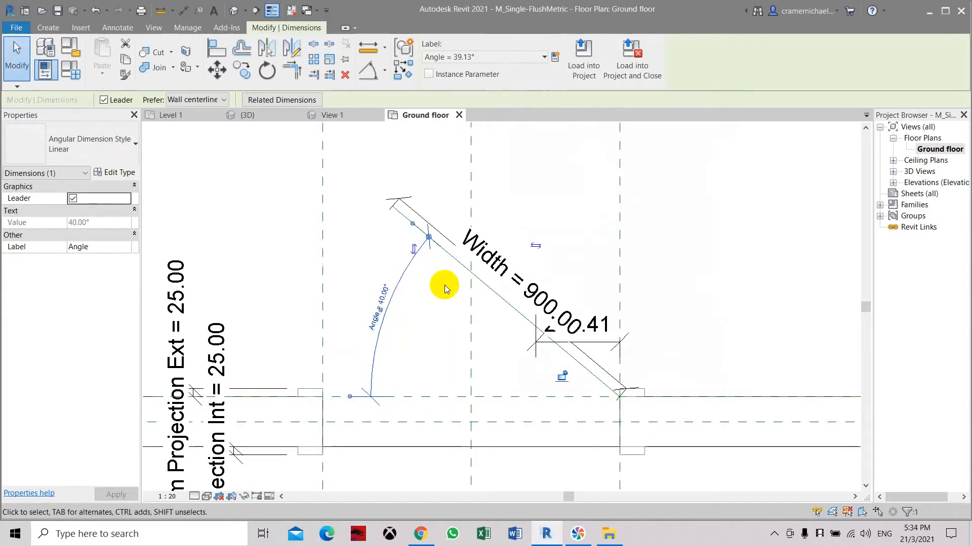
{"action": "double_click", "coordinate": [384, 297]}
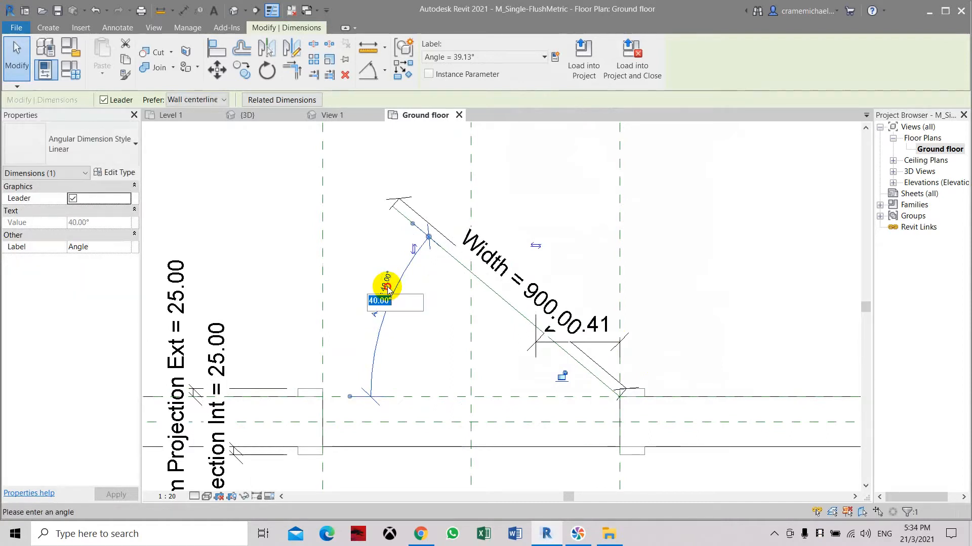
{"action": "type", "text": "60"}
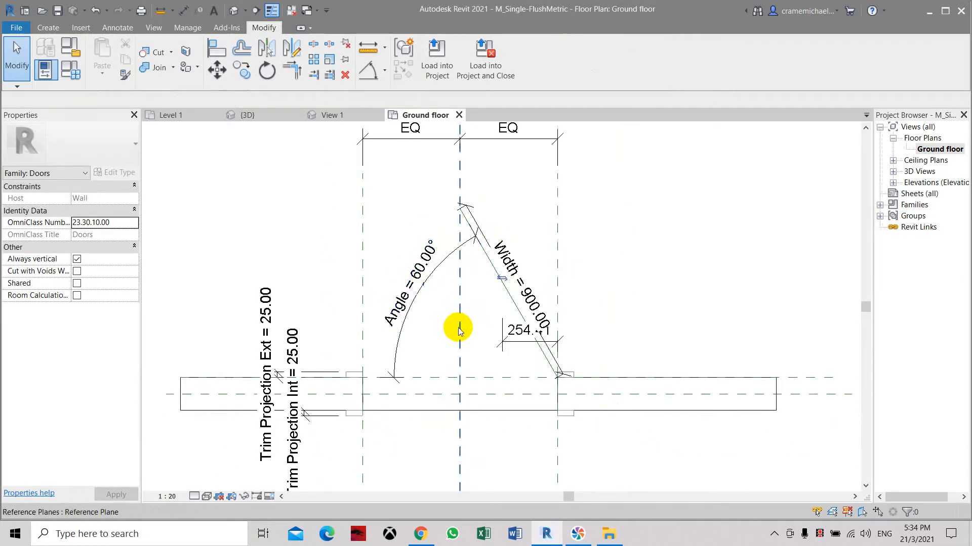
{"action": "mouse_move", "coordinate": [457, 223]}
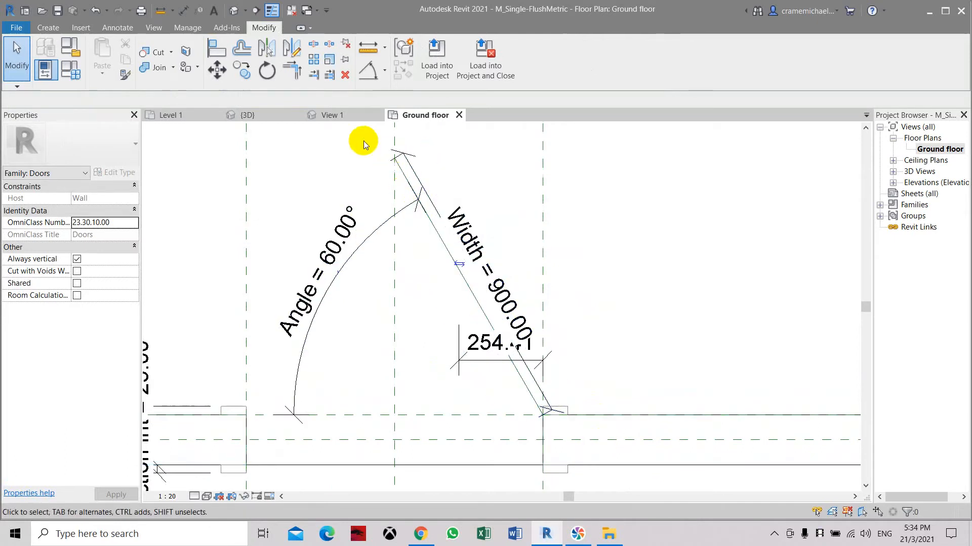
Step: Draw a model-line swing arc from the far jamb to the 60° leaf tip
{"action": "left_click", "coordinate": [117, 27]}
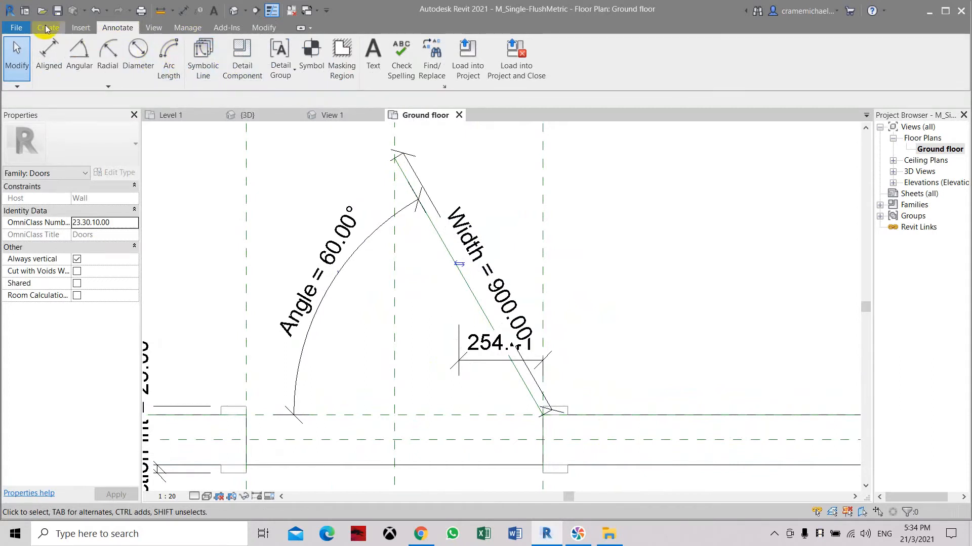
{"action": "left_click", "coordinate": [48, 27]}
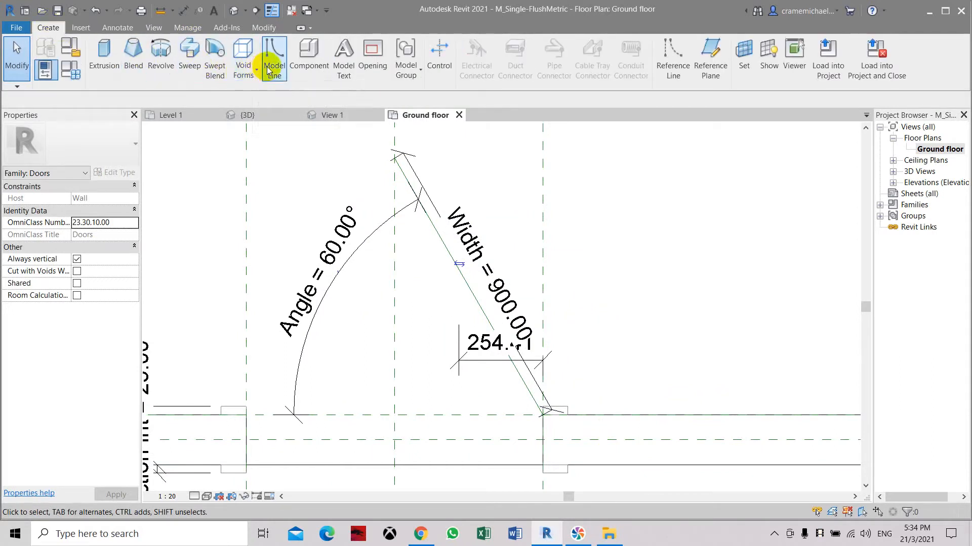
{"action": "left_click", "coordinate": [273, 56]}
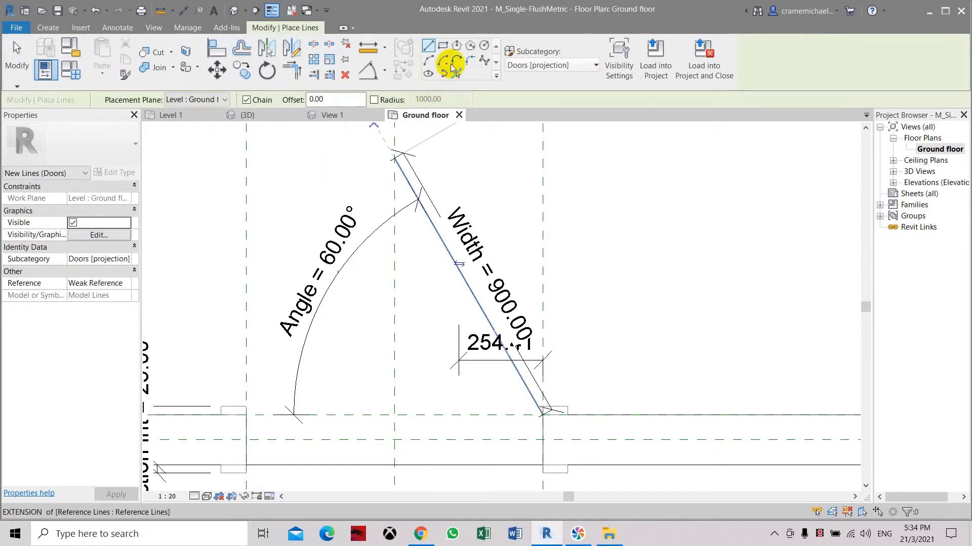
{"action": "mouse_move", "coordinate": [443, 61]}
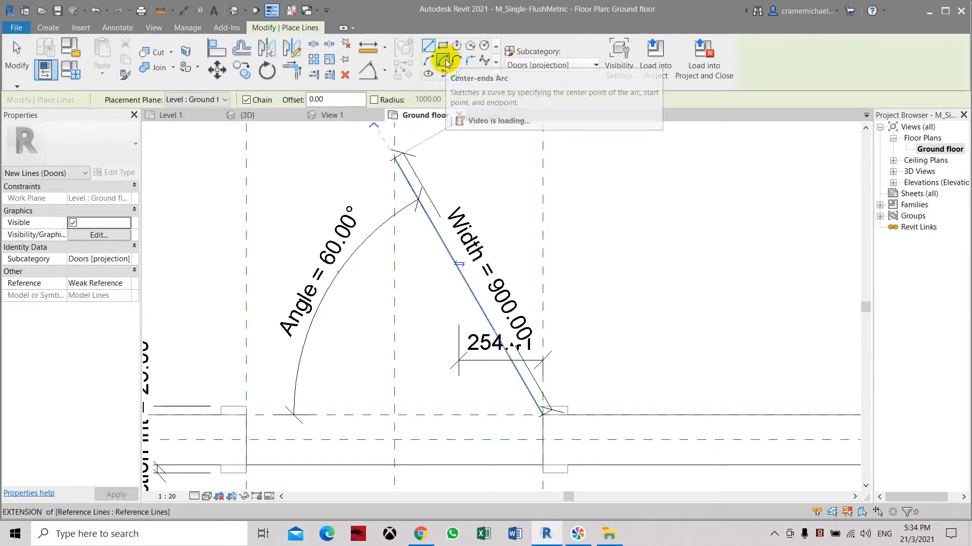
{"action": "mouse_move", "coordinate": [445, 58]}
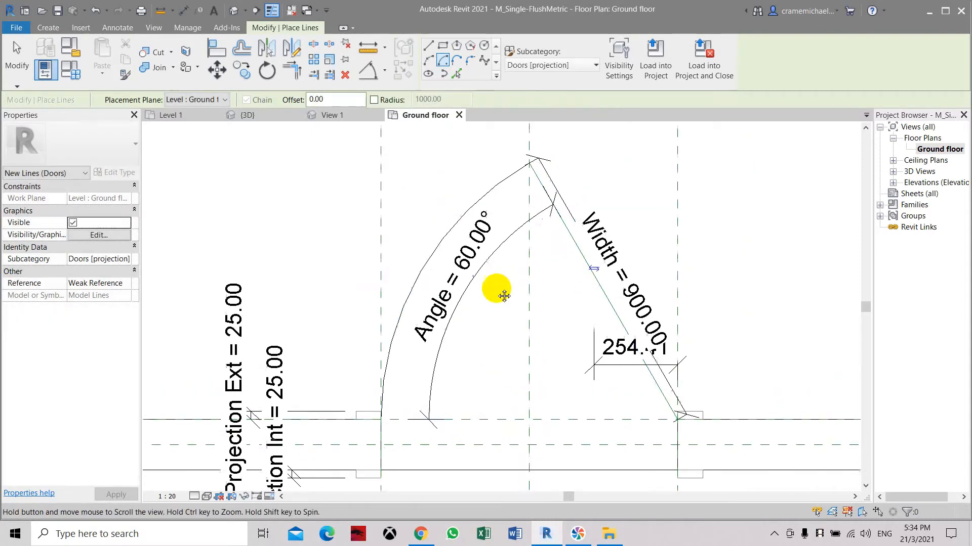
{"action": "left_click", "coordinate": [632, 387]}
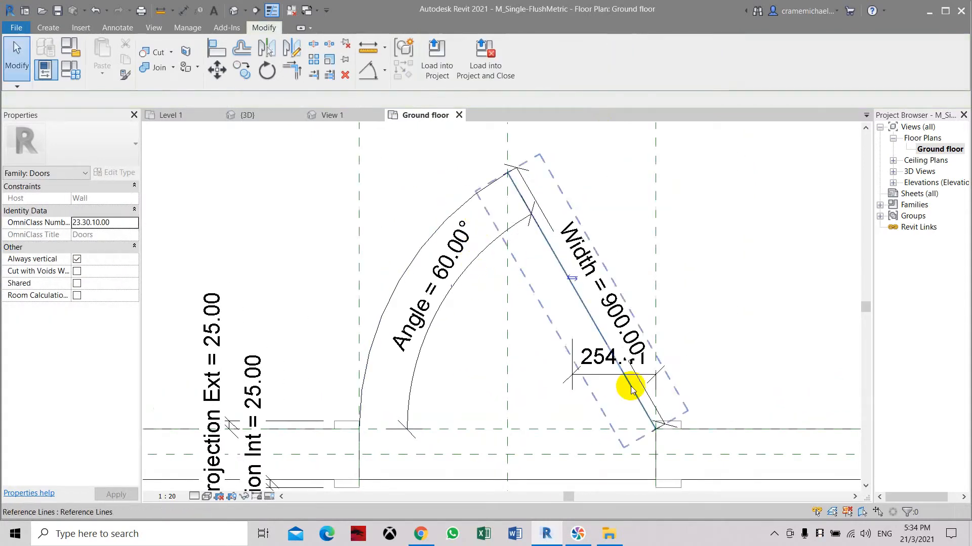
{"action": "left_click", "coordinate": [632, 387]}
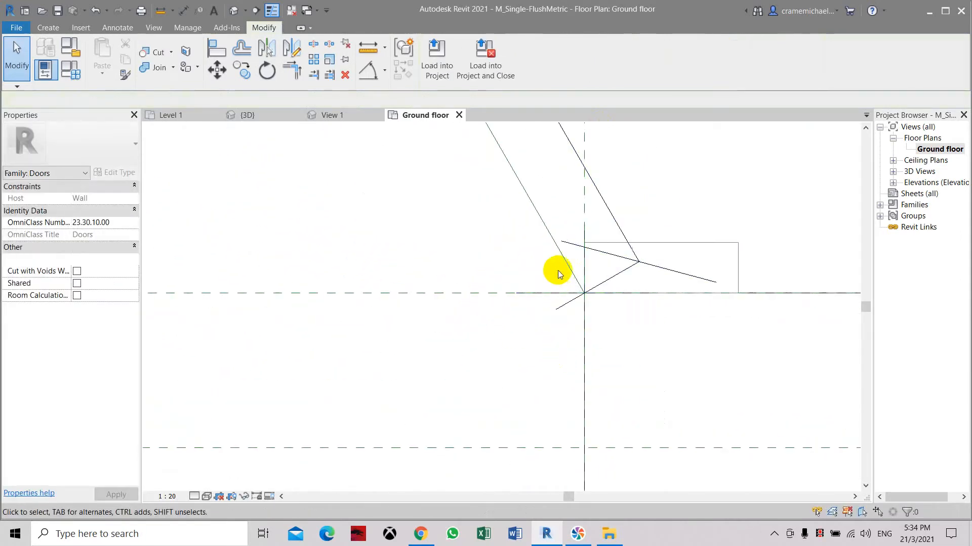
Step: Align and drag the outer swing arc so it ends on the jamb with a 60° sweep and 900 radius
{"action": "left_click", "coordinate": [551, 296]}
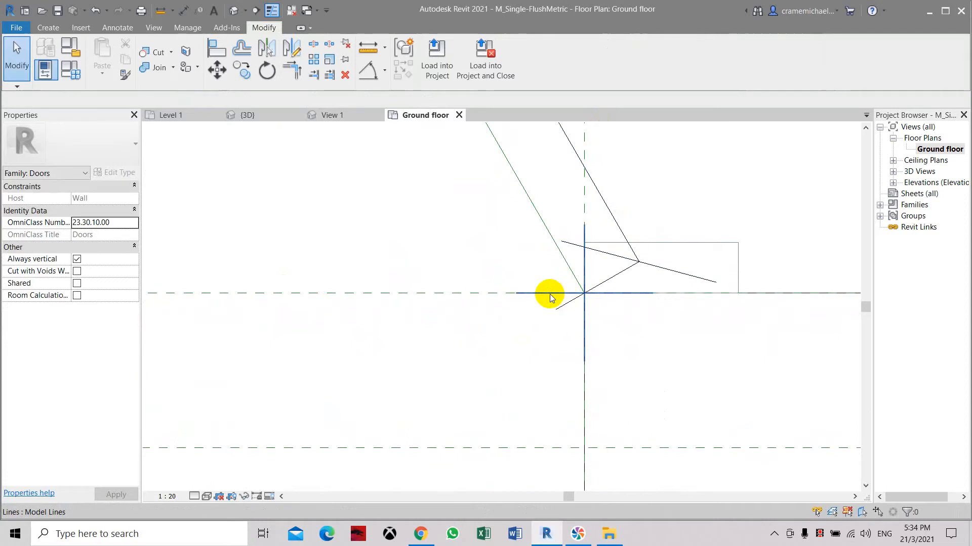
{"action": "left_click", "coordinate": [548, 293]}
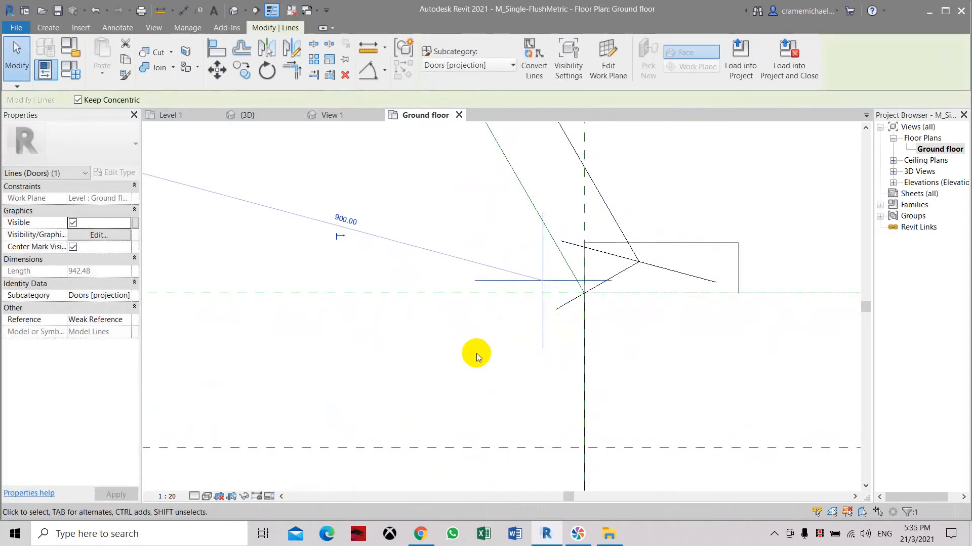
{"action": "mouse_move", "coordinate": [429, 292]}
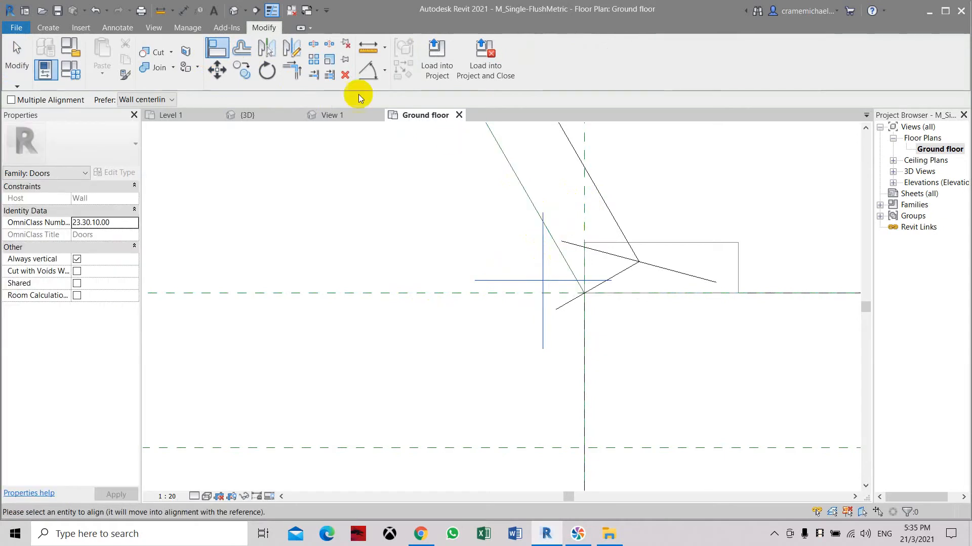
{"action": "mouse_move", "coordinate": [550, 244]}
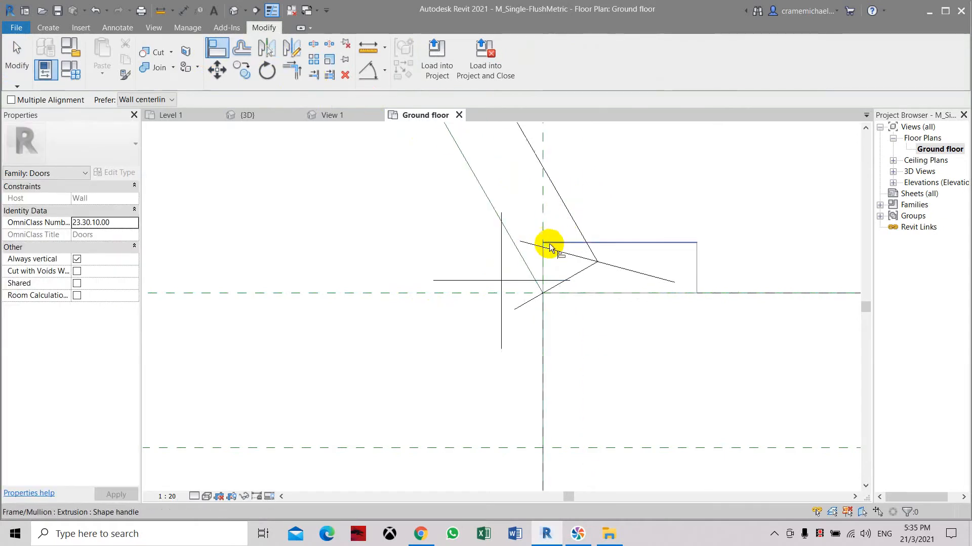
{"action": "left_click", "coordinate": [218, 67]}
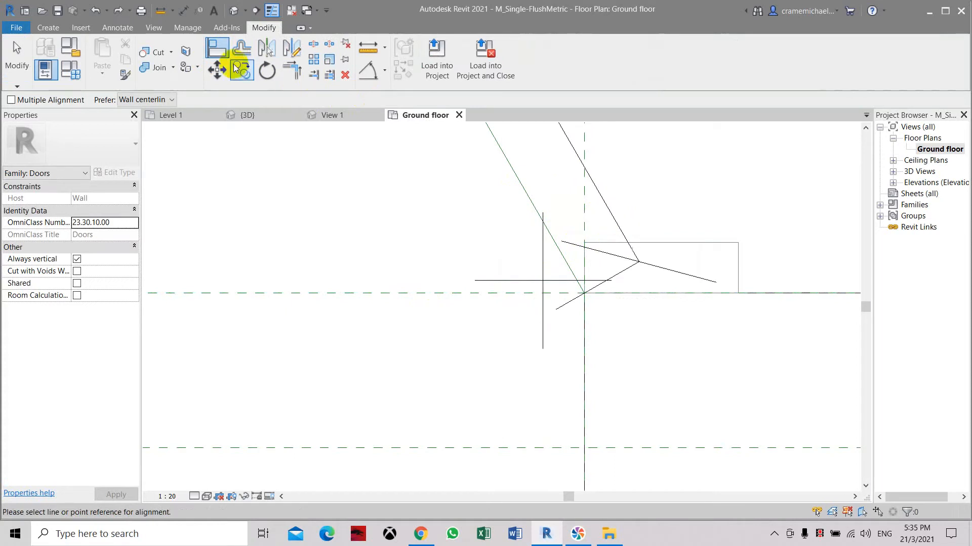
{"action": "mouse_move", "coordinate": [545, 181]}
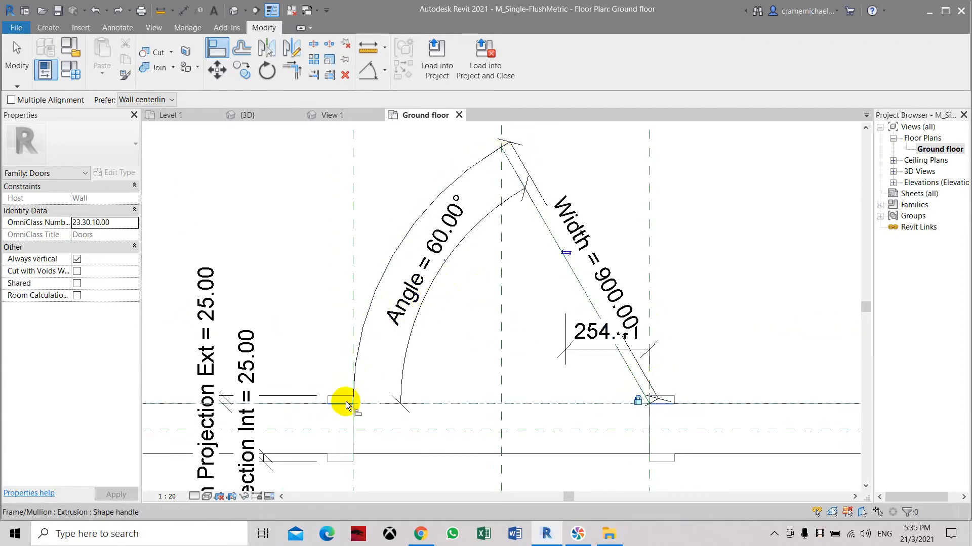
{"action": "left_click", "coordinate": [345, 400]}
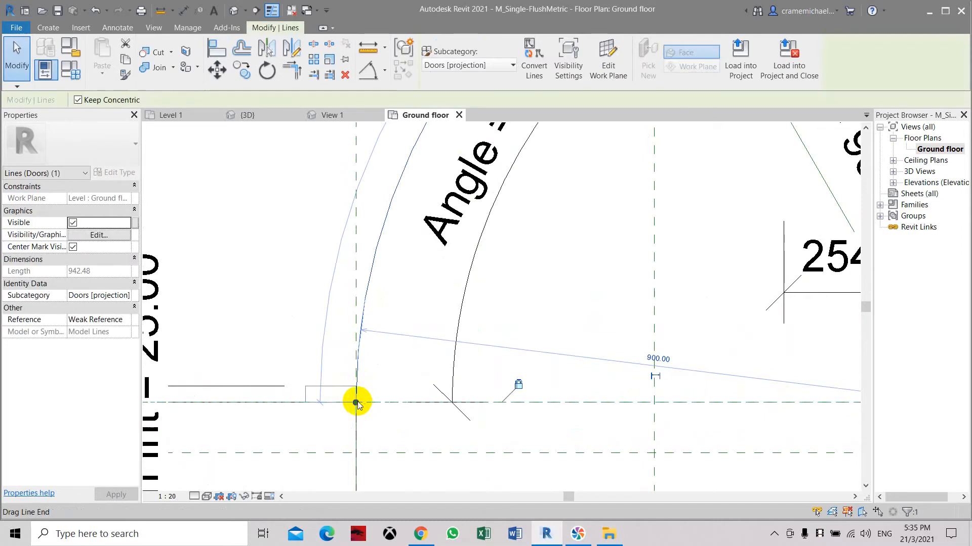
{"action": "mouse_move", "coordinate": [369, 461]}
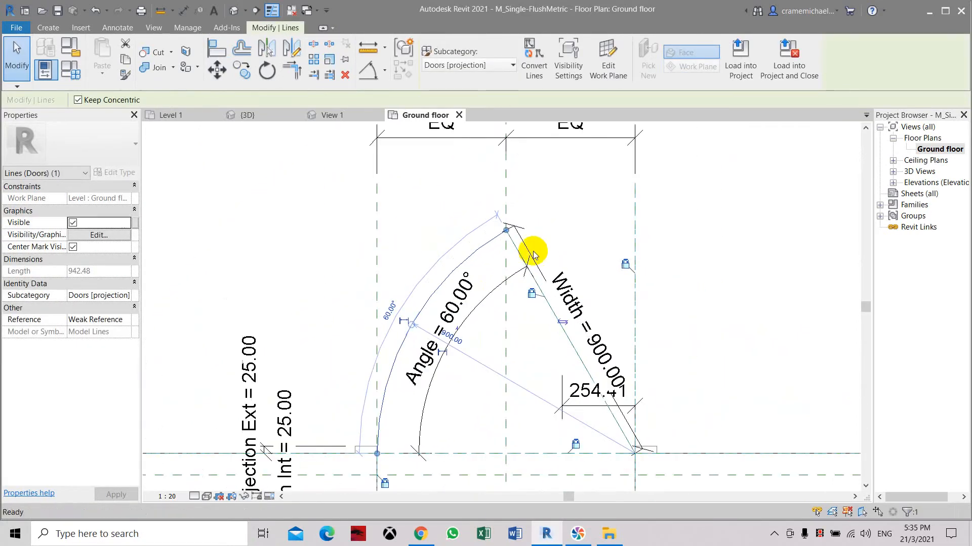
{"action": "left_click", "coordinate": [412, 313]}
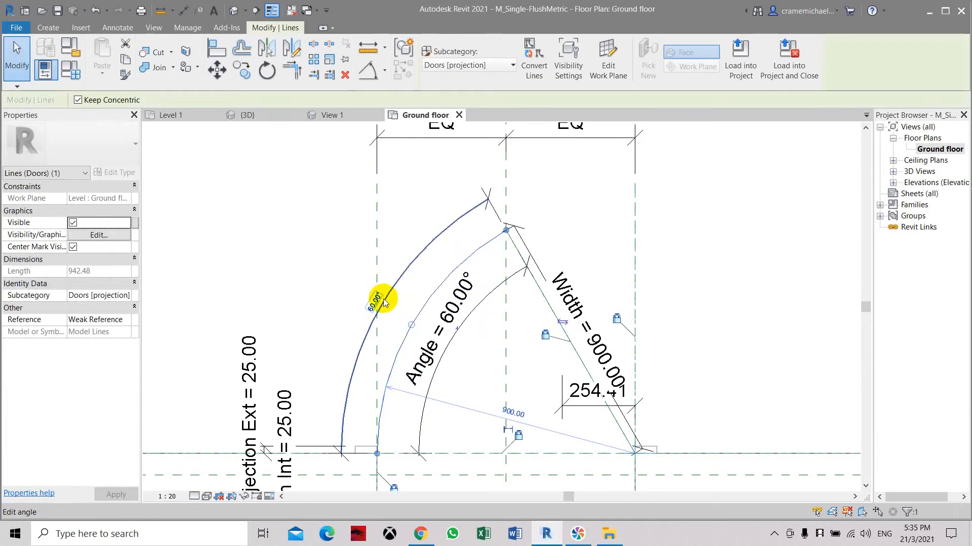
Step: Label the arc's angular dimension with Angle and set Angle to 90.00° in Family Types
{"action": "left_click", "coordinate": [376, 303]}
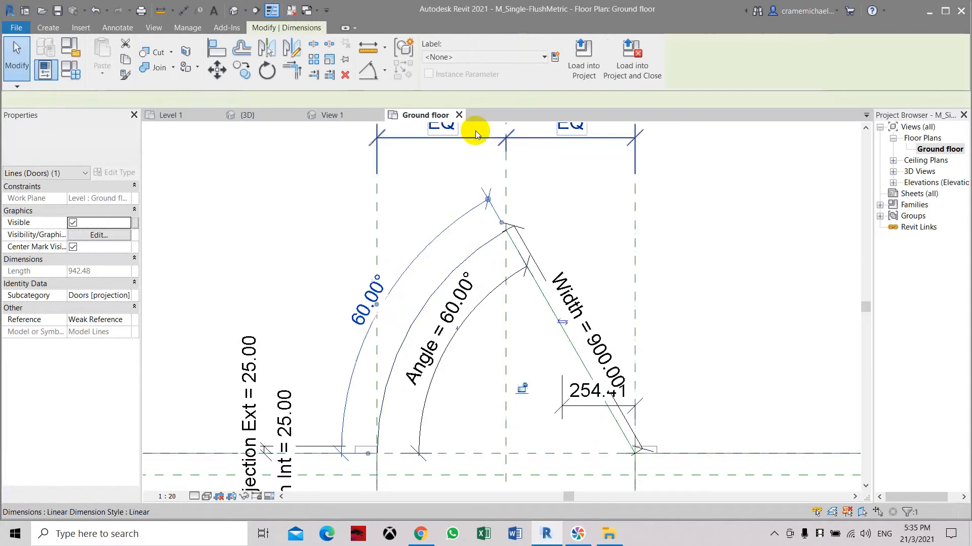
{"action": "left_click", "coordinate": [554, 56]}
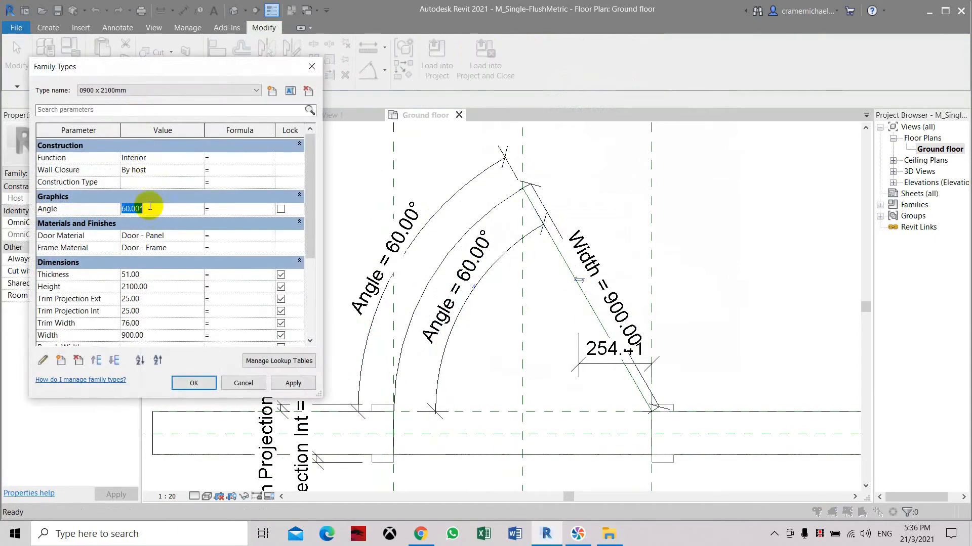
{"action": "type", "text": "90.00"}
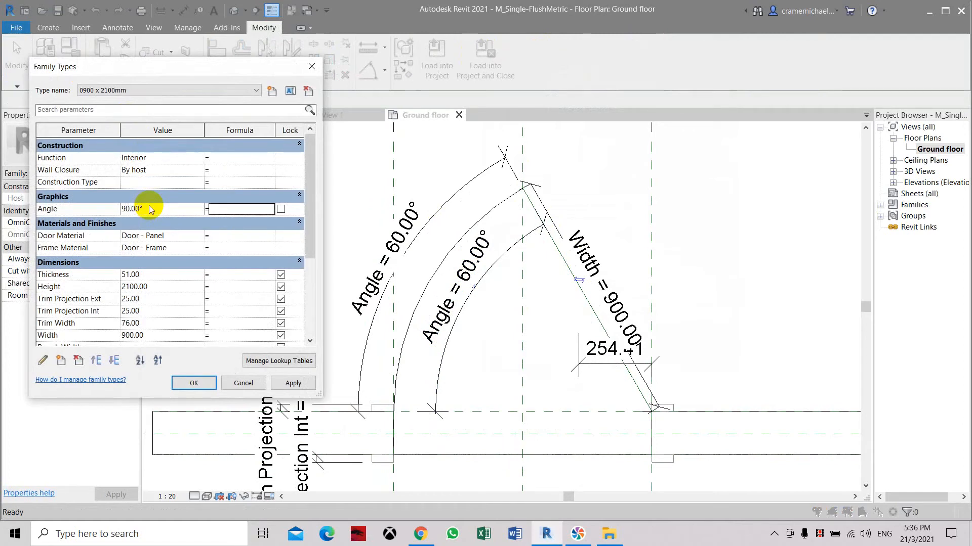
{"action": "left_click", "coordinate": [292, 383]}
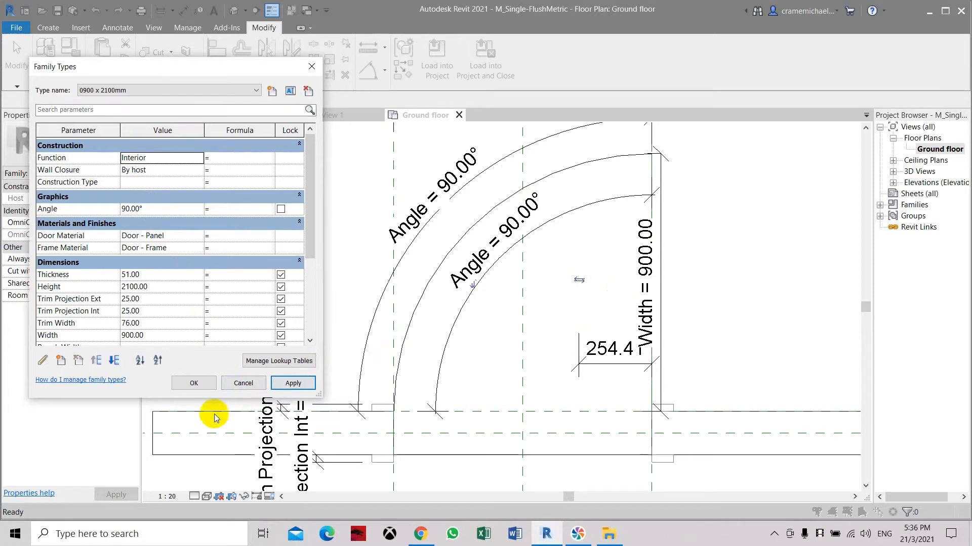
{"action": "left_click", "coordinate": [194, 384]}
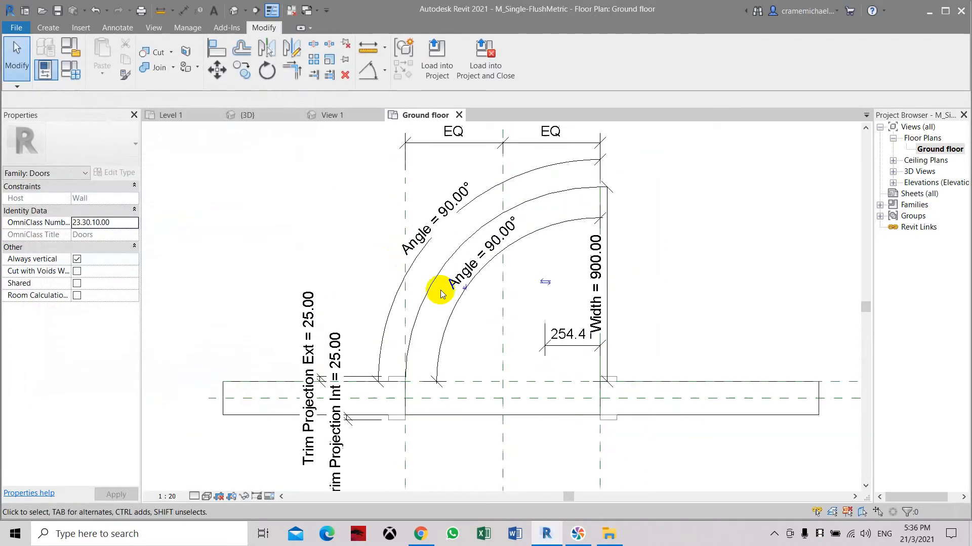
Step: Switch to the default 3D view showing the door frame and floor swing arc
{"action": "left_click", "coordinate": [590, 350]}
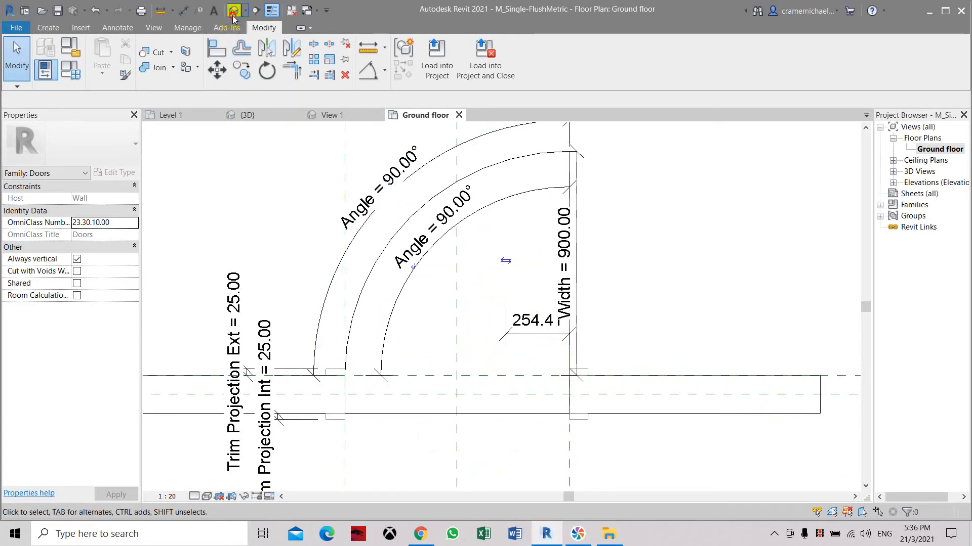
{"action": "left_click", "coordinate": [233, 11]}
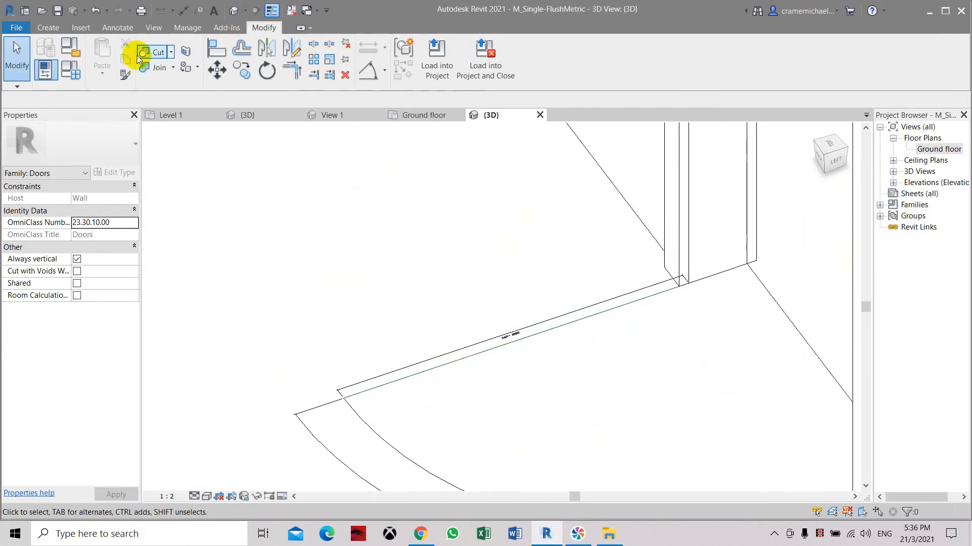
{"action": "left_click", "coordinate": [47, 28]}
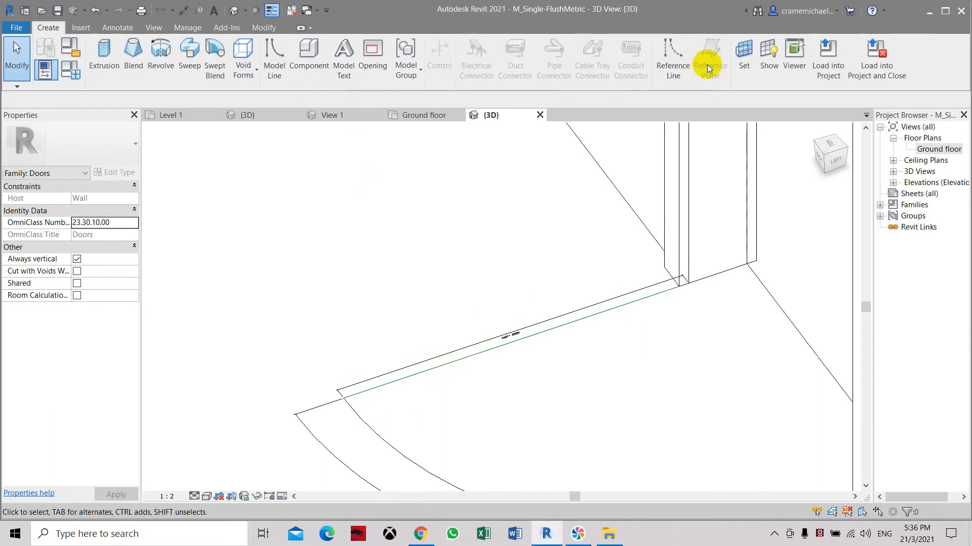
{"action": "left_click", "coordinate": [743, 56]}
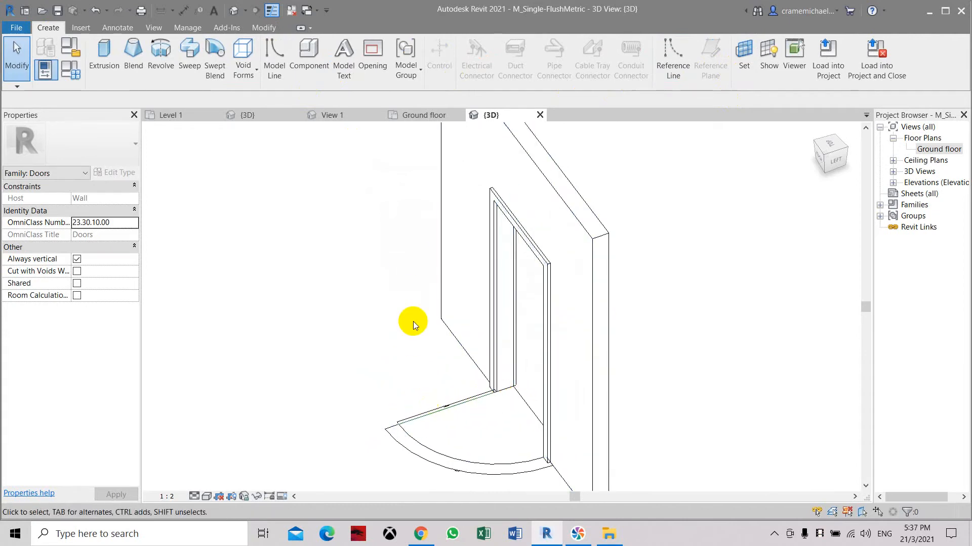
{"action": "mouse_move", "coordinate": [834, 158]}
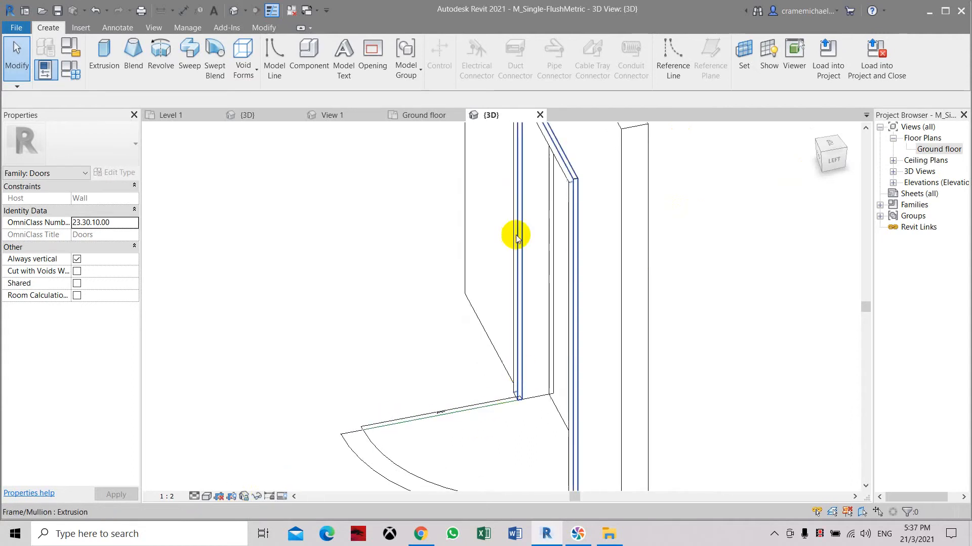
Step: Start a solid extrusion and sketch a 900-wide, 250-deep panel rectangle from the leaf end
{"action": "left_click", "coordinate": [516, 238]}
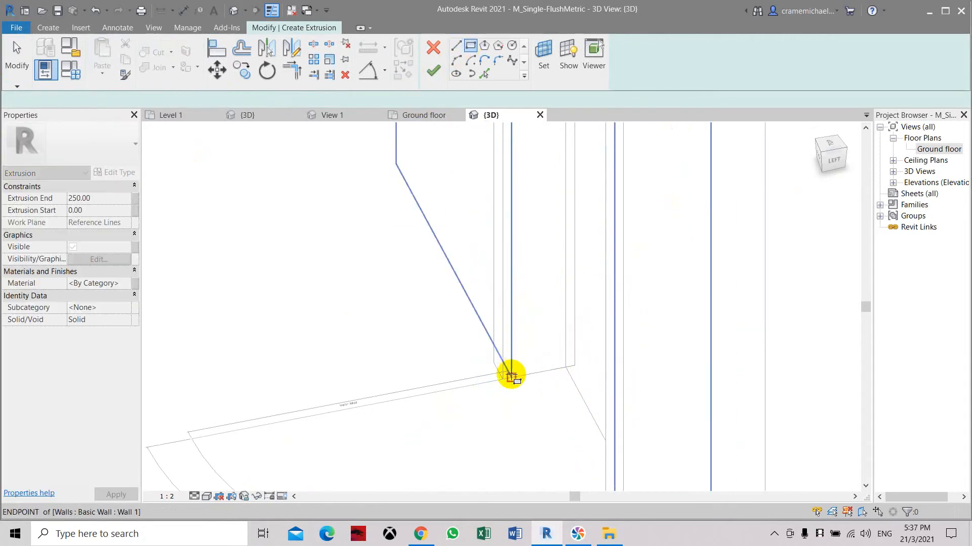
{"action": "left_click", "coordinate": [510, 375]}
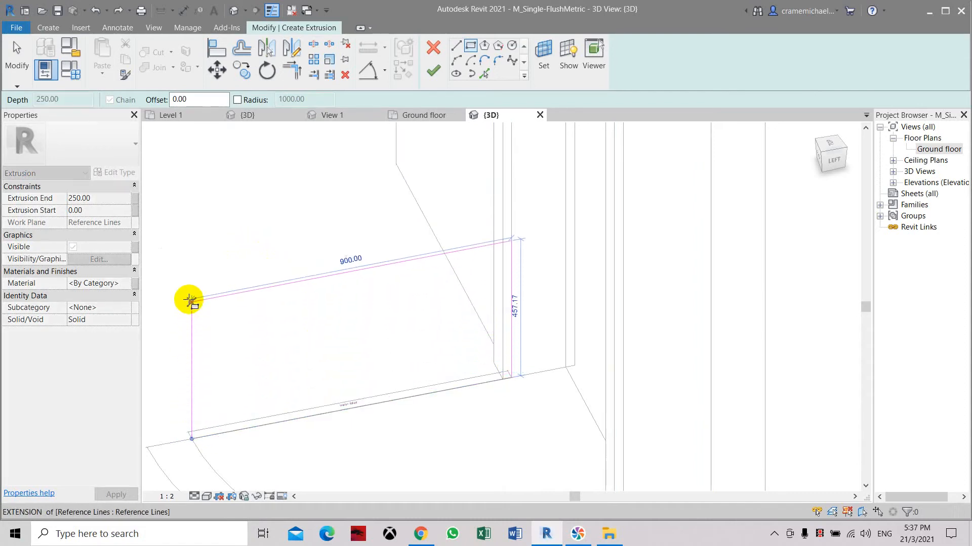
{"action": "left_click", "coordinate": [188, 301]}
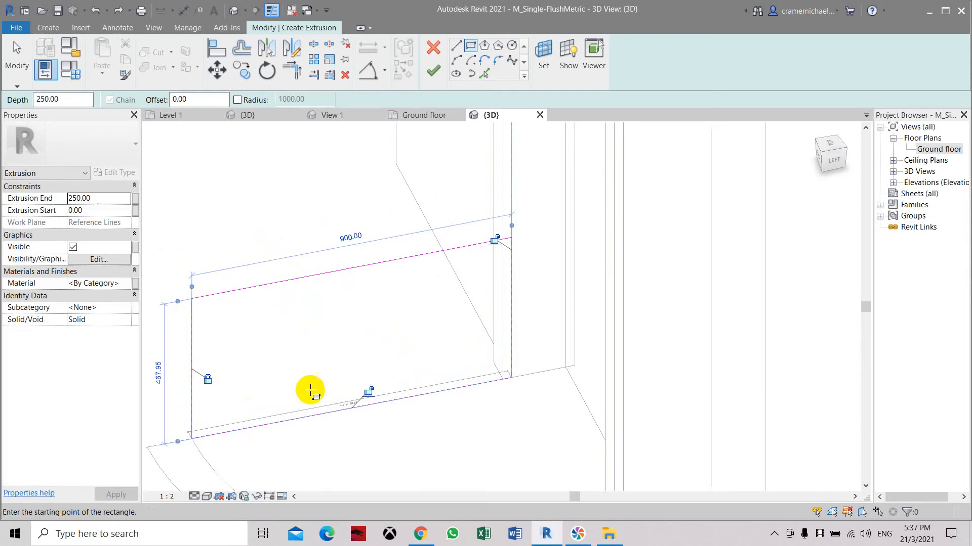
{"action": "mouse_move", "coordinate": [523, 288]}
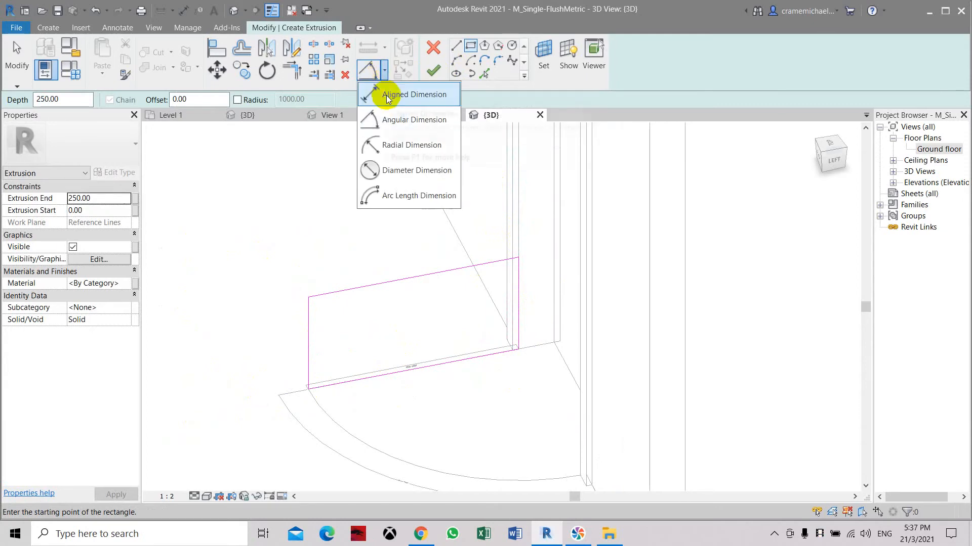
Step: Label the rectangle's side dimension with Height (2100) and finish the panel extrusion
{"action": "left_click", "coordinate": [412, 94]}
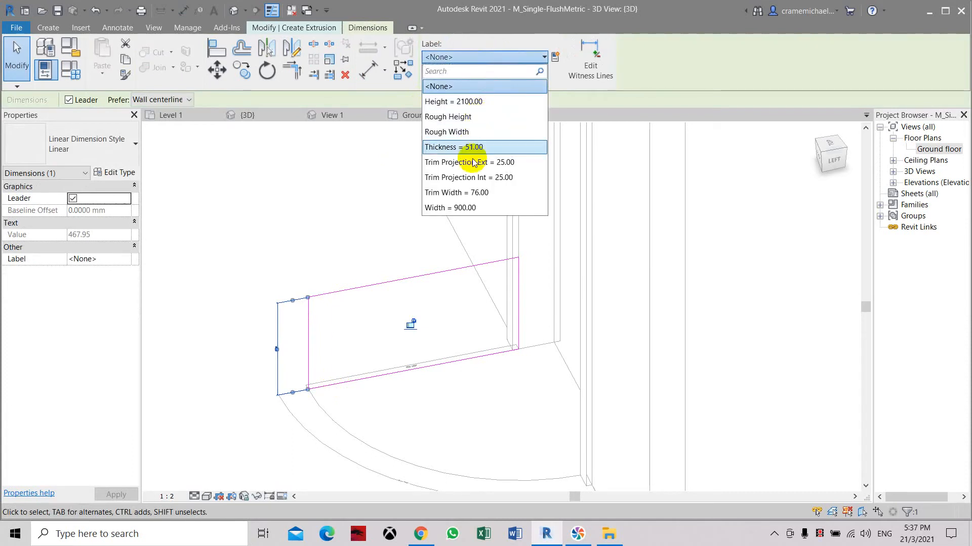
{"action": "mouse_move", "coordinate": [464, 101]}
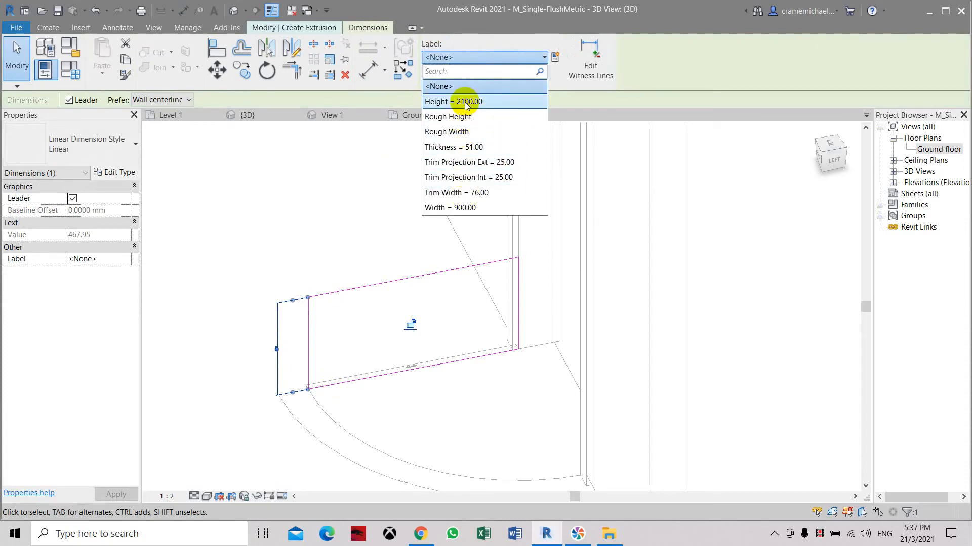
{"action": "left_click", "coordinate": [464, 101]}
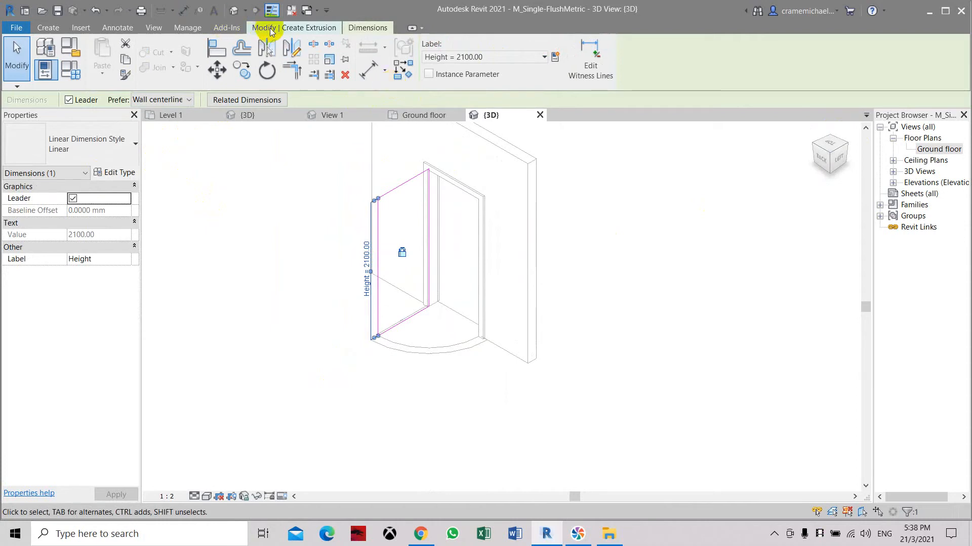
{"action": "left_click", "coordinate": [310, 27]}
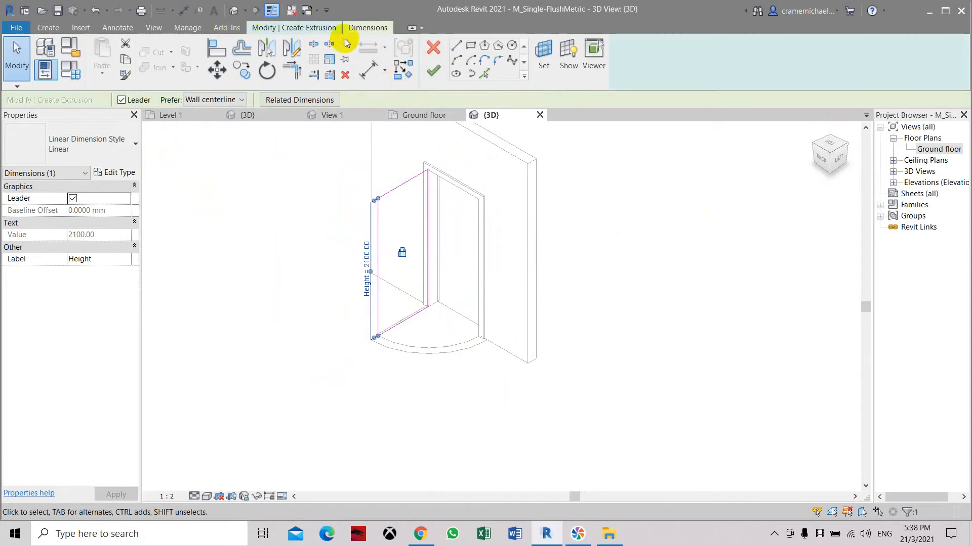
{"action": "left_click", "coordinate": [409, 248]}
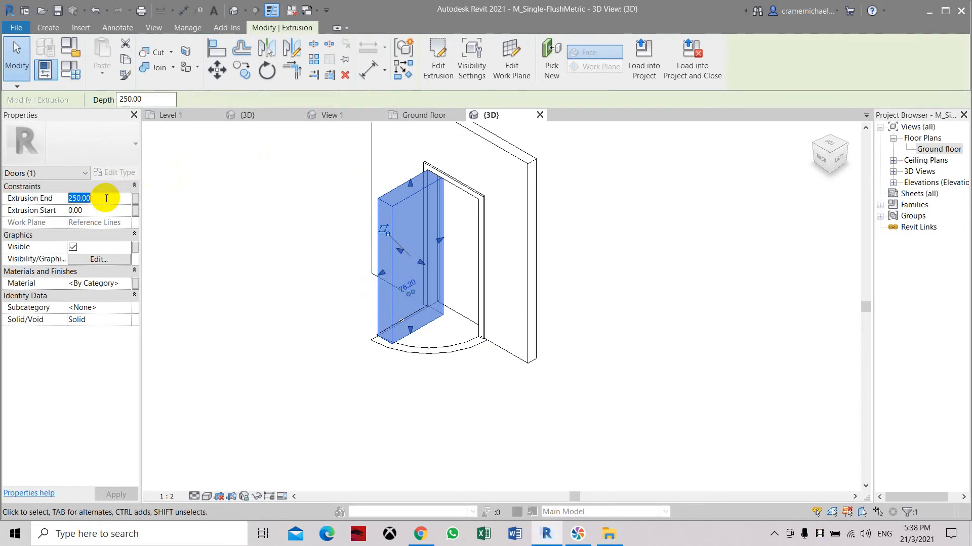
Step: Set Extrusion End to 50.00 and move on to the panel's Material field
{"action": "type", "text": "50.00"}
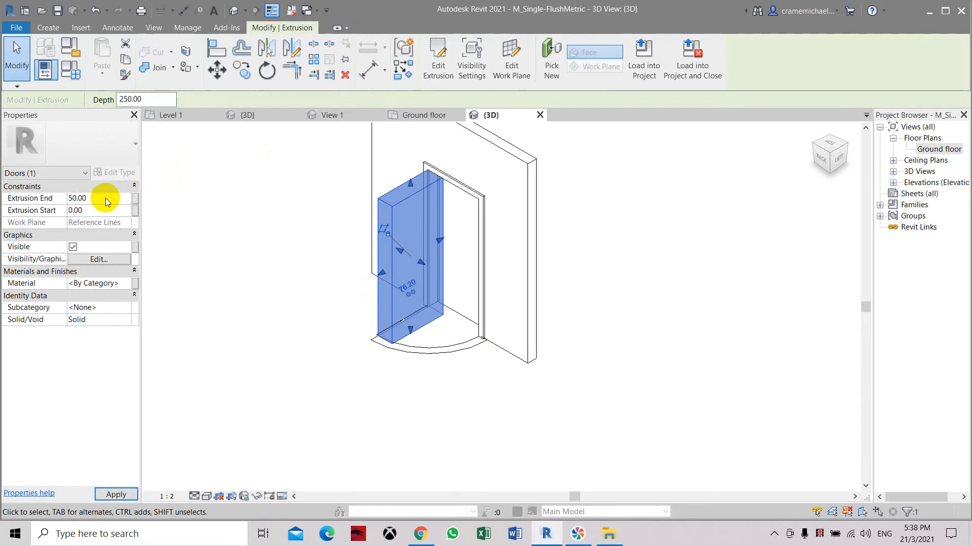
{"action": "mouse_move", "coordinate": [110, 288]}
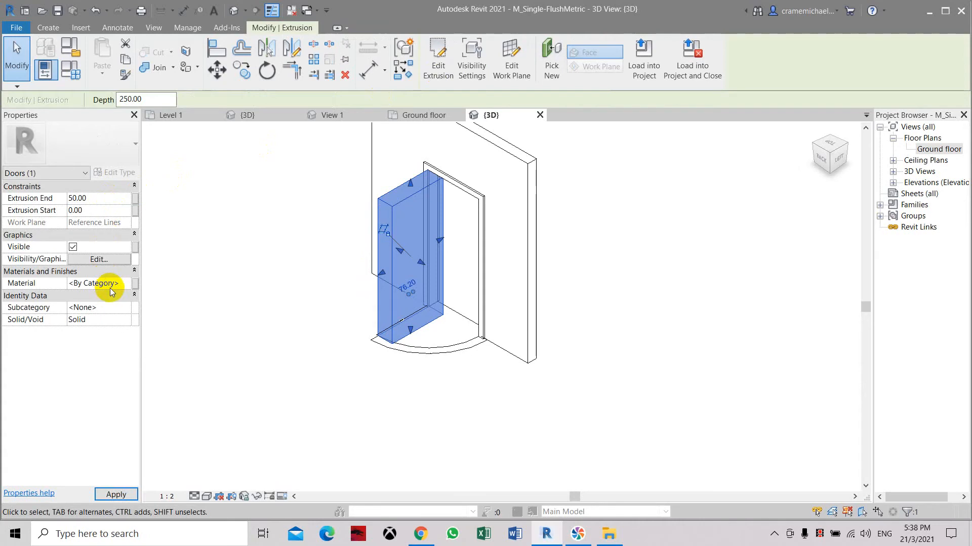
{"action": "left_click", "coordinate": [126, 284]}
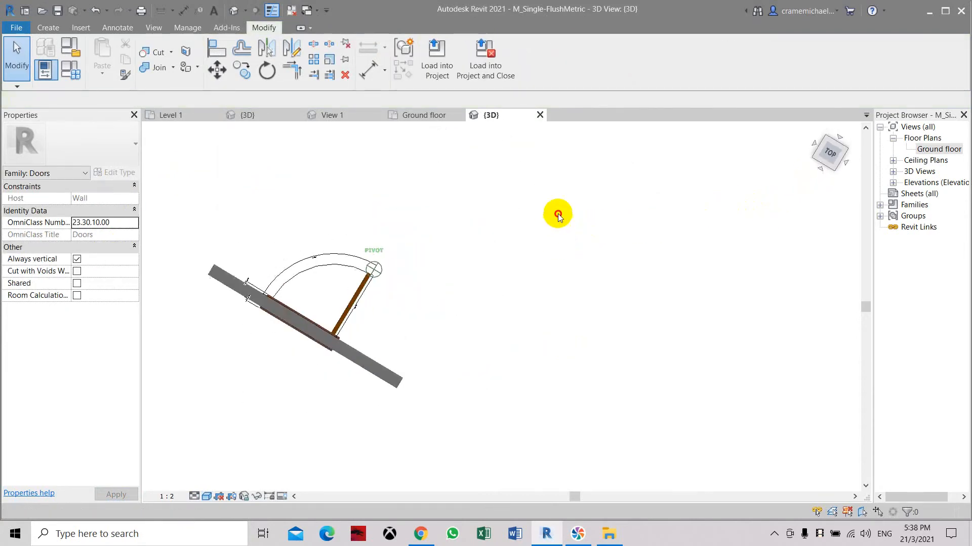
Step: Switch from the 3D view back to the Ground floor plan
{"action": "left_click", "coordinate": [423, 115]}
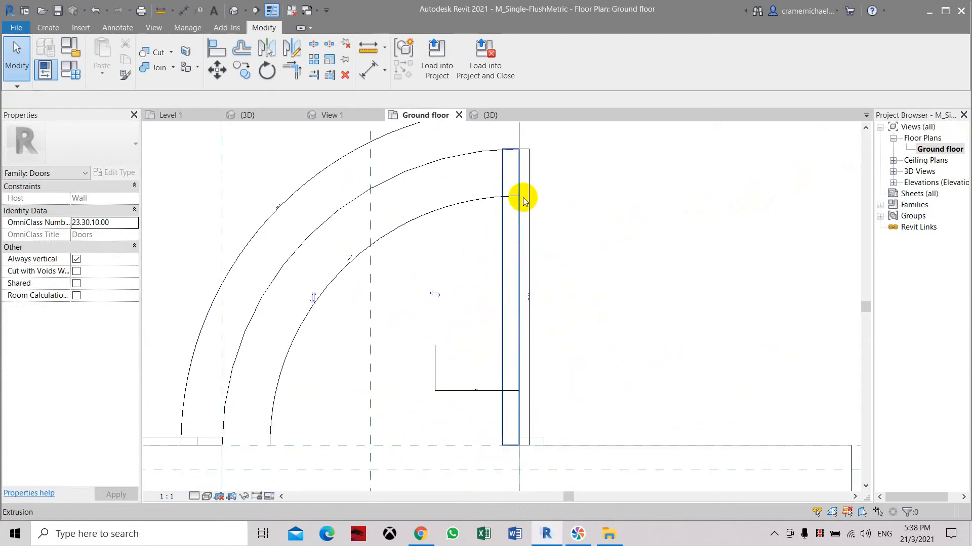
{"action": "mouse_move", "coordinate": [532, 306]}
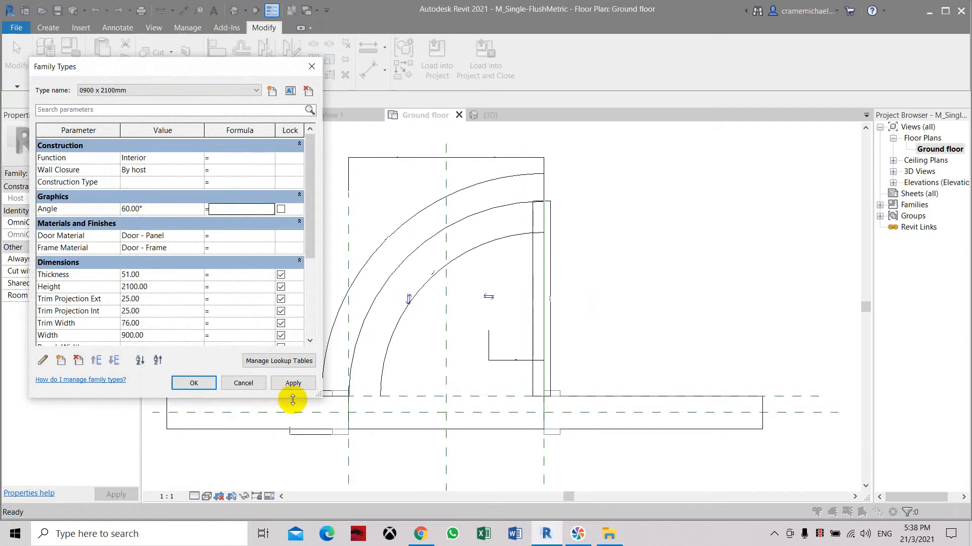
Step: Apply Angle = 60.00° in Family Types and reopen the 3D view
{"action": "left_click", "coordinate": [193, 383]}
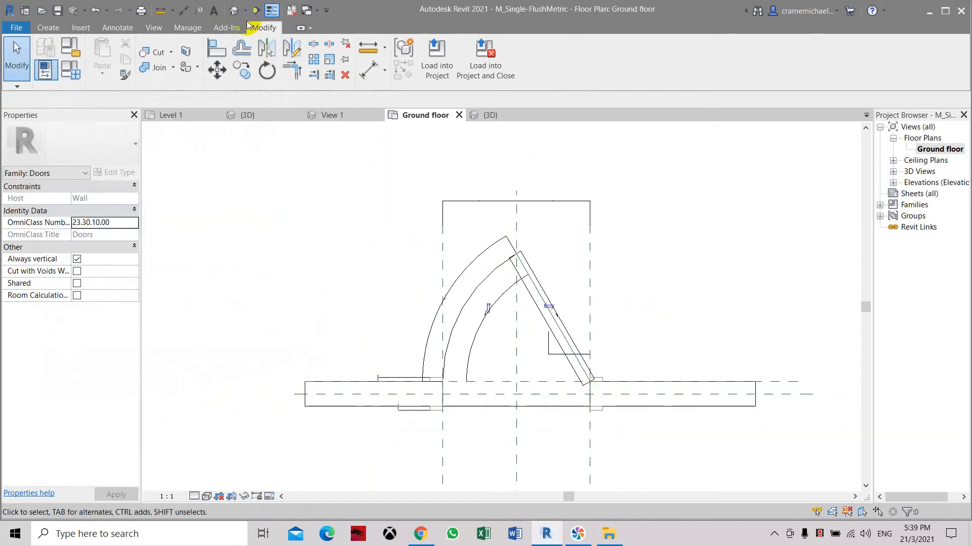
{"action": "left_click", "coordinate": [490, 114]}
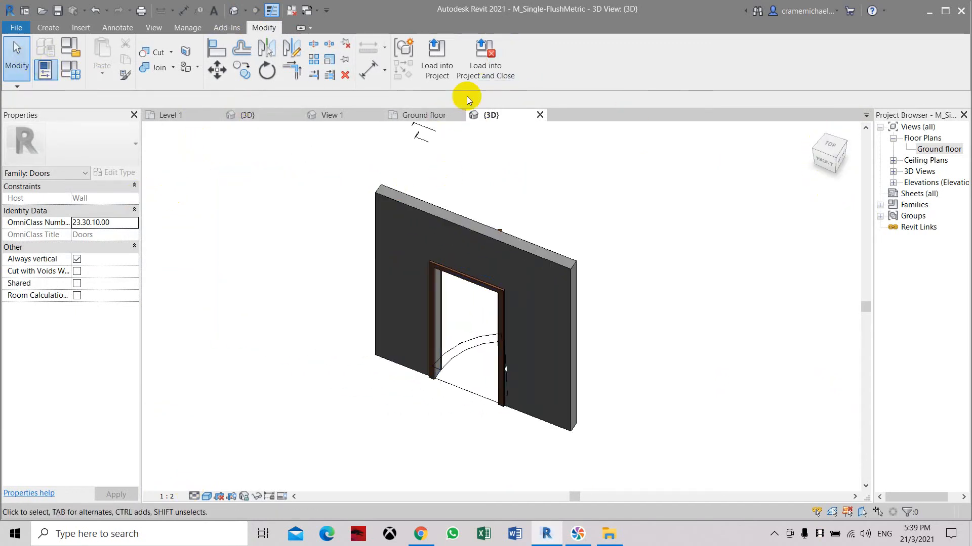
Step: Load M_Single-FlushMetric into the project, saving the family changes
{"action": "left_click", "coordinate": [486, 55]}
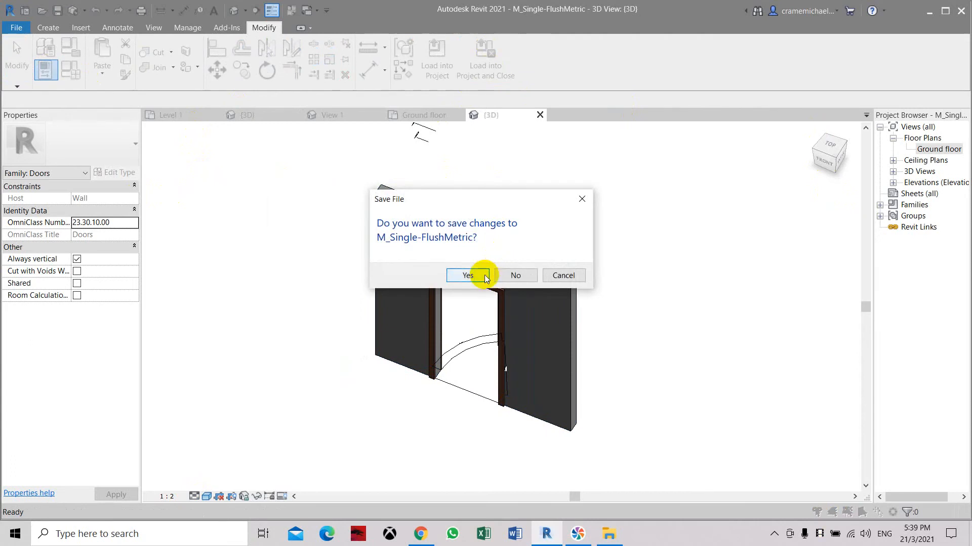
{"action": "mouse_move", "coordinate": [468, 245]}
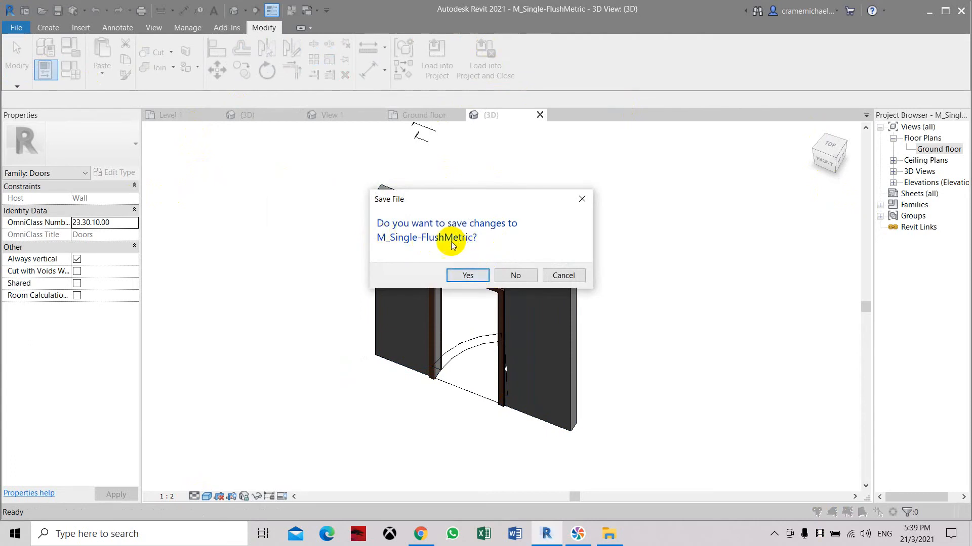
{"action": "mouse_move", "coordinate": [389, 242]}
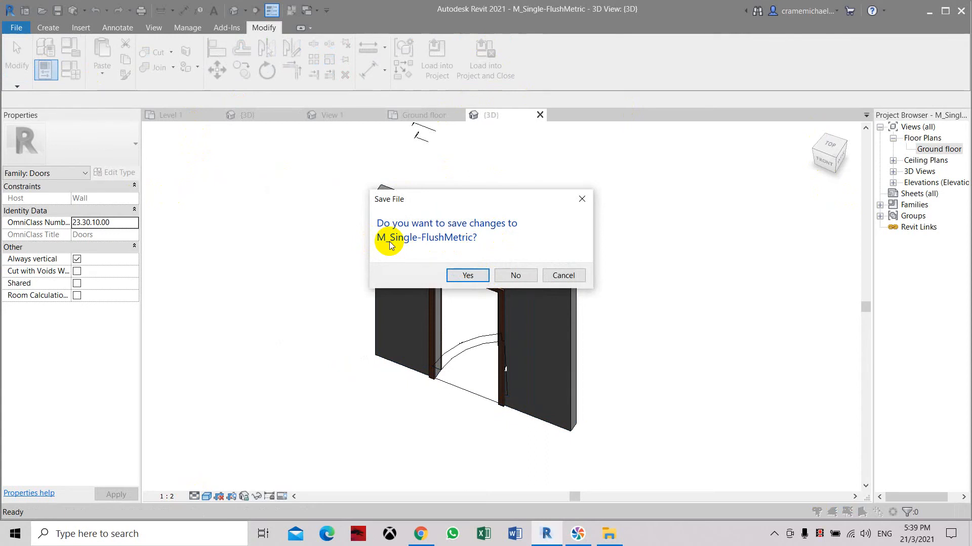
{"action": "mouse_move", "coordinate": [442, 249]}
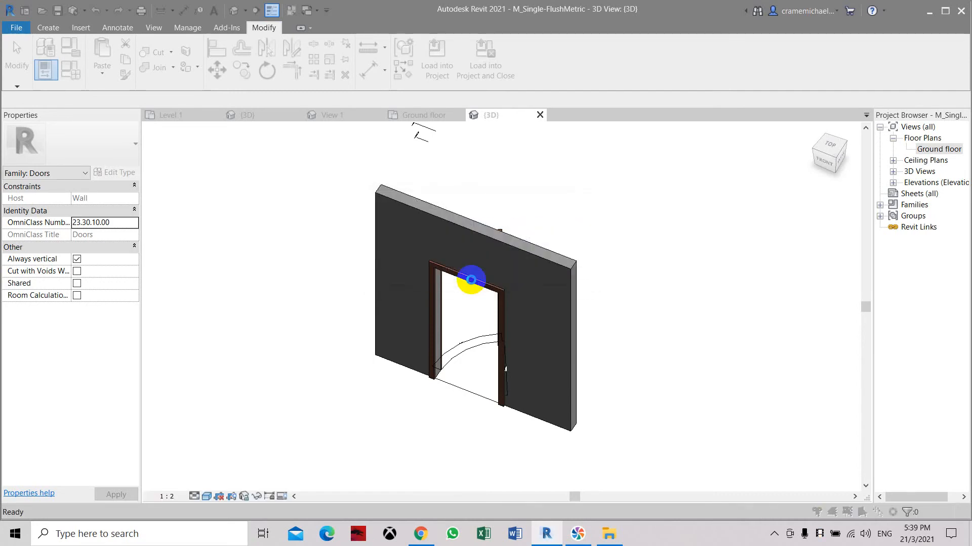
{"action": "left_click", "coordinate": [436, 55]}
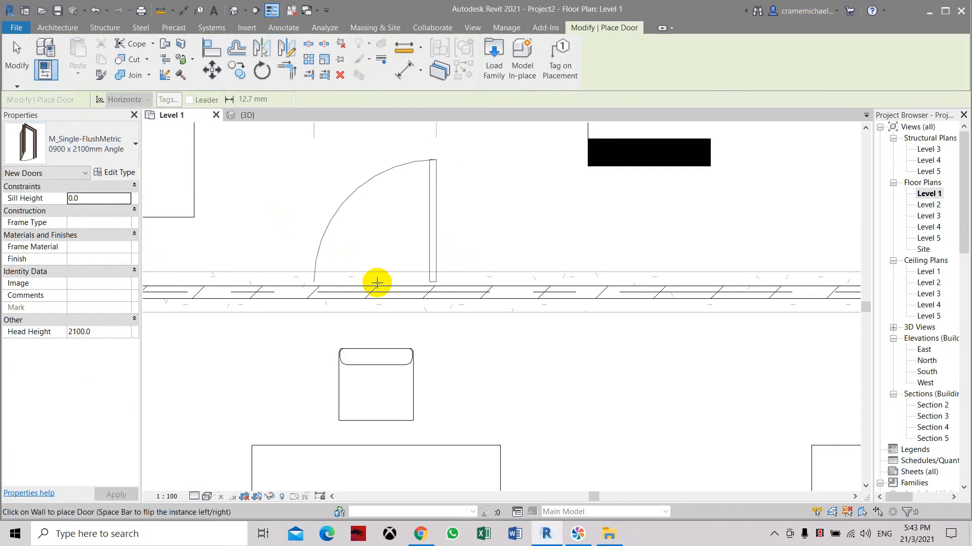
{"action": "mouse_move", "coordinate": [382, 289]}
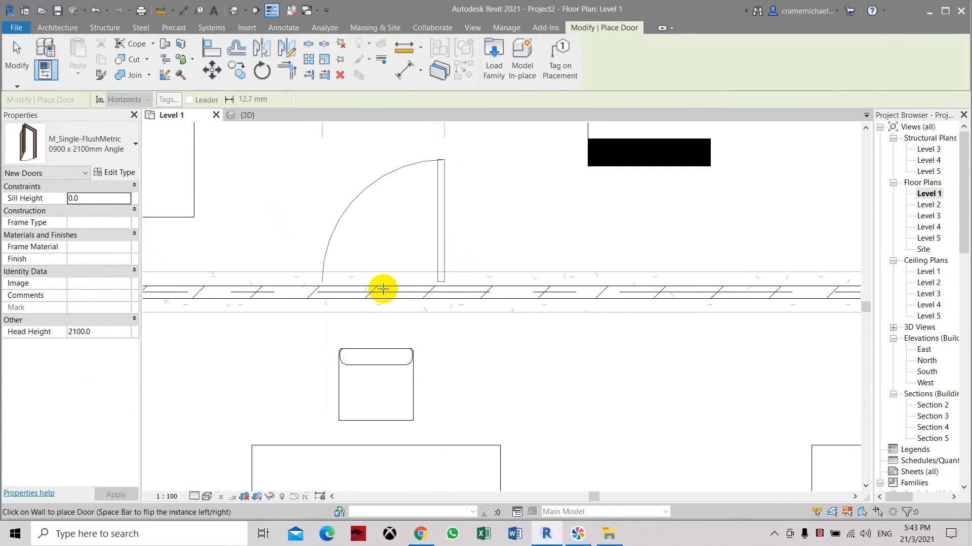
Step: Place the 0900 x 2100mm Angle door in the Level 1 wall and flip its hinge side
{"action": "left_click", "coordinate": [433, 225]}
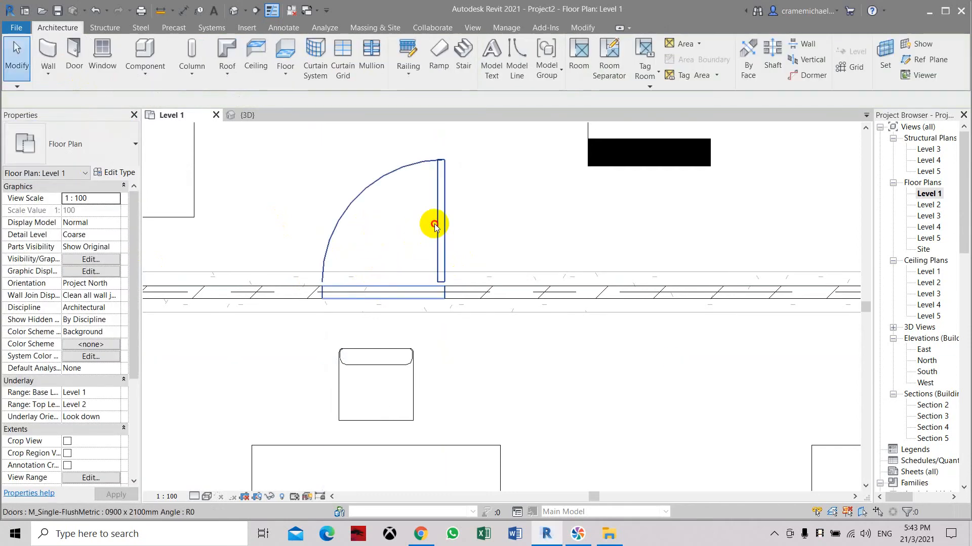
{"action": "left_click", "coordinate": [435, 224]}
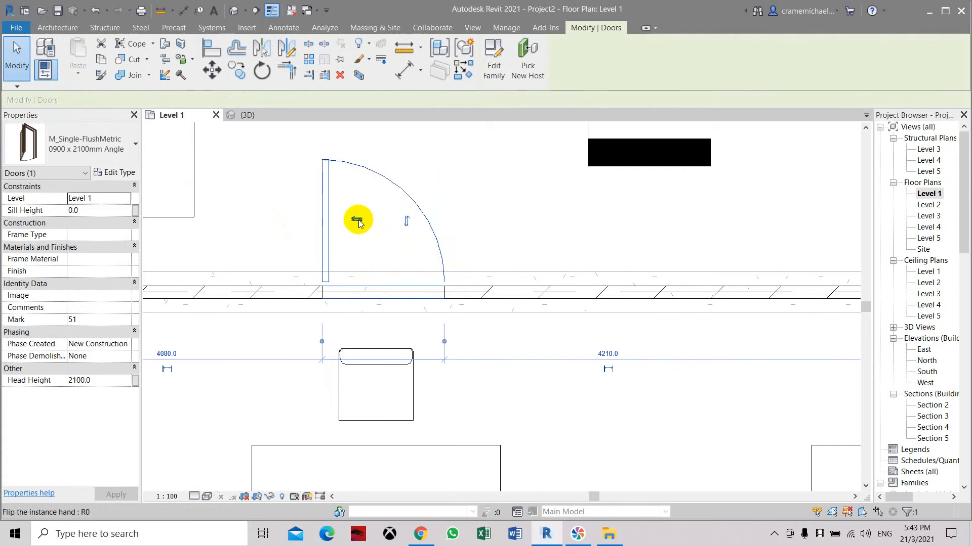
{"action": "left_click", "coordinate": [359, 220]}
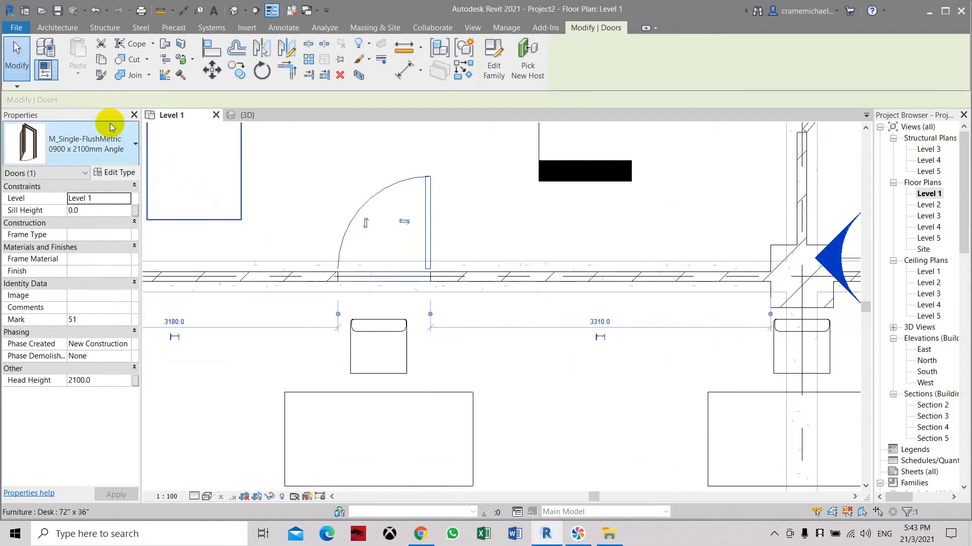
Step: Change the door type's Angle from 90° to 45° and view it in 3D
{"action": "left_click", "coordinate": [118, 172]}
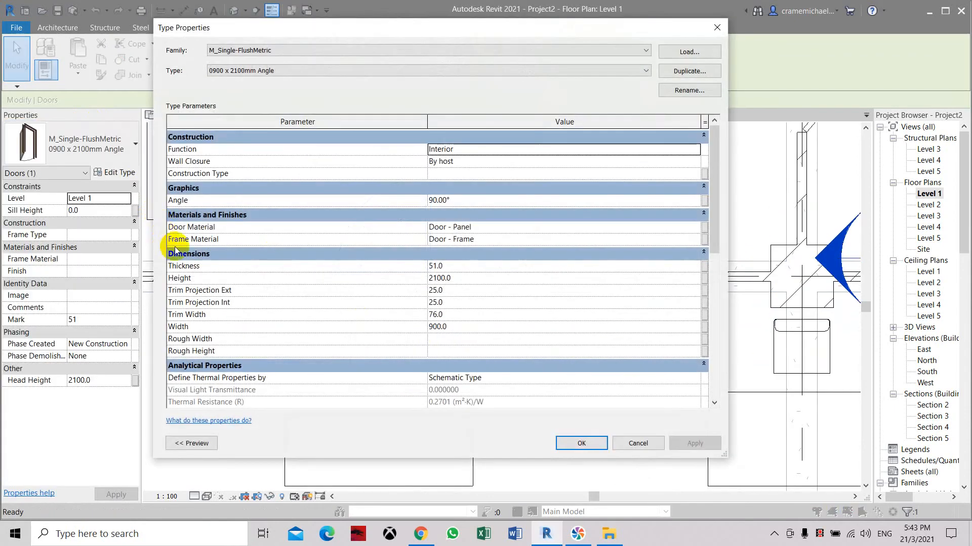
{"action": "left_click", "coordinate": [439, 200]}
{"action": "type", "text": "45"}
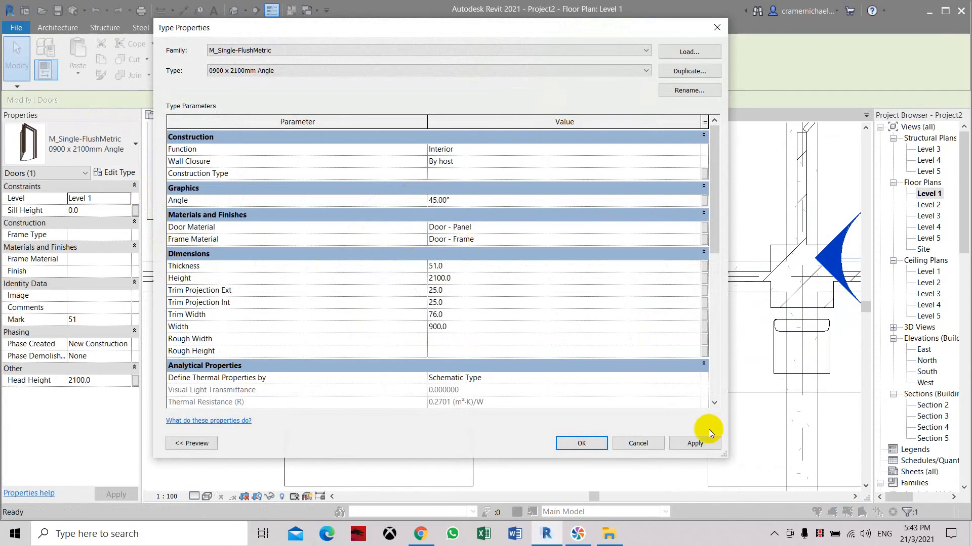
{"action": "left_click", "coordinate": [581, 443]}
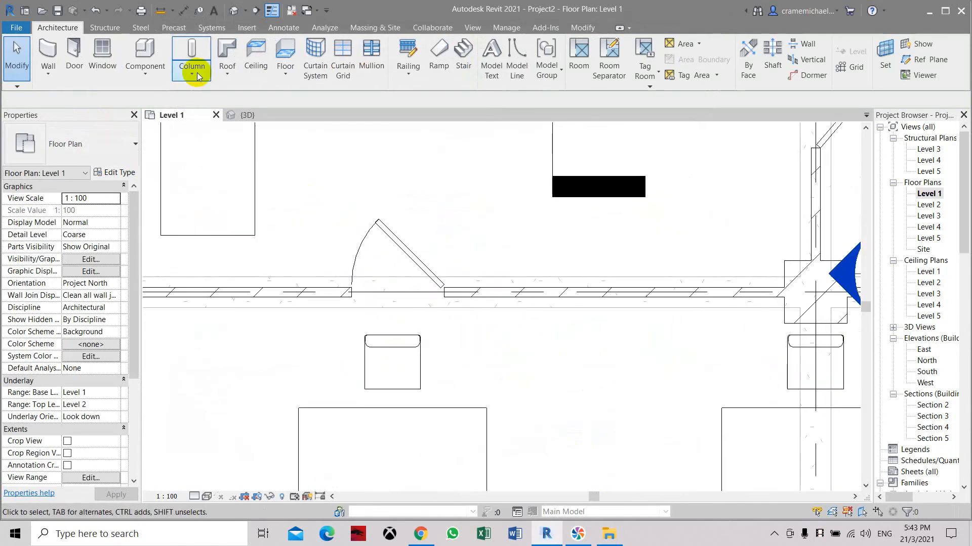
{"action": "left_click", "coordinate": [247, 115]}
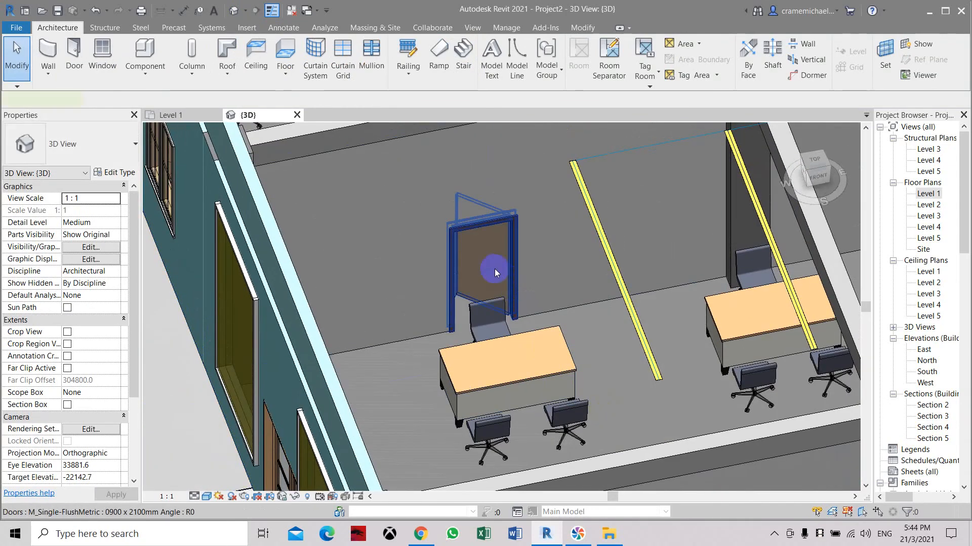
Step: Set the door type's Angle to 0 and accept the family error warning
{"action": "left_click", "coordinate": [495, 272]}
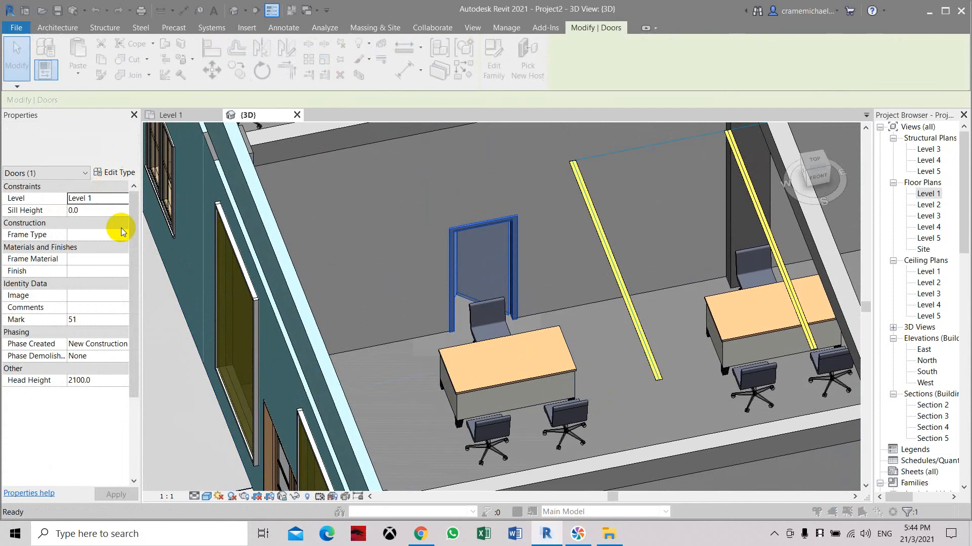
{"action": "left_click", "coordinate": [115, 172]}
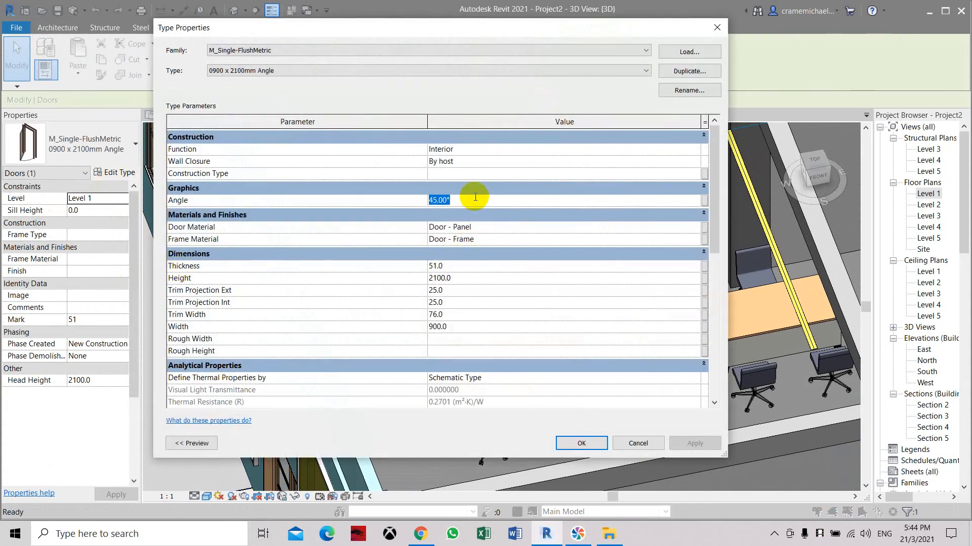
{"action": "left_click", "coordinate": [694, 443]}
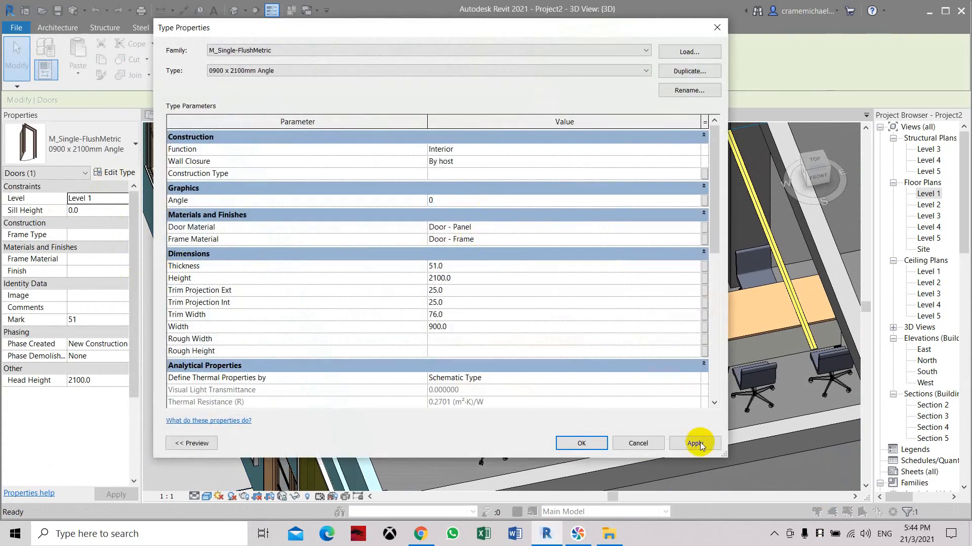
{"action": "left_click", "coordinate": [695, 444]}
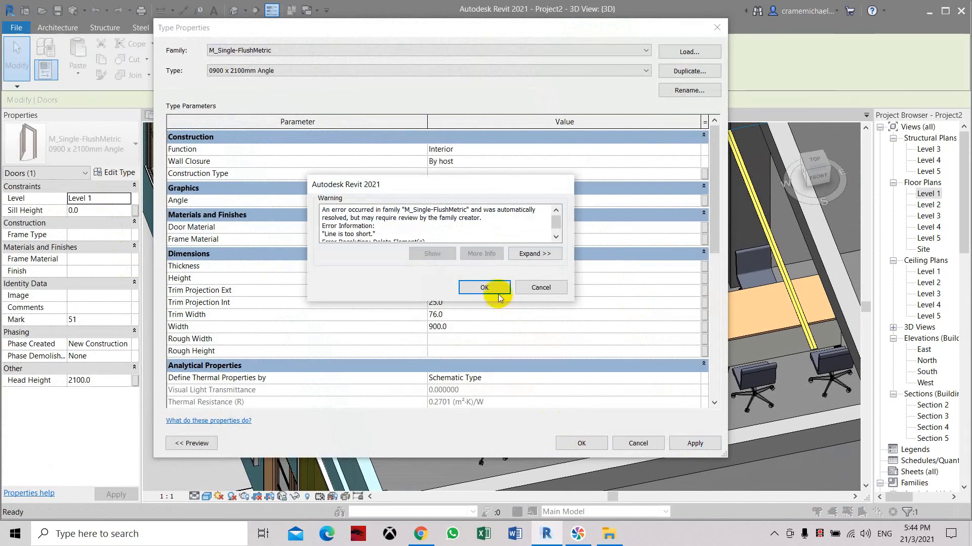
{"action": "left_click", "coordinate": [484, 287]}
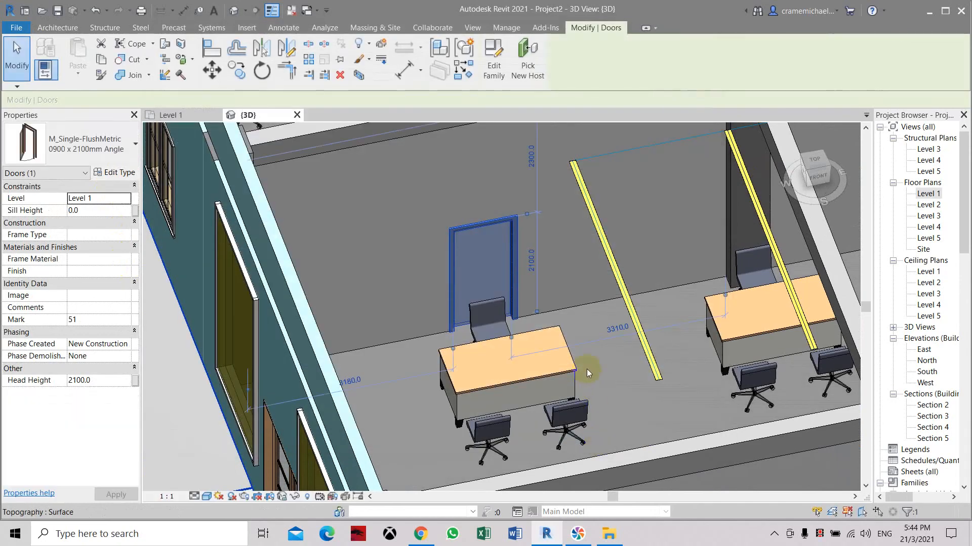
{"action": "left_click", "coordinate": [502, 282]}
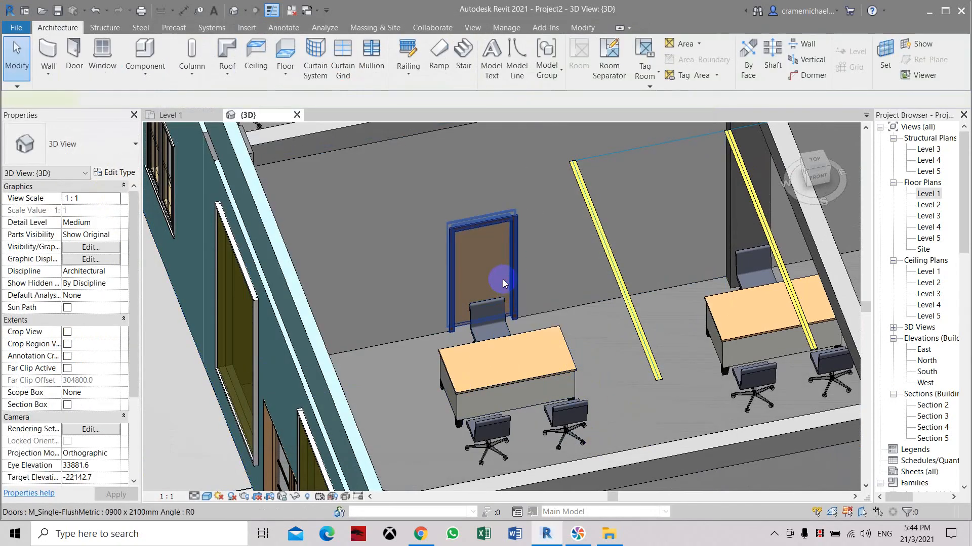
Step: Reselect the door and set its type Angle back to 90°
{"action": "left_click", "coordinate": [477, 267]}
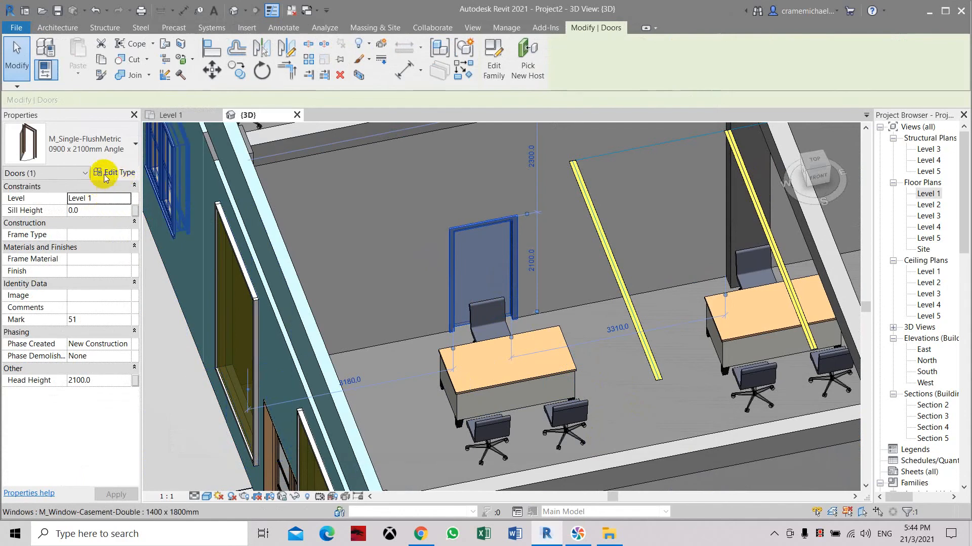
{"action": "left_click", "coordinate": [114, 172]}
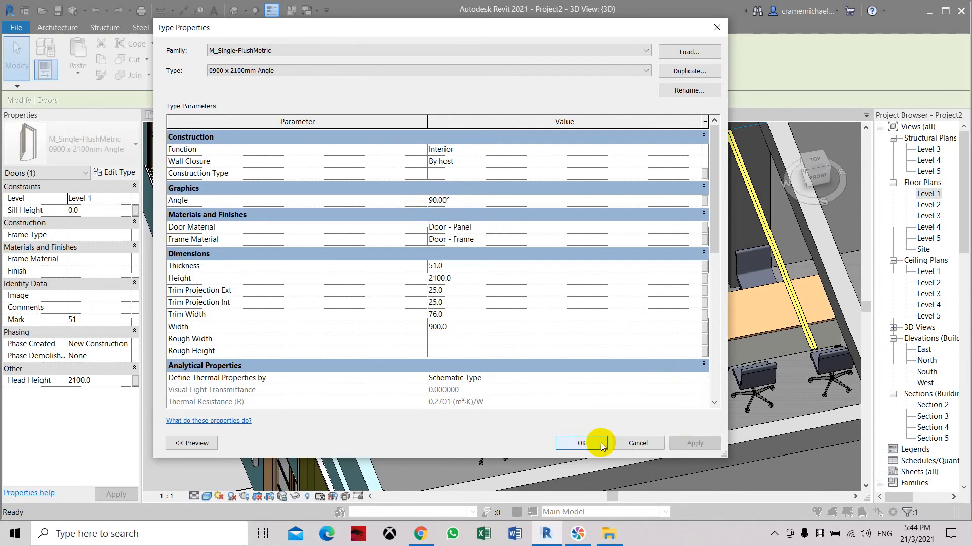
{"action": "left_click", "coordinate": [580, 444]}
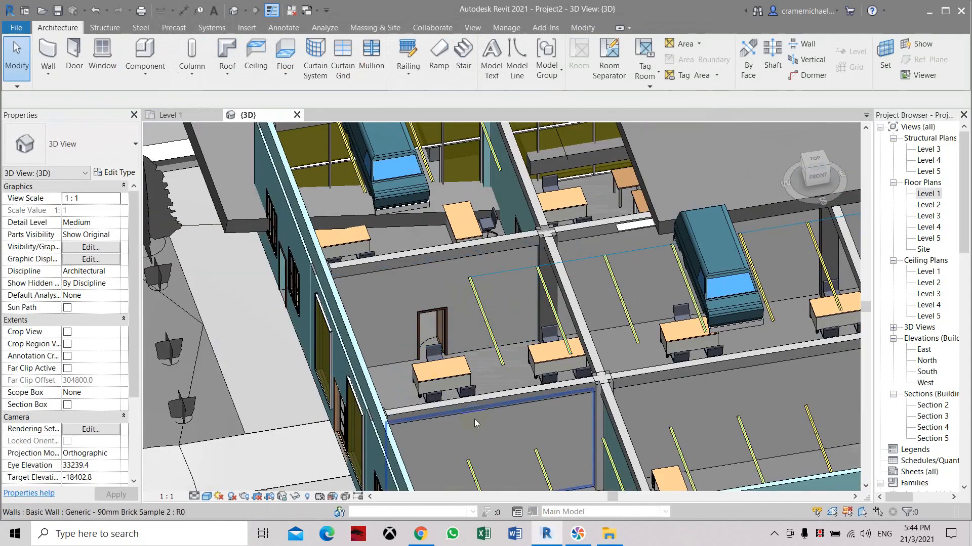
{"action": "left_click", "coordinate": [474, 359]}
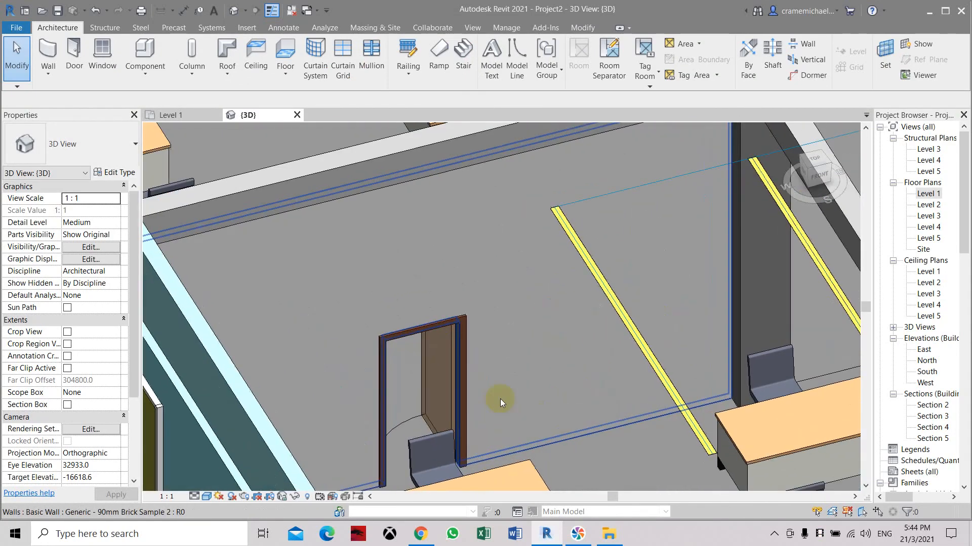
{"action": "left_click", "coordinate": [406, 433]}
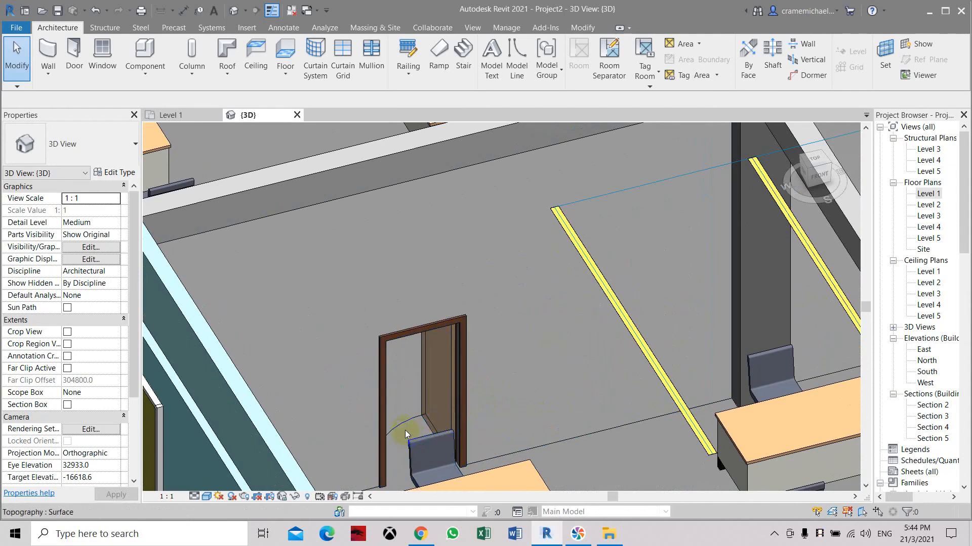
{"action": "scroll", "scroll_direction": "up", "scroll_amount": 3}
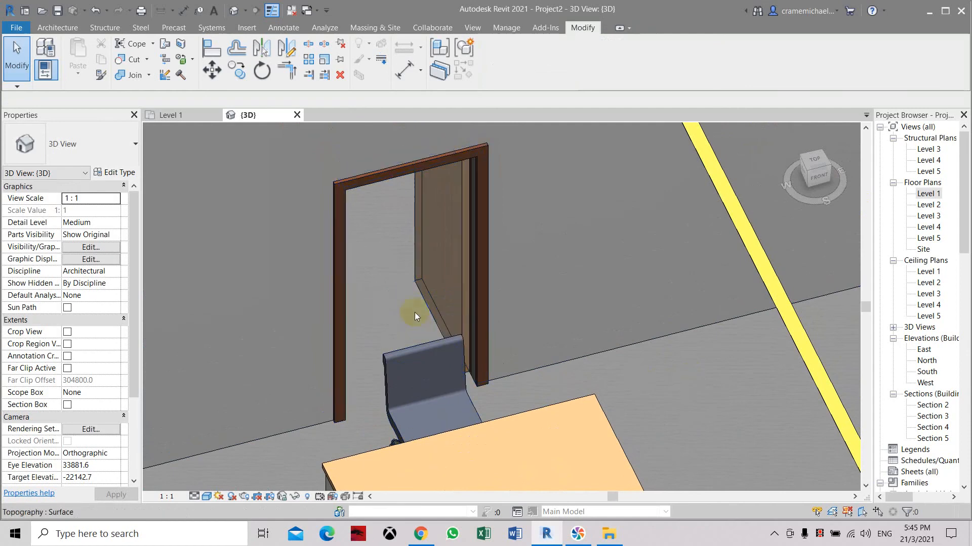
Step: Set the door type's Angle to 45° and view the door from the ViewCube FRONT
{"action": "left_click", "coordinate": [439, 248]}
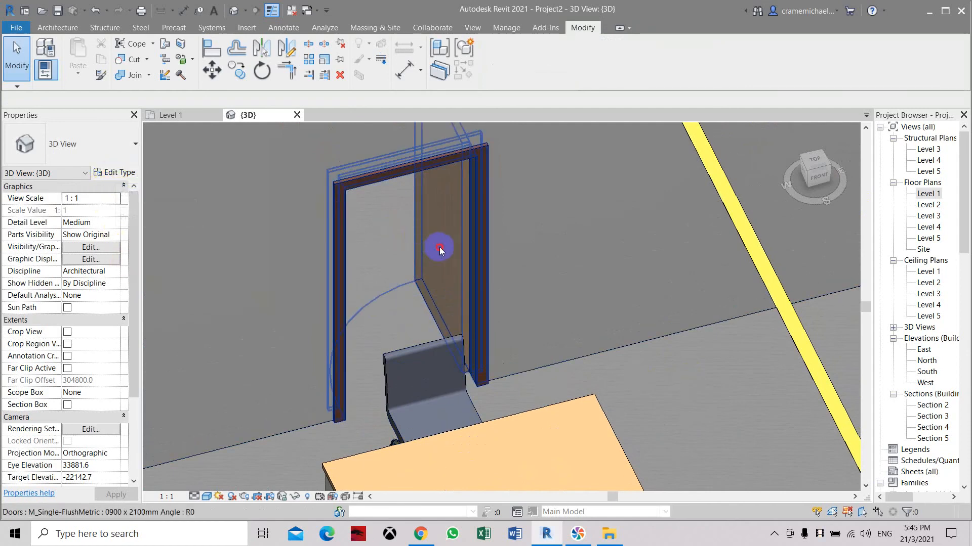
{"action": "left_click", "coordinate": [115, 172]}
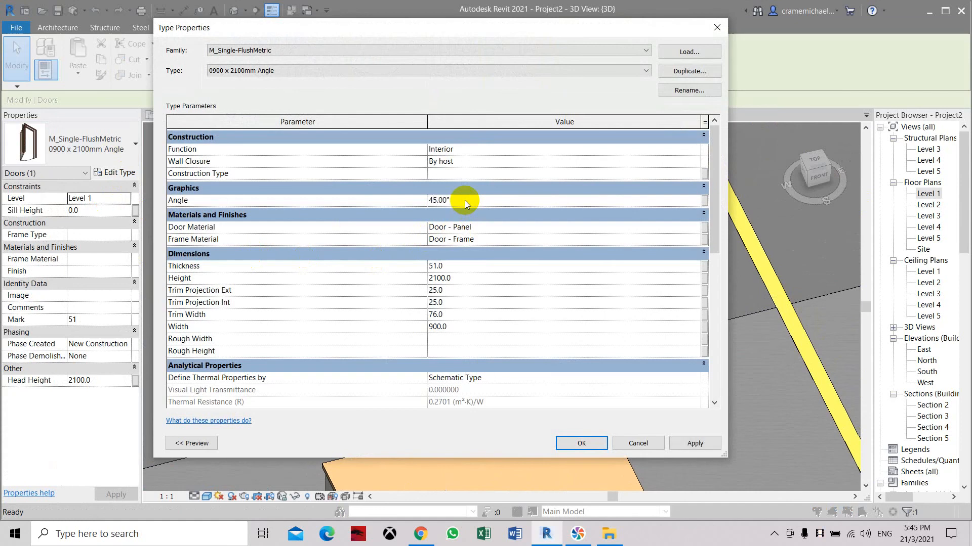
{"action": "left_click", "coordinate": [580, 444]}
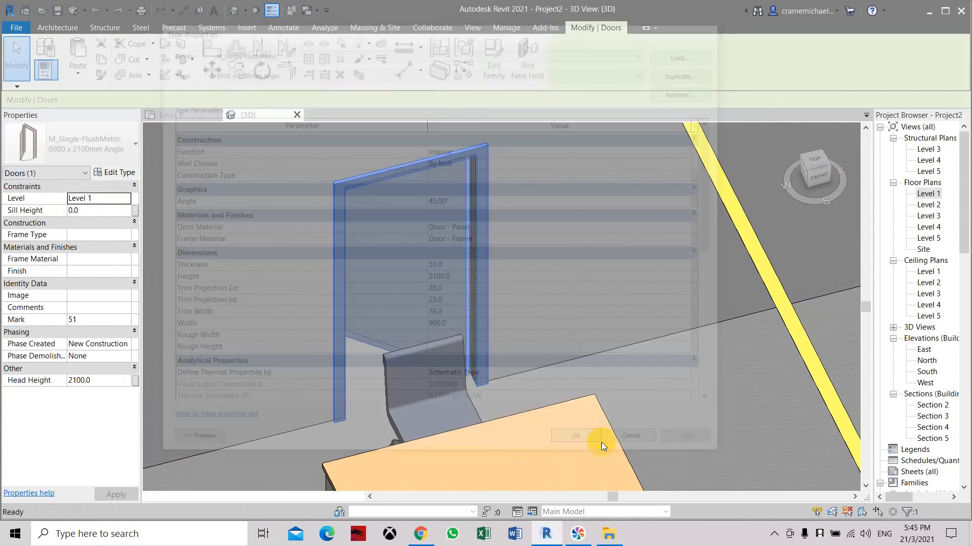
{"action": "left_click", "coordinate": [574, 435]}
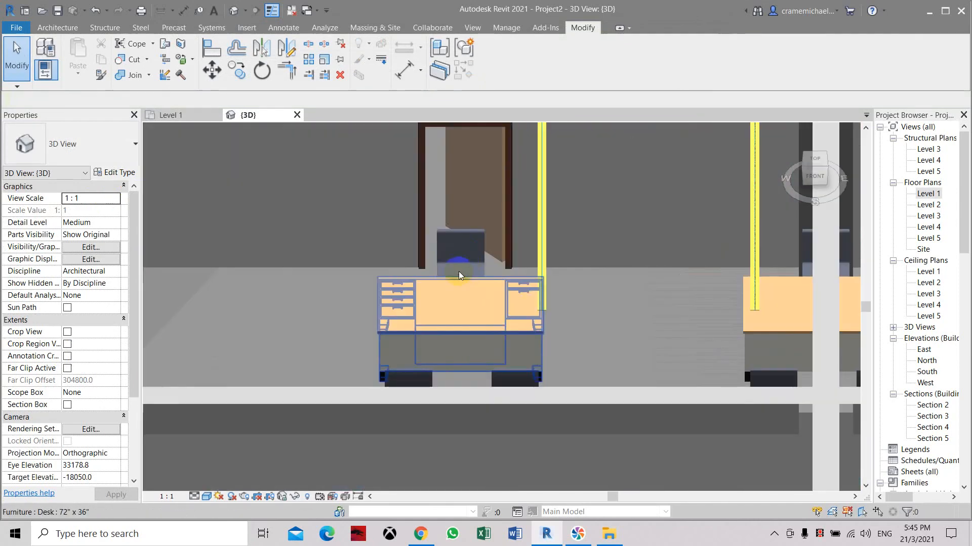
{"action": "left_click", "coordinate": [815, 177]}
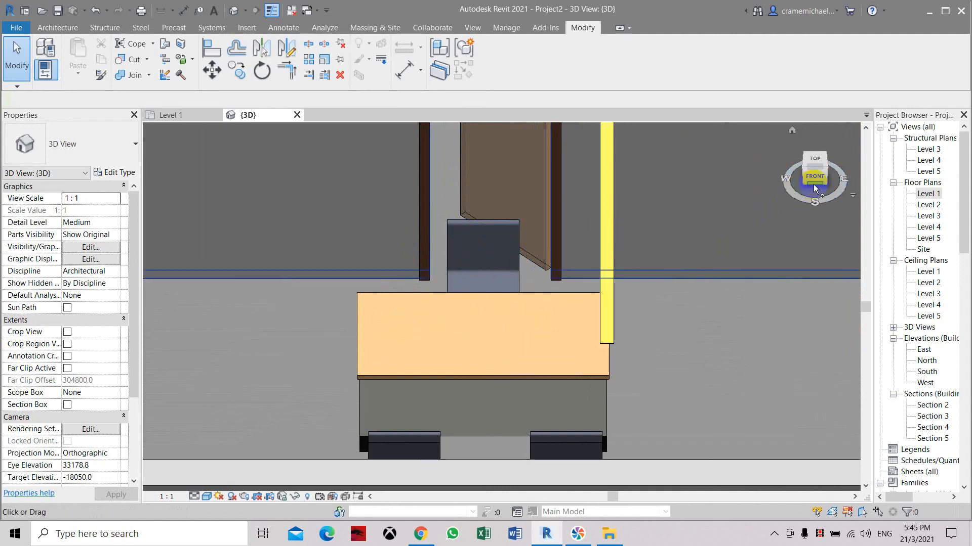